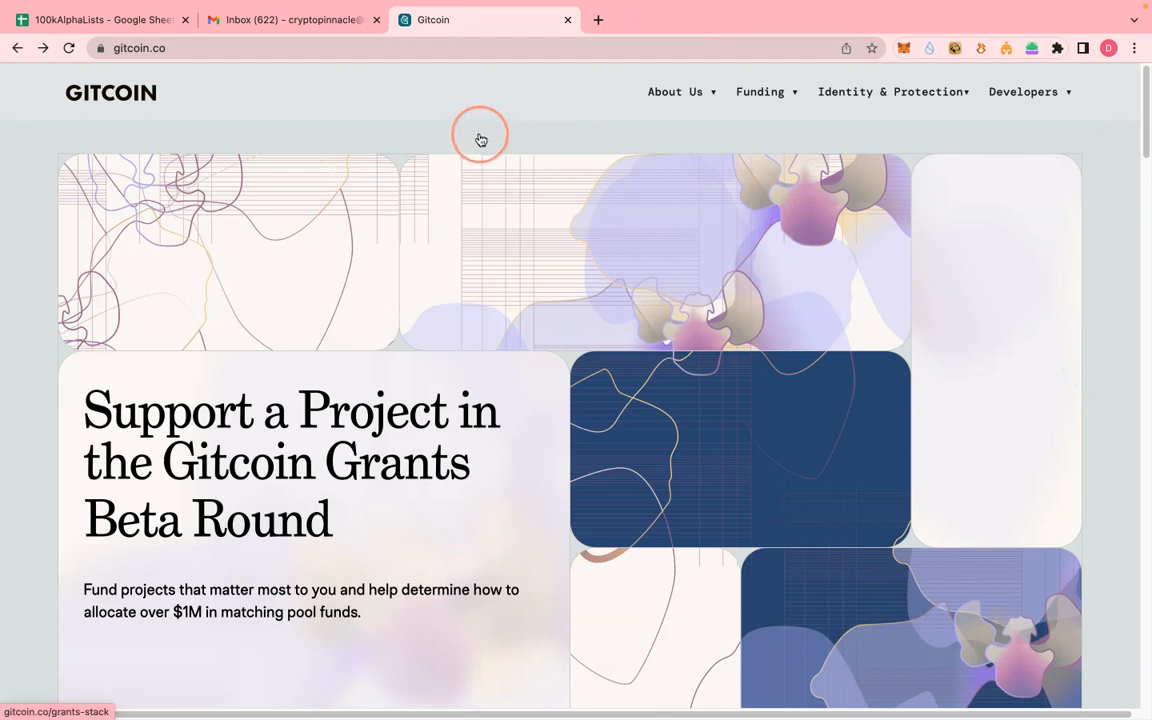
pyautogui.moveTo(454, 132)
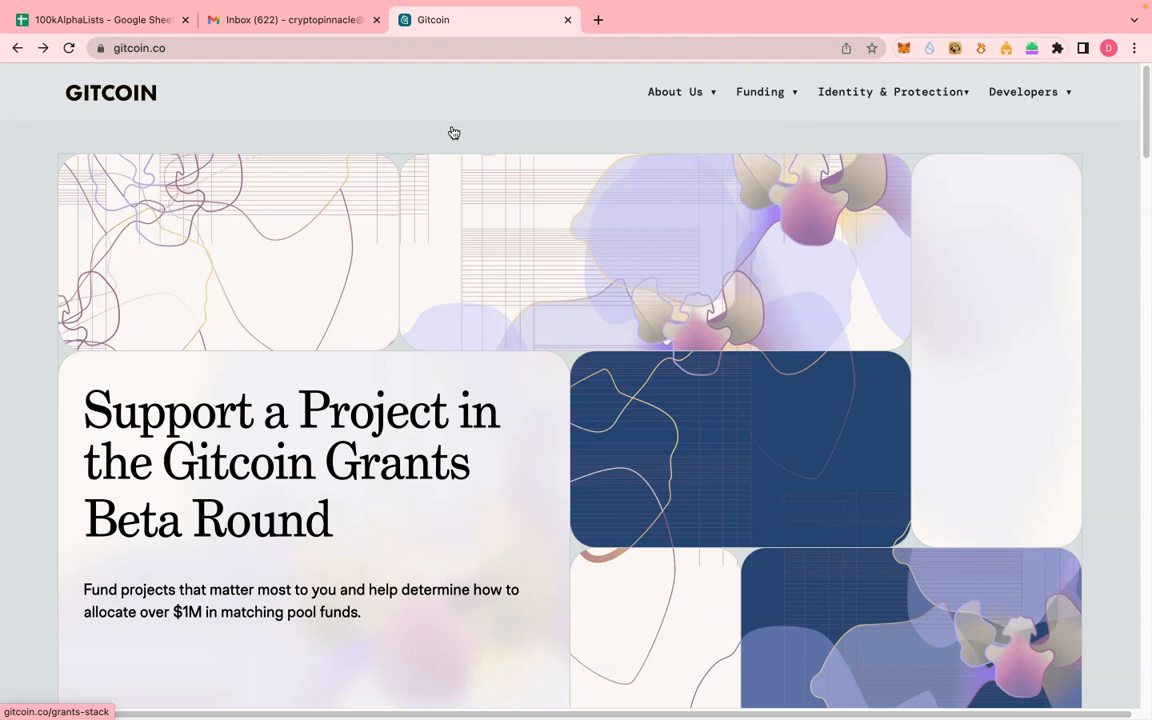
pyautogui.moveTo(465, 135)
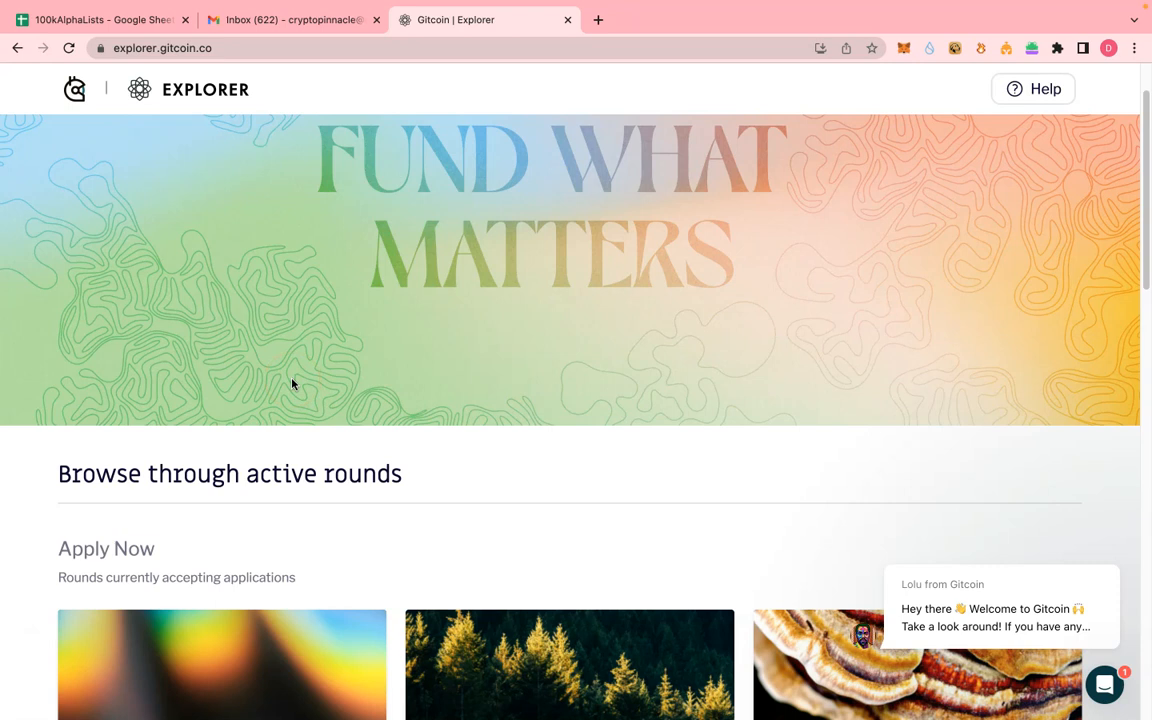
# - Scroll through Apply Now and All Active Rounds to the Climate Solutions round
pyautogui.scroll(-3)
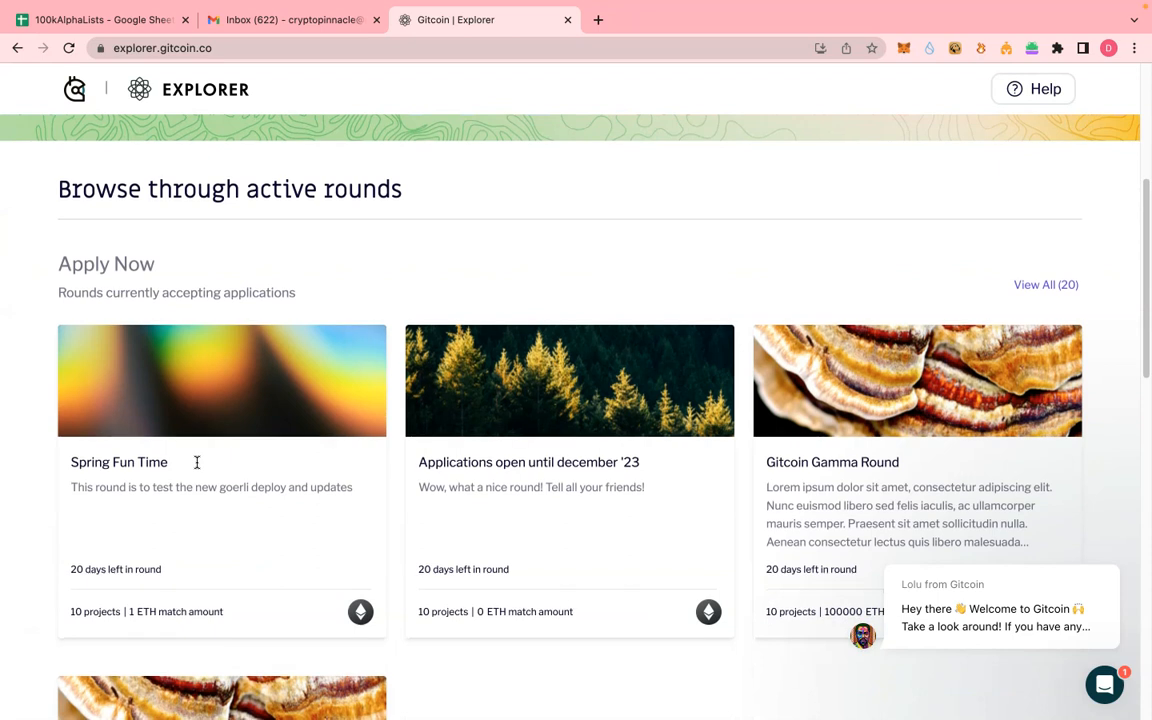
pyautogui.scroll(-3)
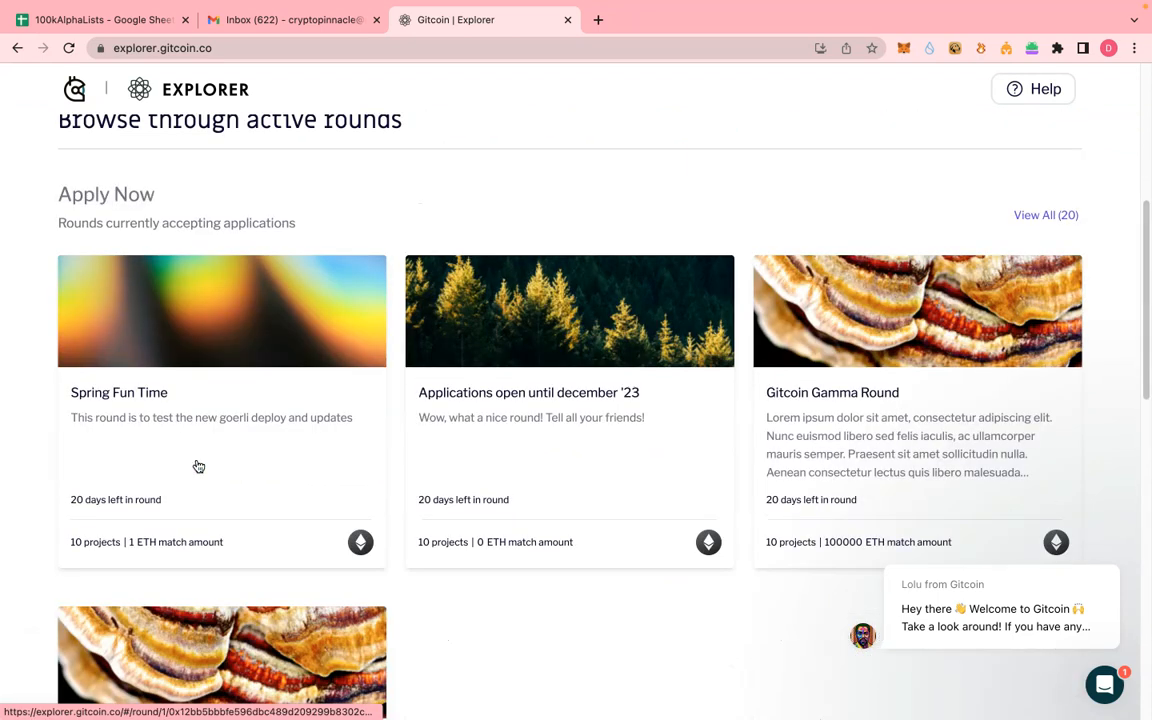
pyautogui.scroll(-3)
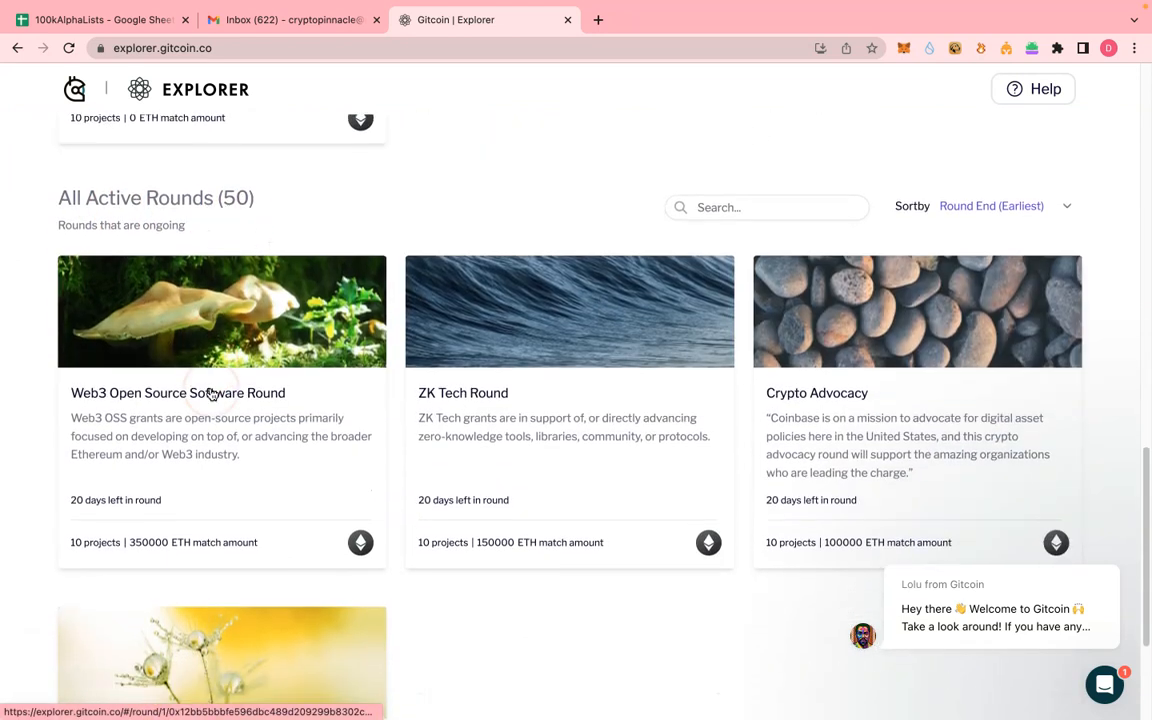
pyautogui.scroll(-3)
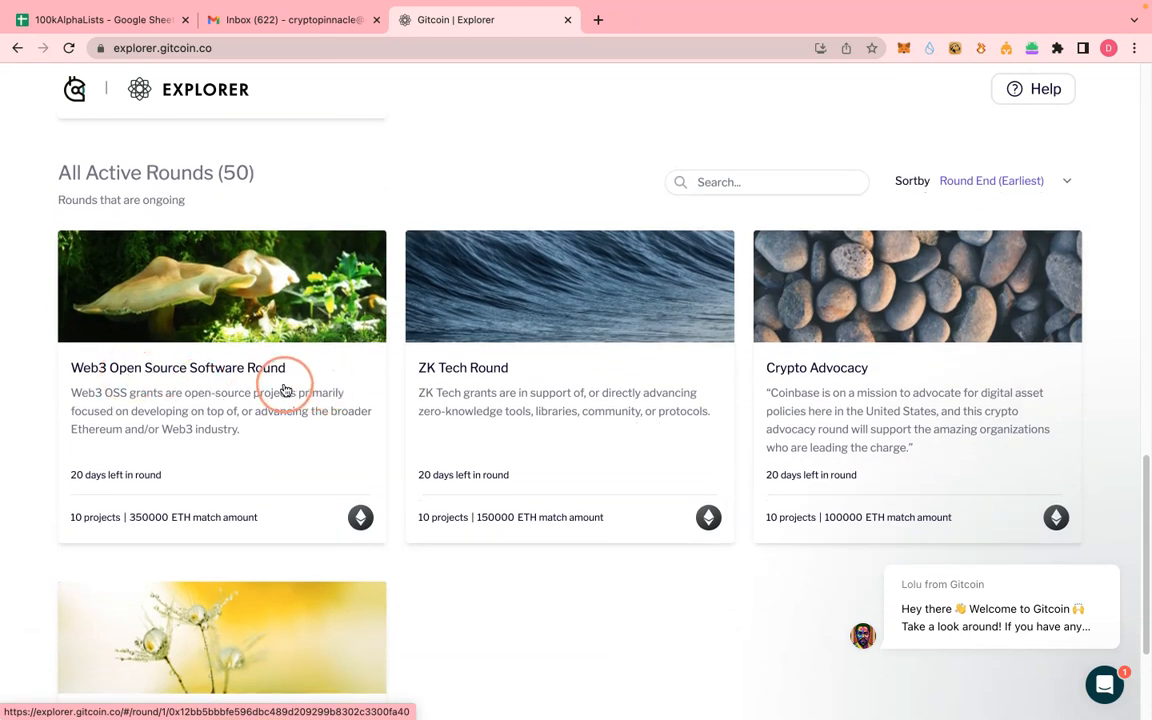
pyautogui.moveTo(330, 400)
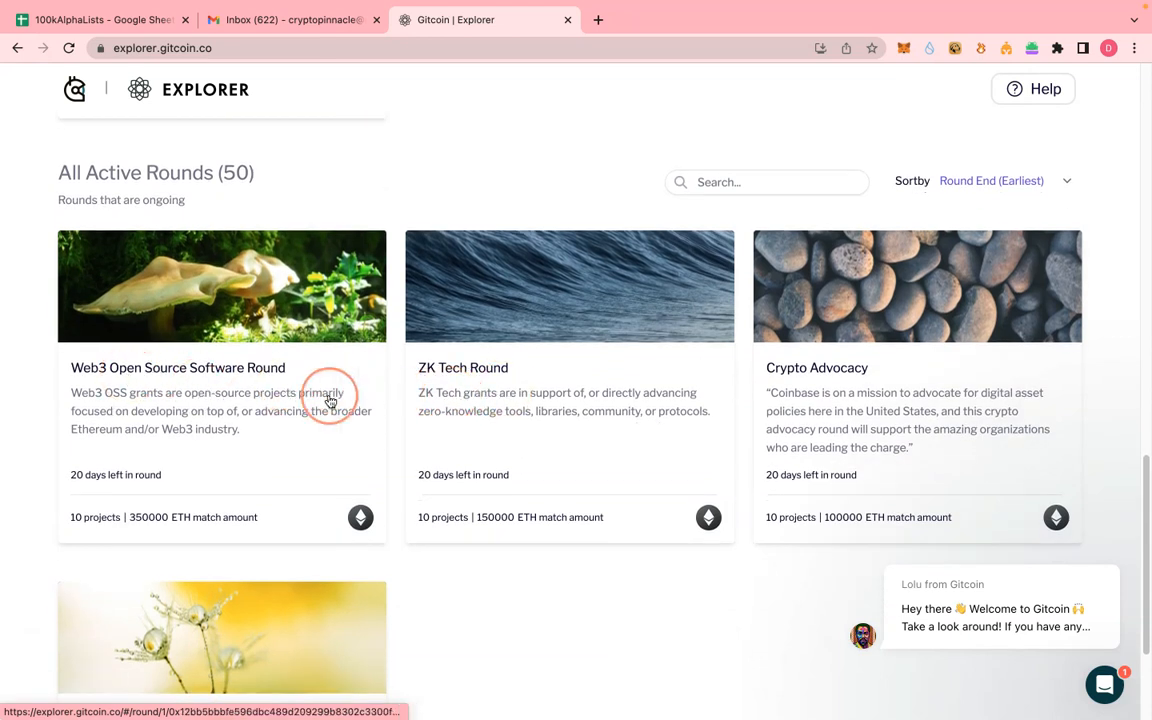
pyautogui.moveTo(170, 390)
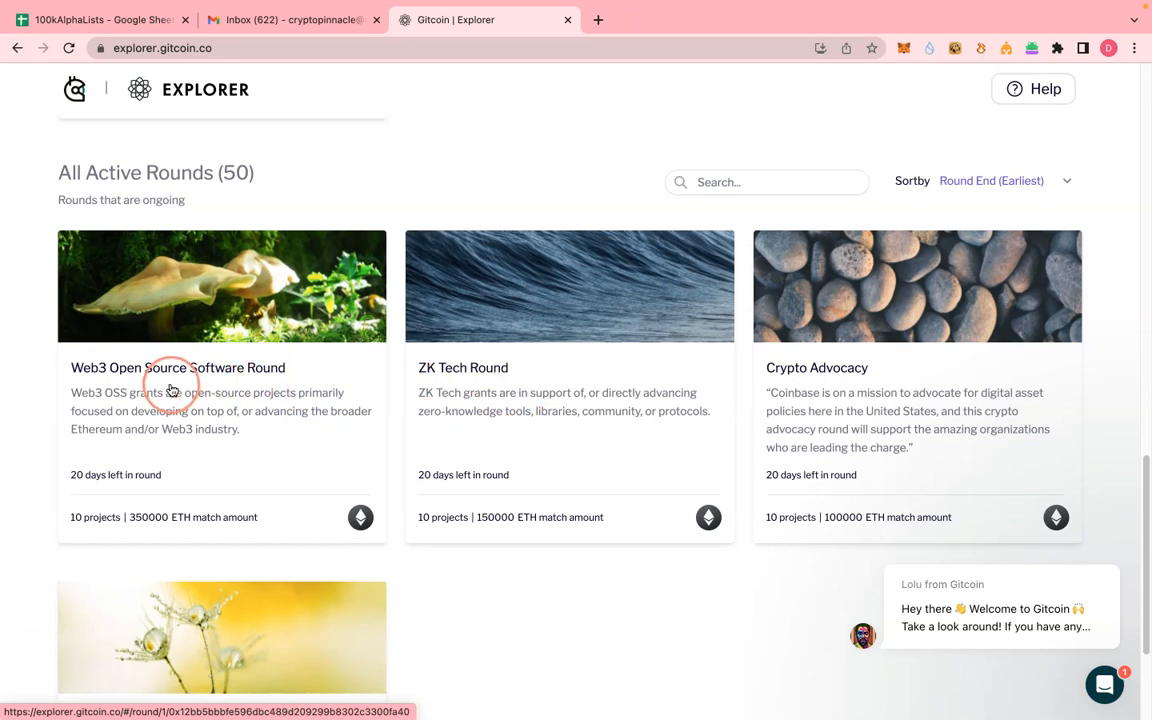
pyautogui.moveTo(579, 441)
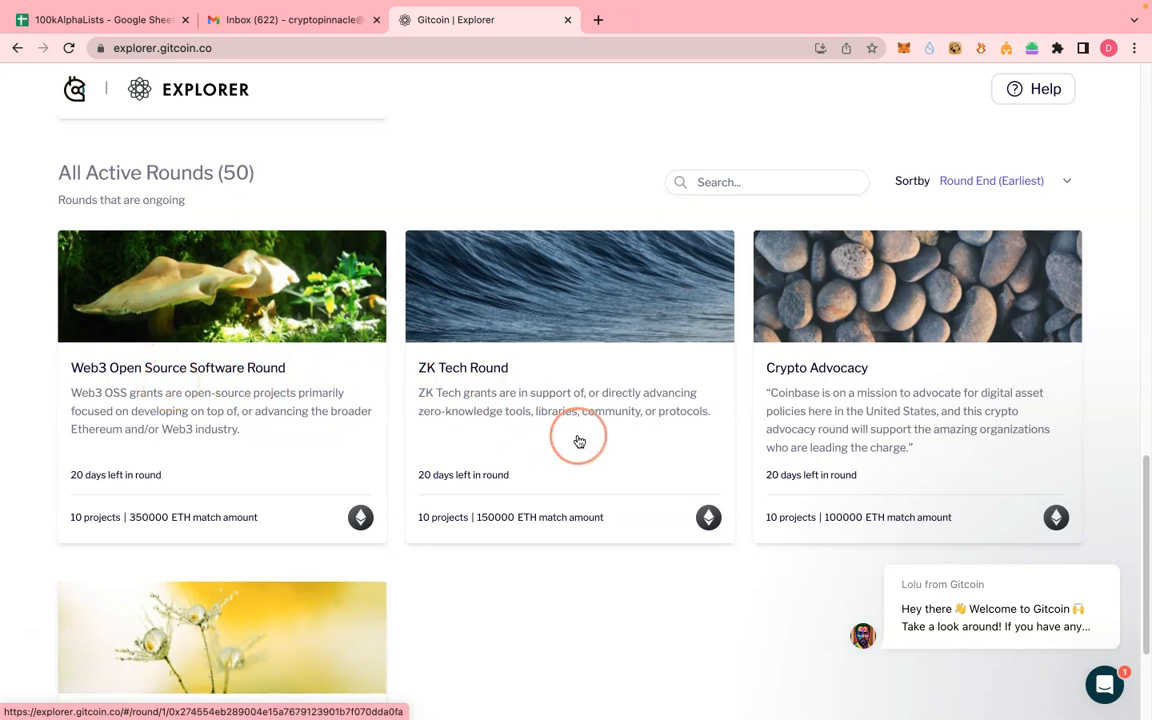
pyautogui.moveTo(479, 384)
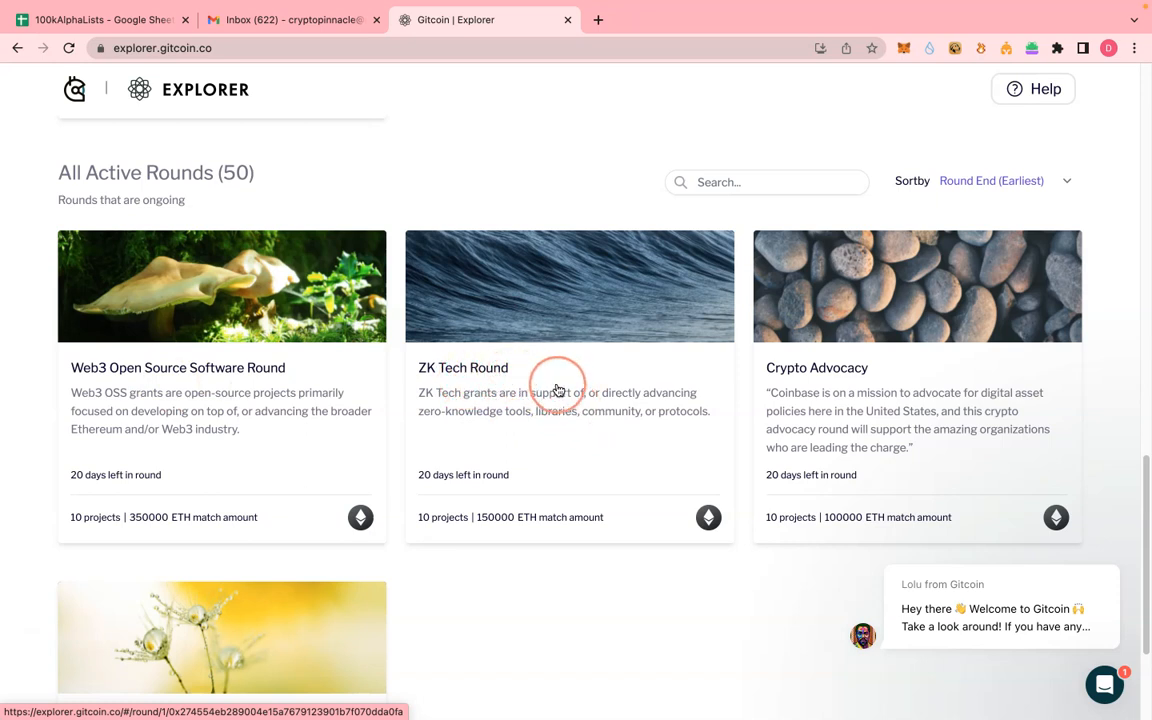
pyautogui.moveTo(447, 388)
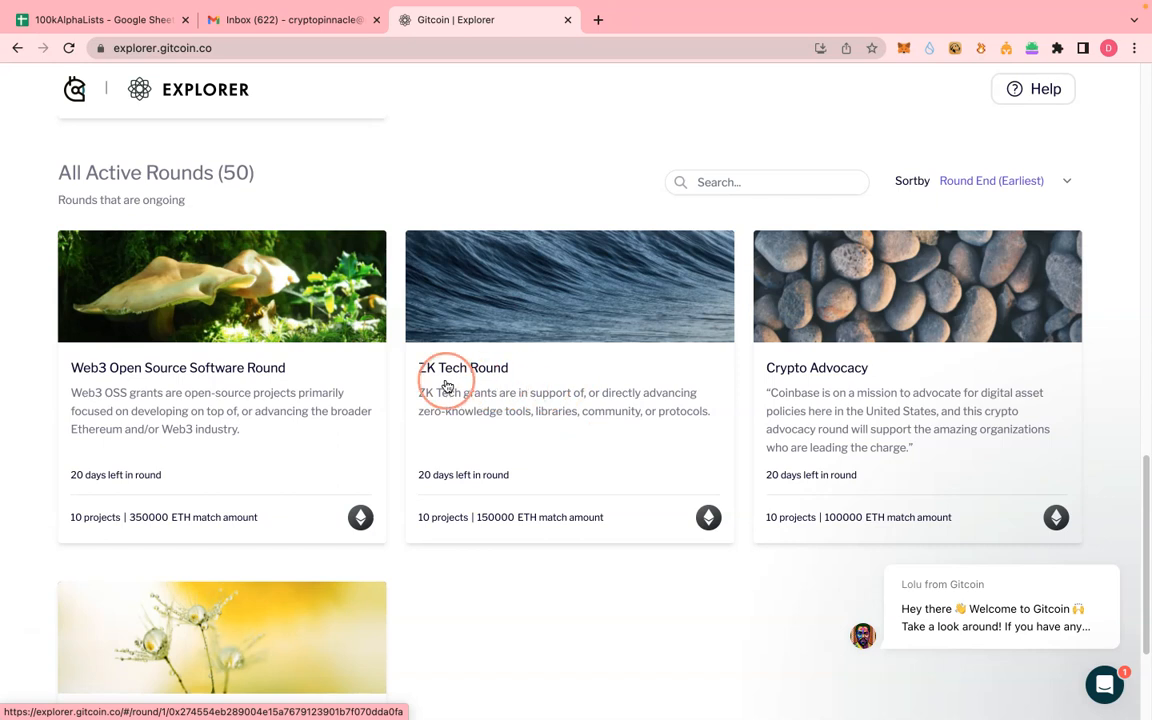
pyautogui.moveTo(162, 430)
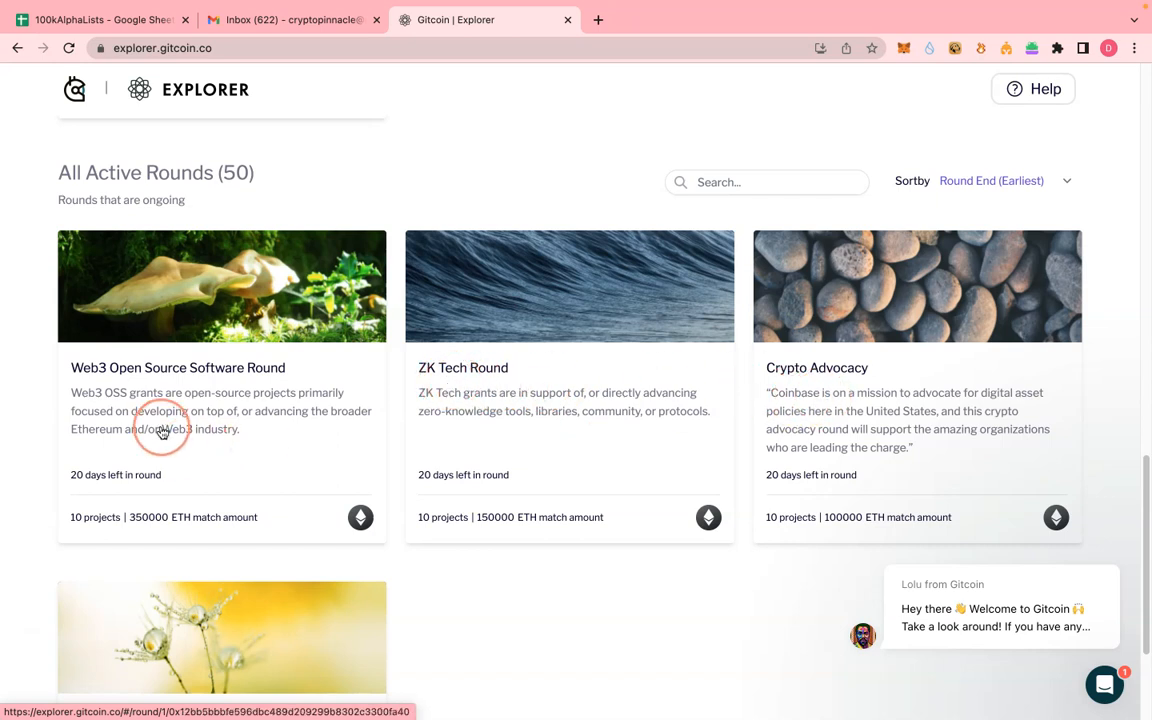
pyautogui.scroll(-3)
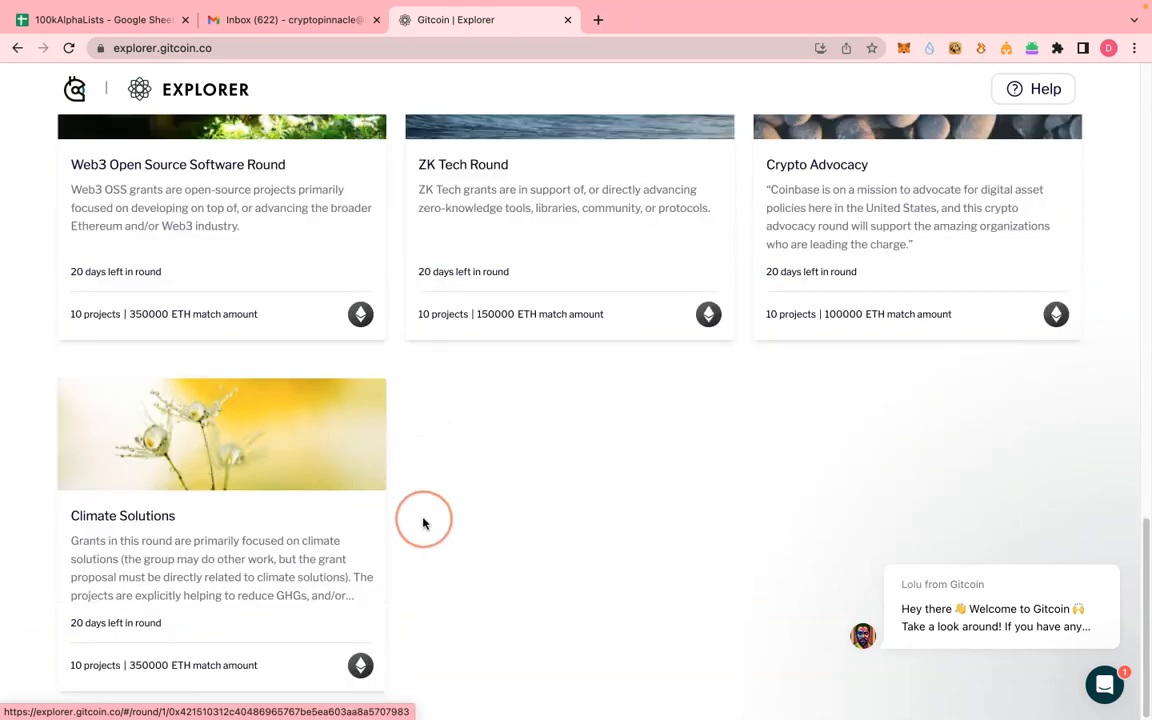
pyautogui.scroll(3)
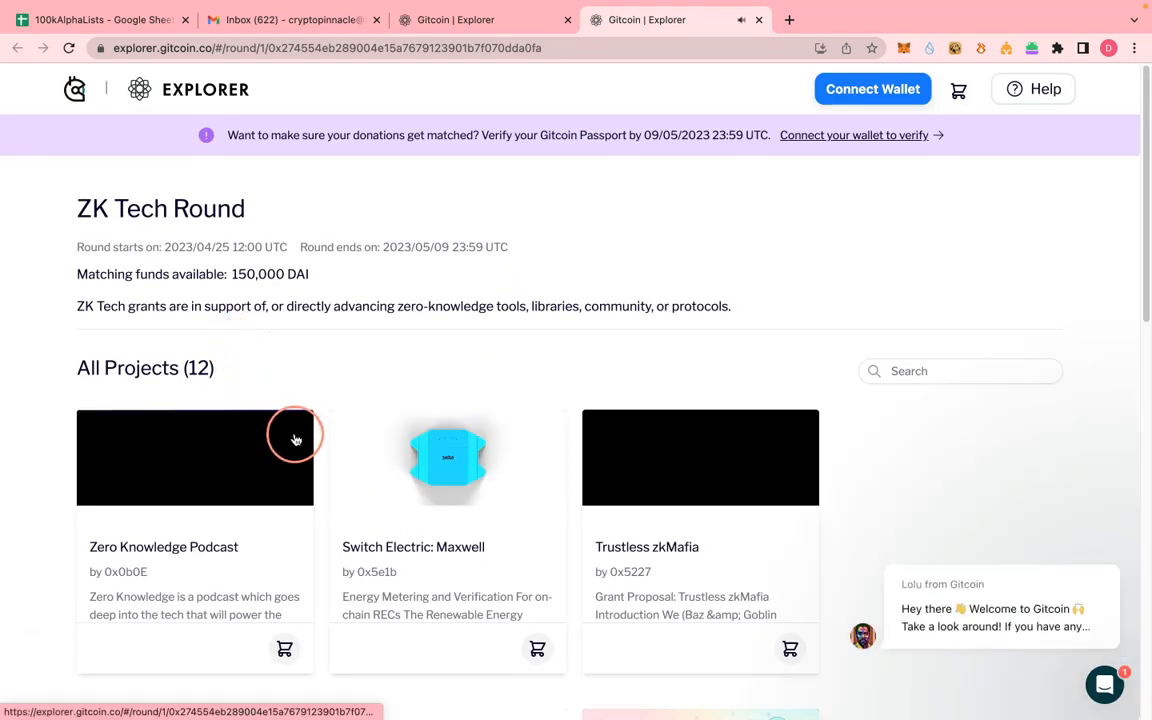
# - Open ZK Tech Round, connect the MetaMask wallet cryptopinnacle.eth, then go to Create your Gitcoin Passport
pyautogui.scroll(-3)
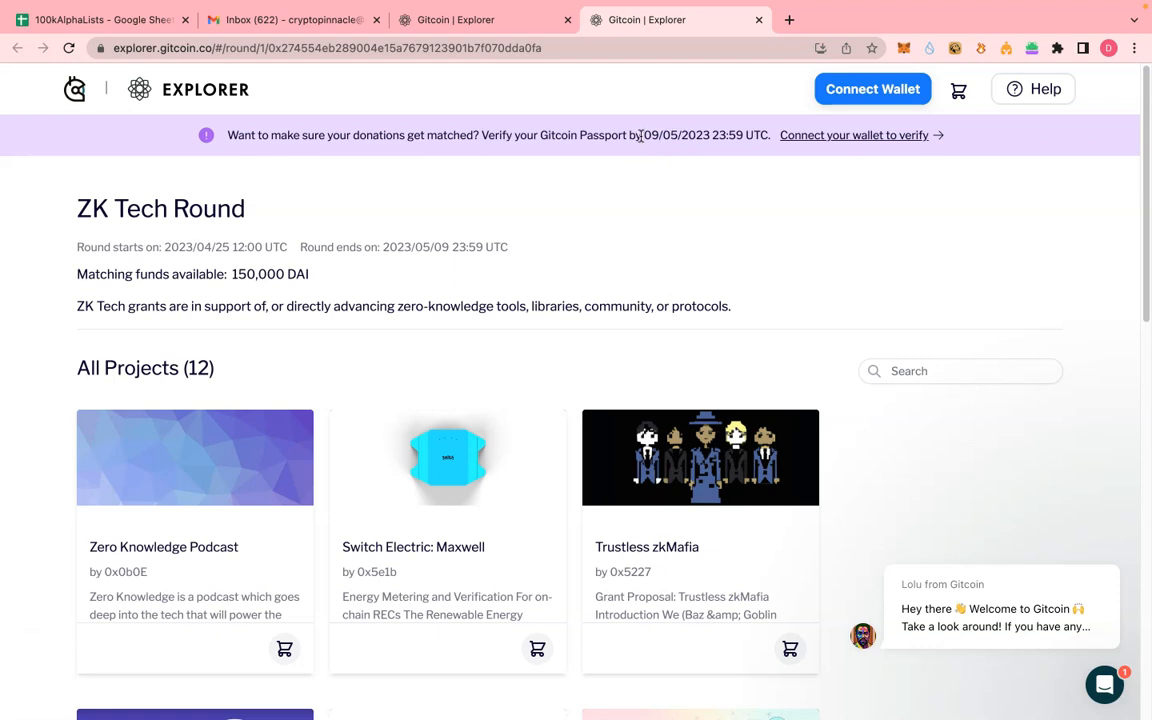
pyautogui.doubleClick(664, 135)
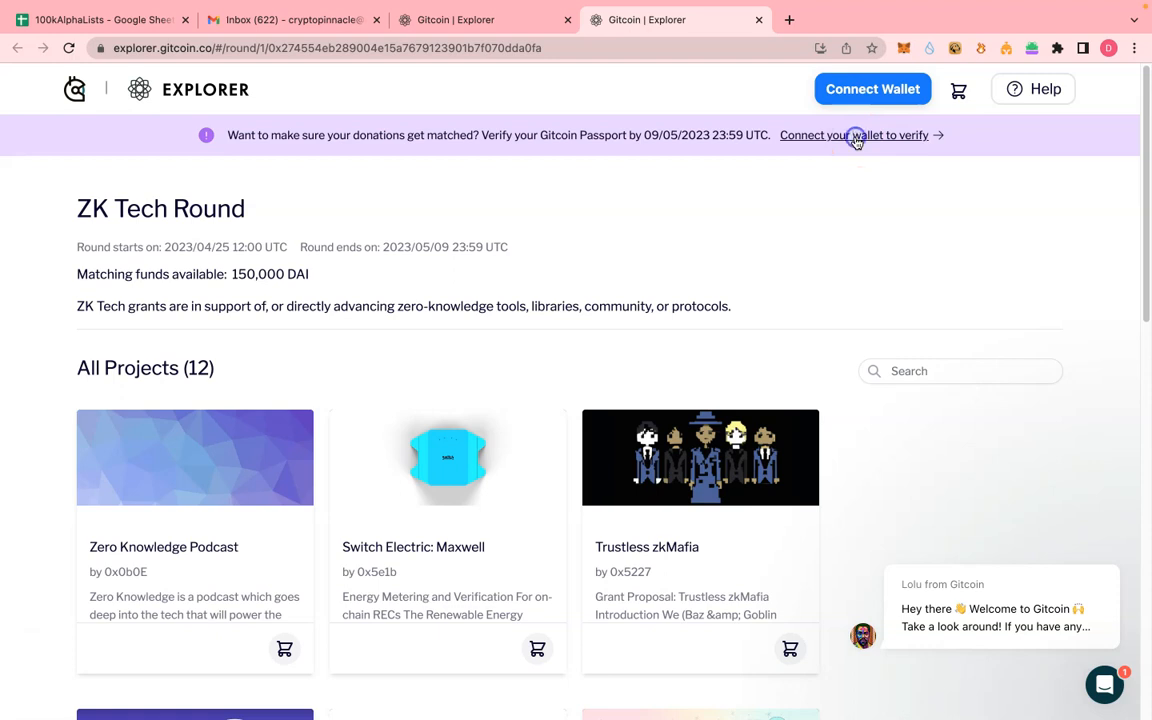
pyautogui.click(872, 89)
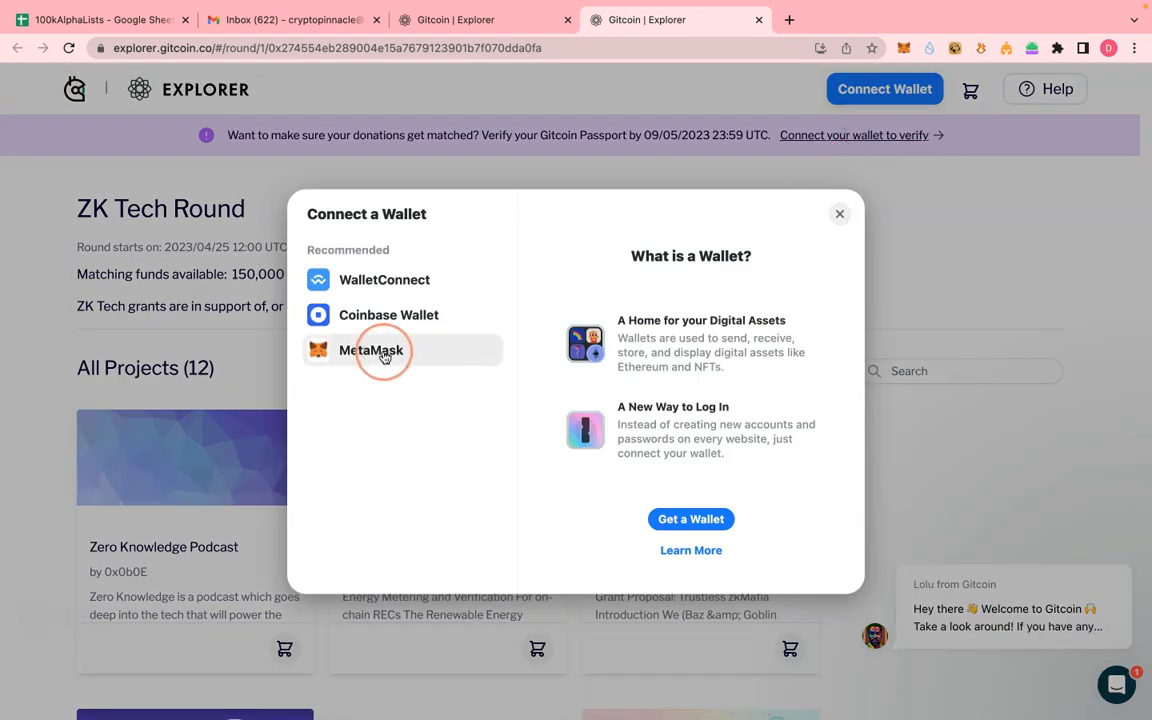
pyautogui.click(371, 350)
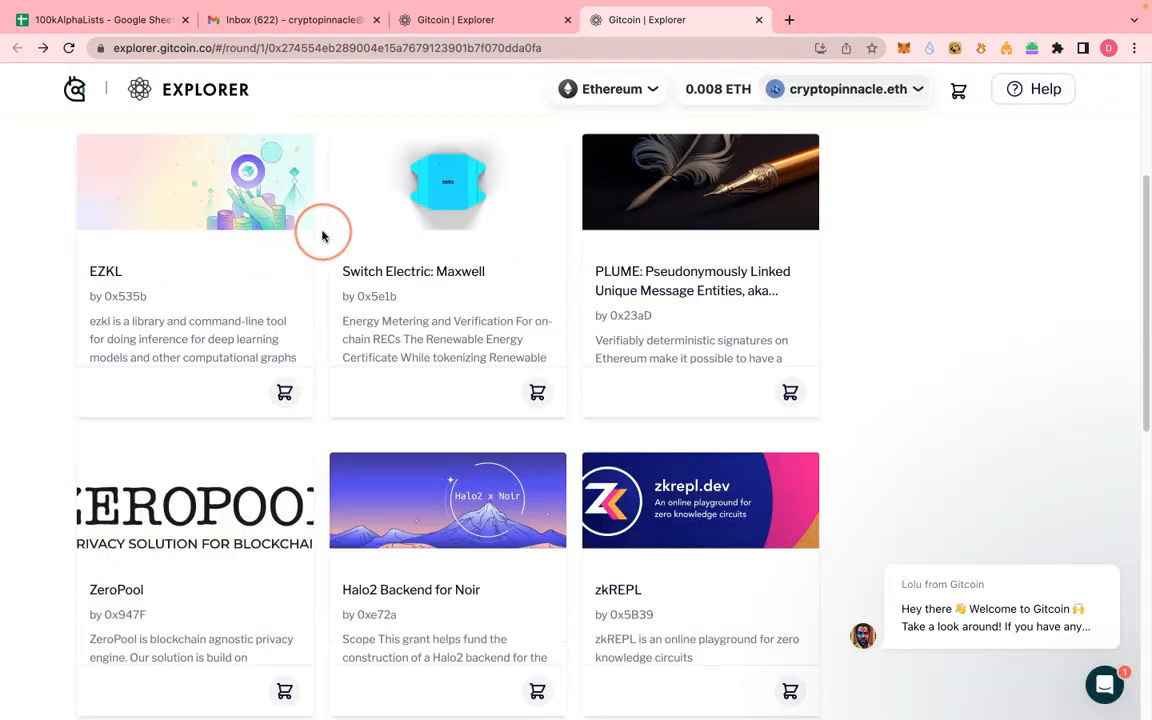
pyautogui.scroll(3)
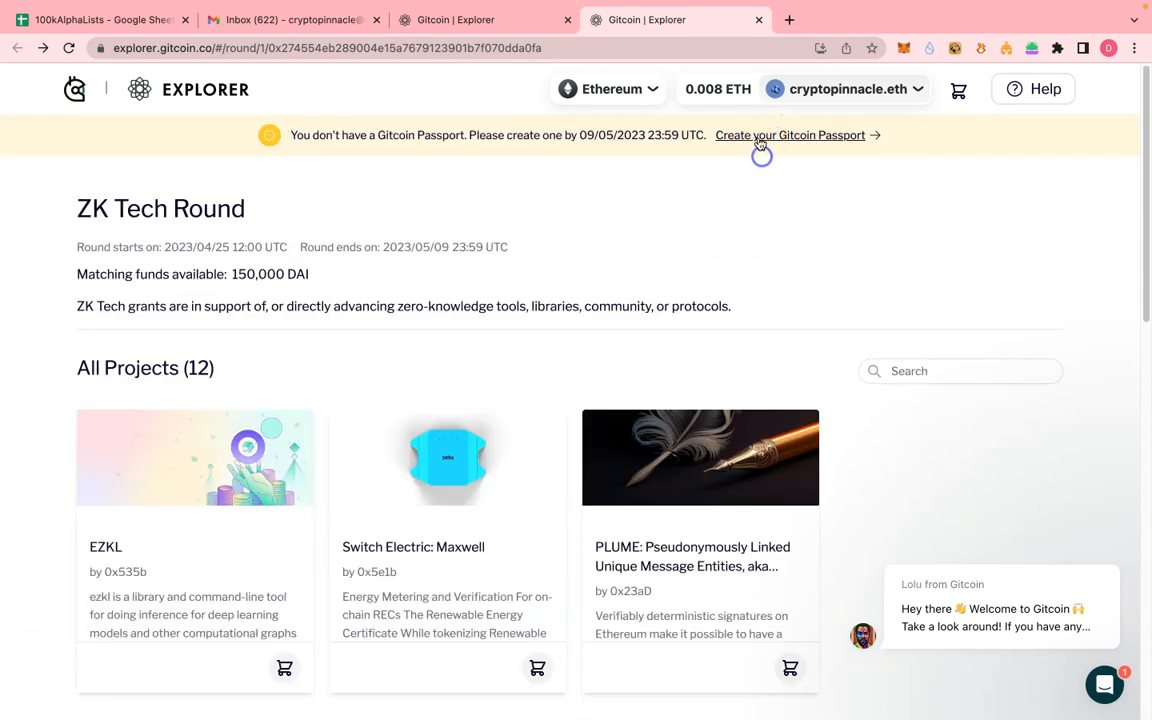
pyautogui.click(790, 135)
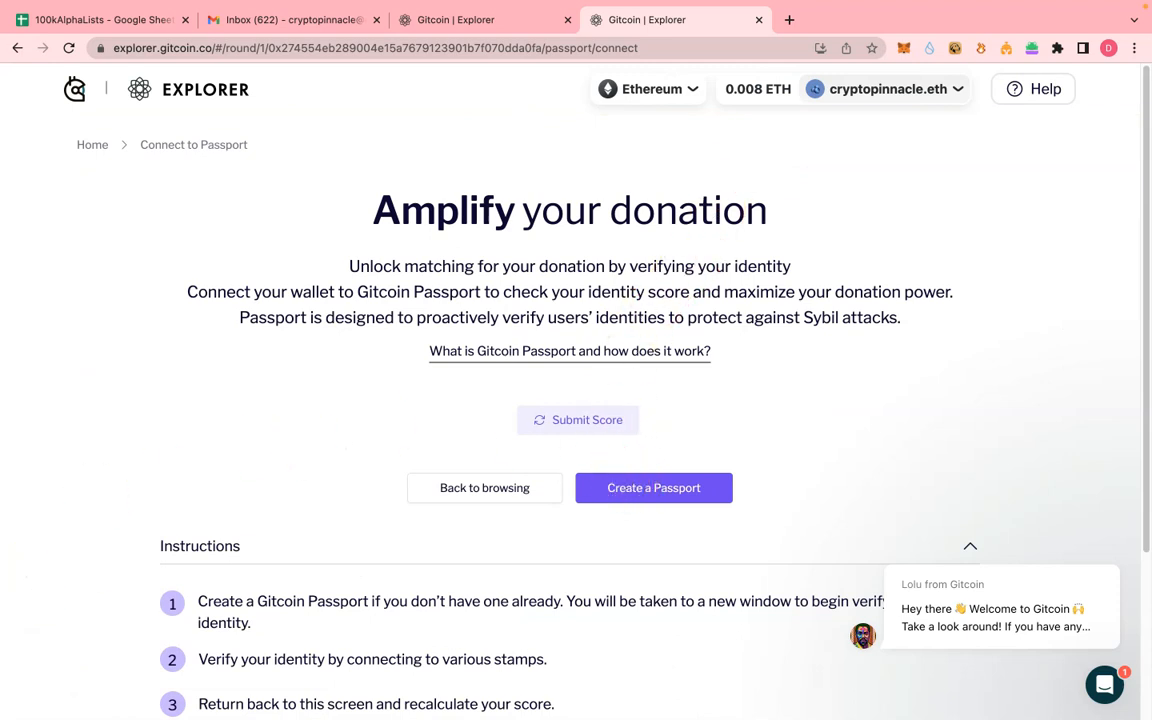
# - Launch passport.gitcoin.co in a new tab via 'Create a Passport'
pyautogui.click(653, 488)
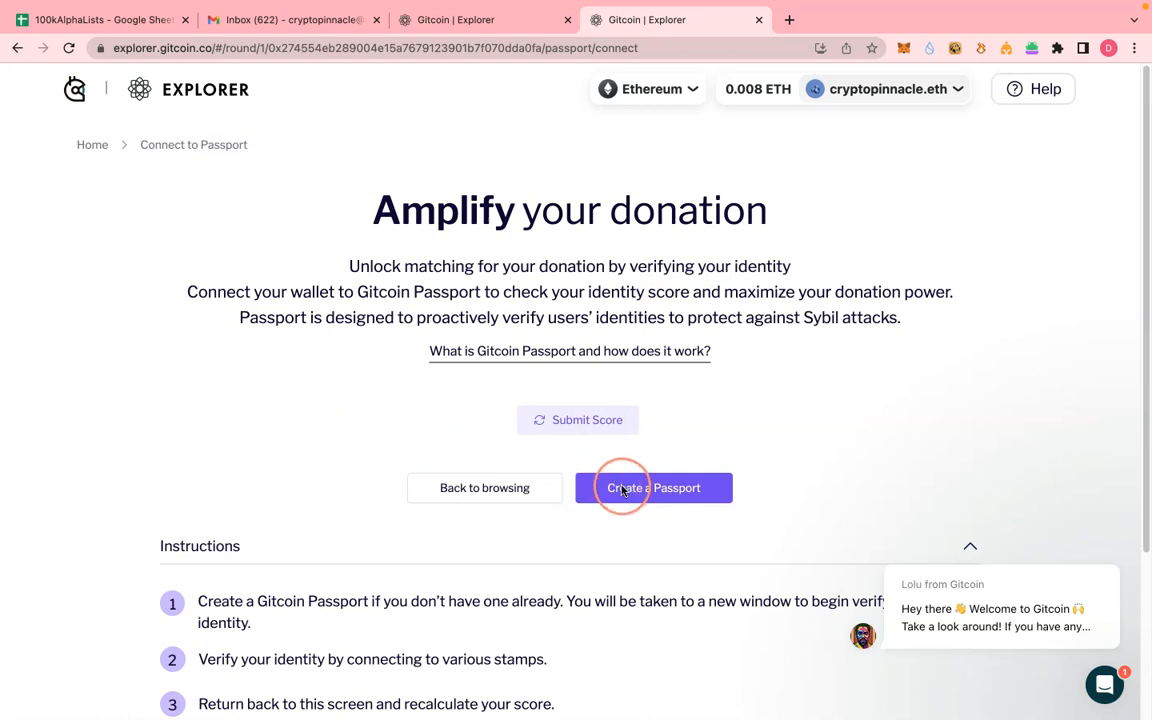
pyautogui.click(653, 488)
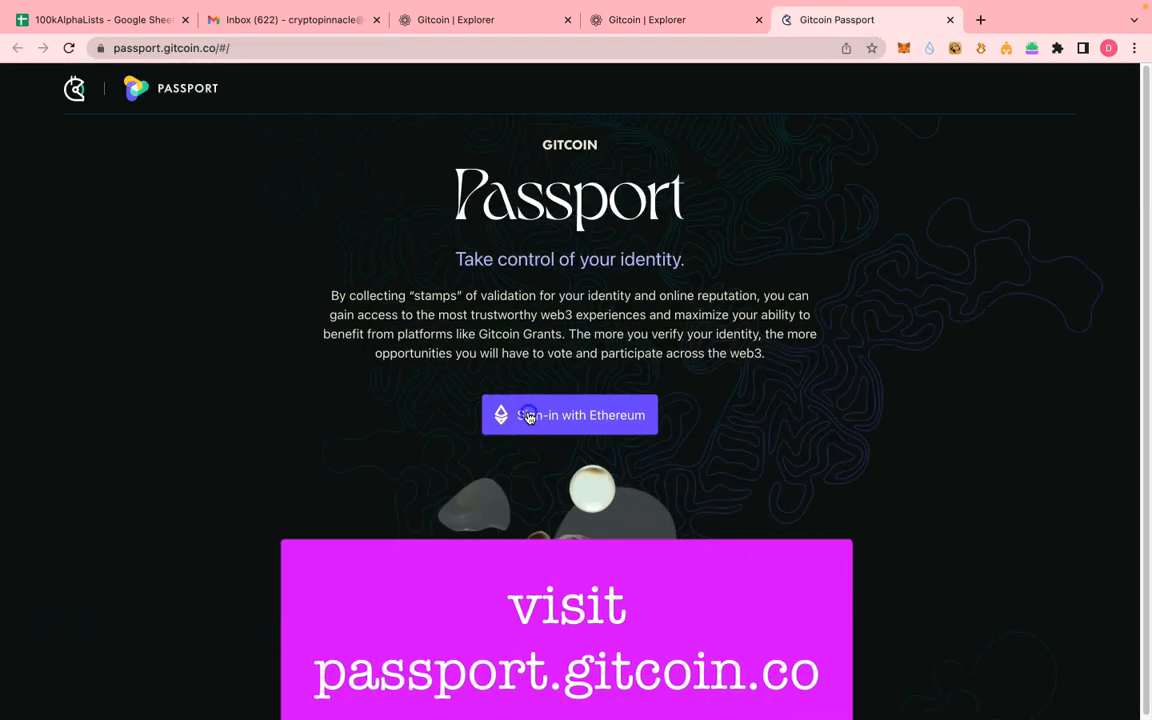
# - Sign in to Gitcoin Passport with MetaMask and advance through the three welcome screens
pyautogui.click(569, 415)
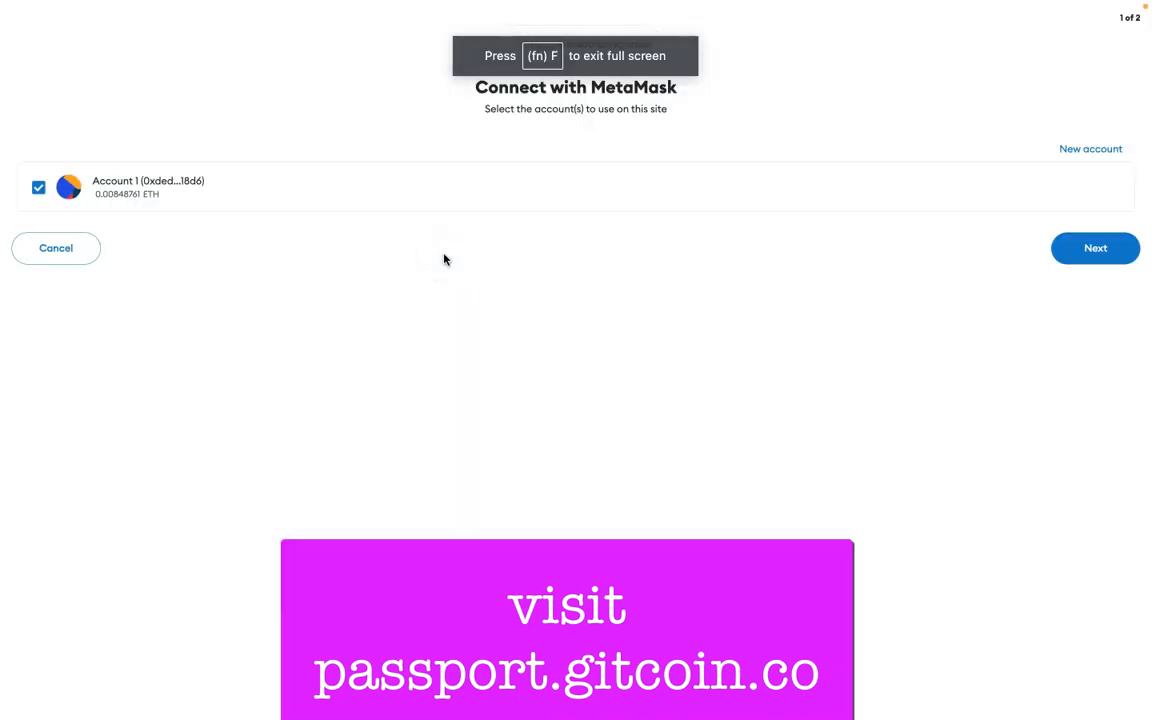
pyautogui.click(1095, 248)
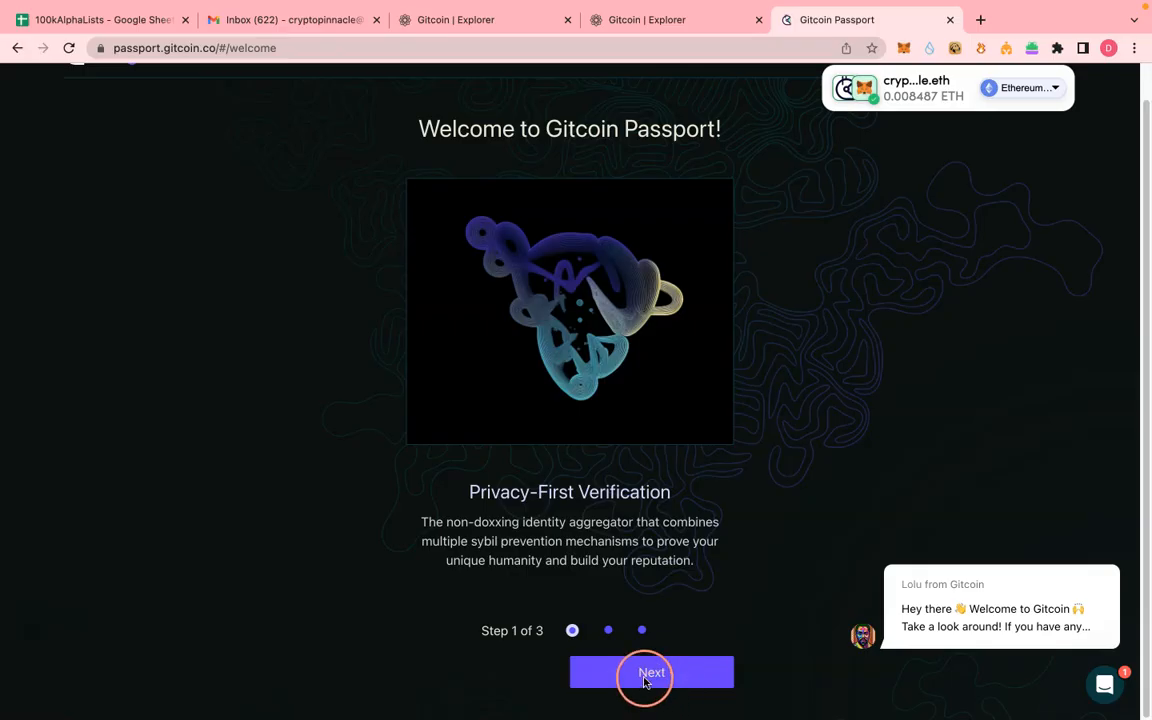
pyautogui.click(651, 672)
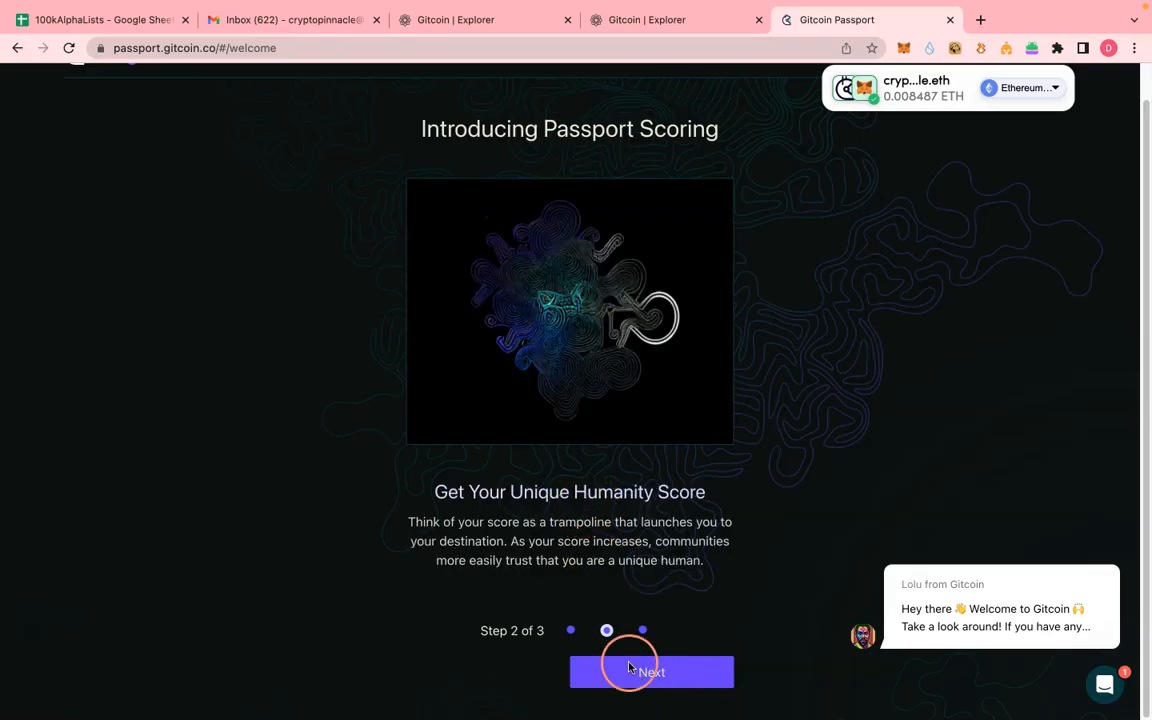
pyautogui.click(651, 671)
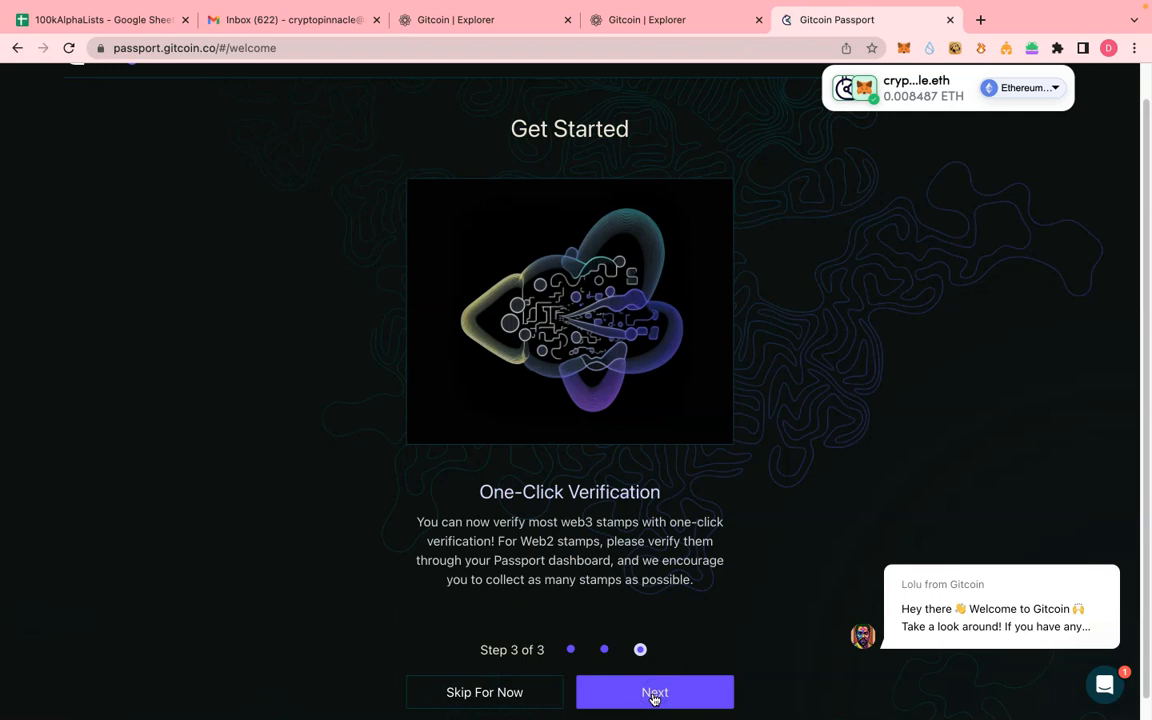
pyautogui.click(655, 692)
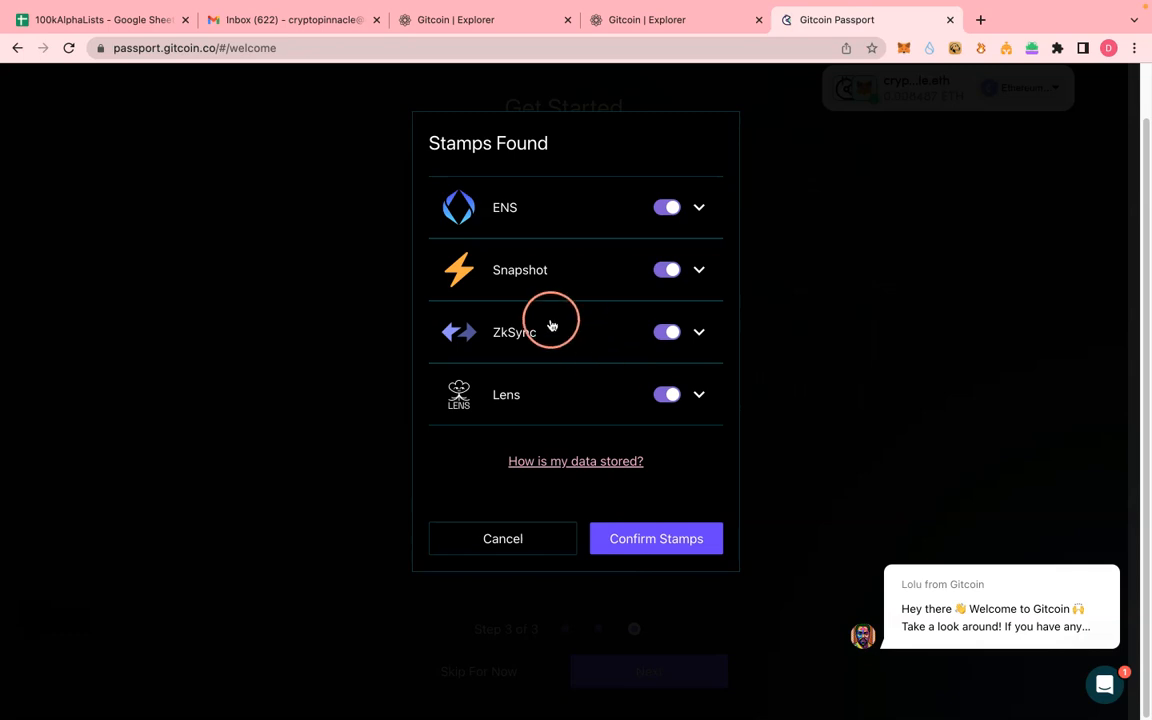
pyautogui.moveTo(480, 242)
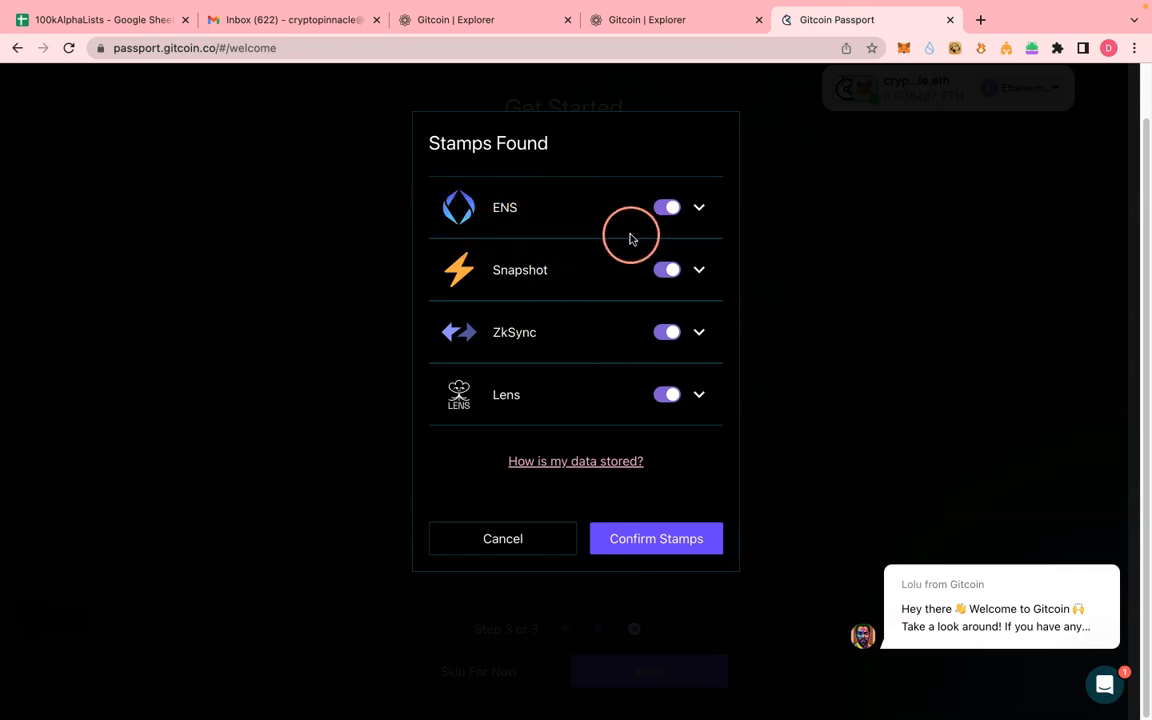
pyautogui.moveTo(490, 277)
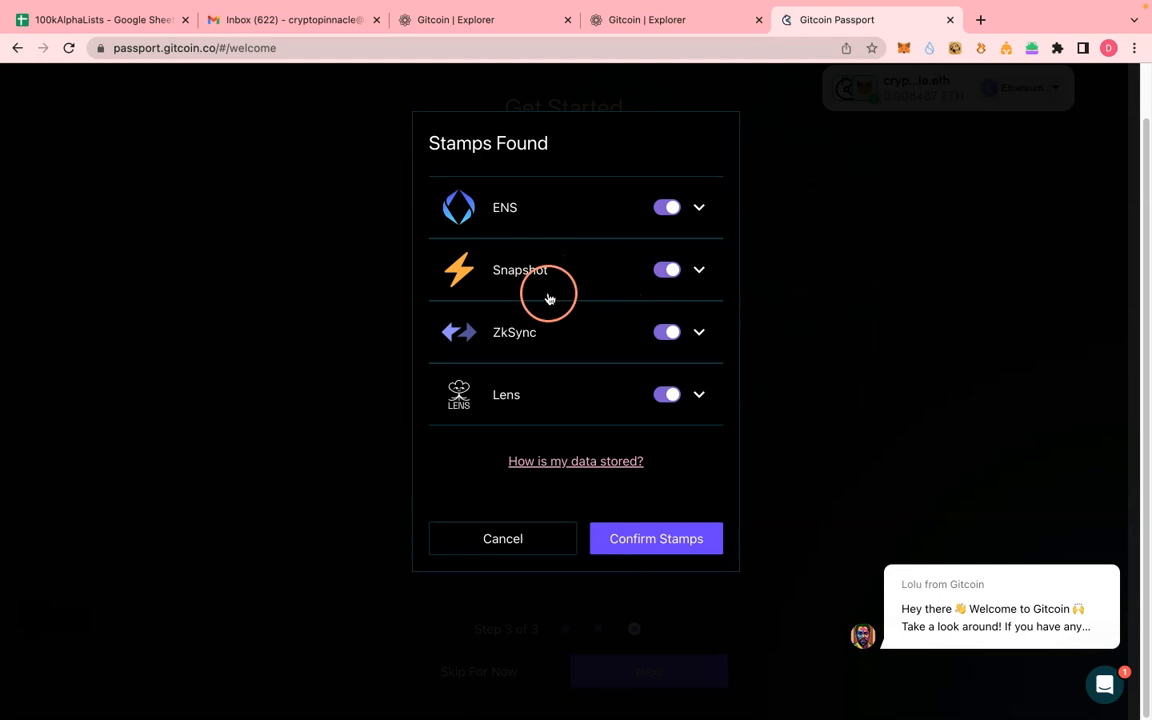
pyautogui.moveTo(500, 356)
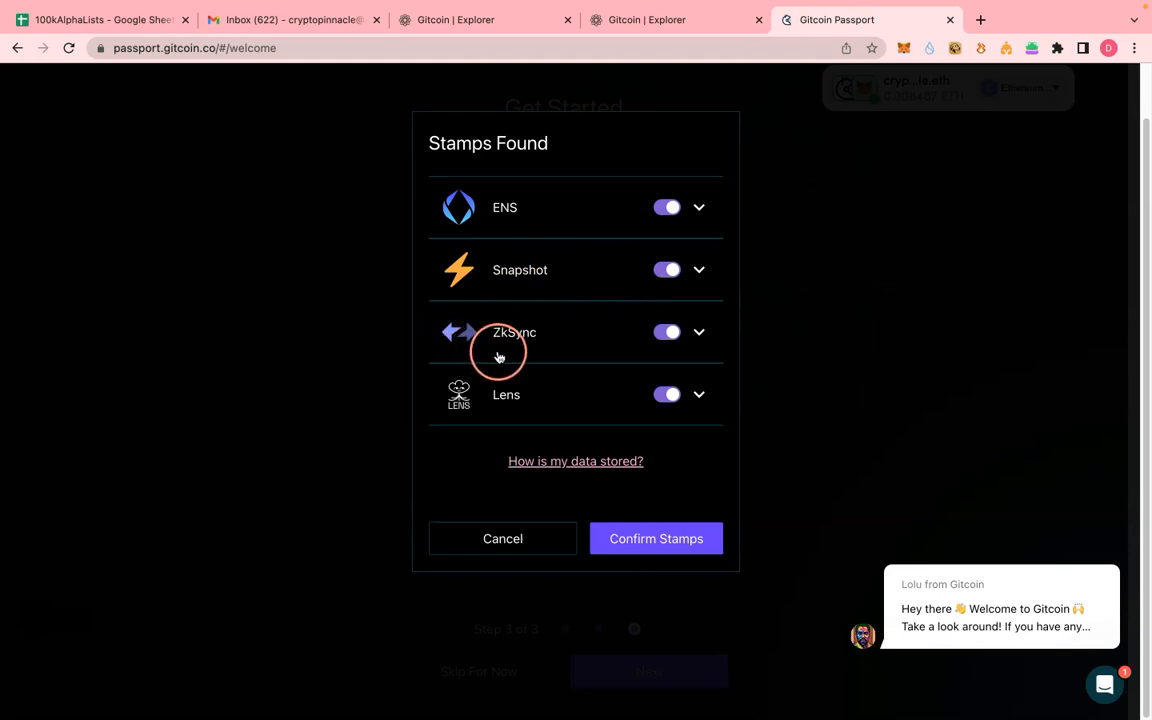
pyautogui.moveTo(581, 342)
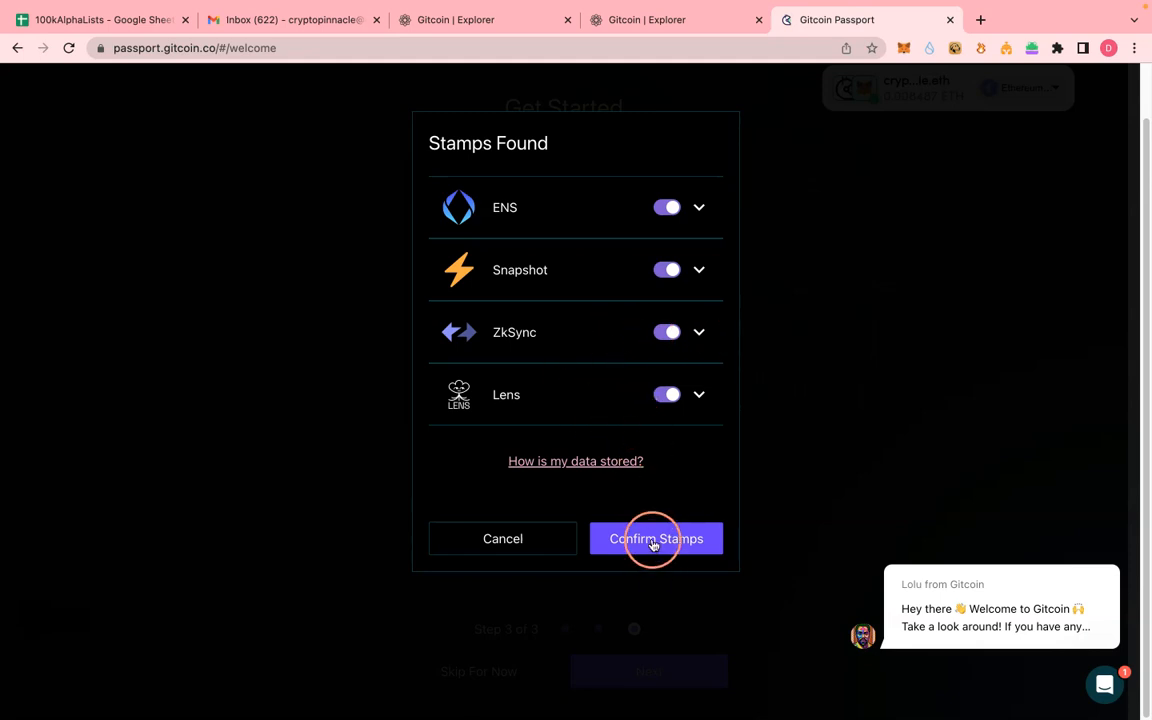
# - Confirm the four found stamps: ENS, Snapshot, ZkSync and Lens
pyautogui.click(655, 538)
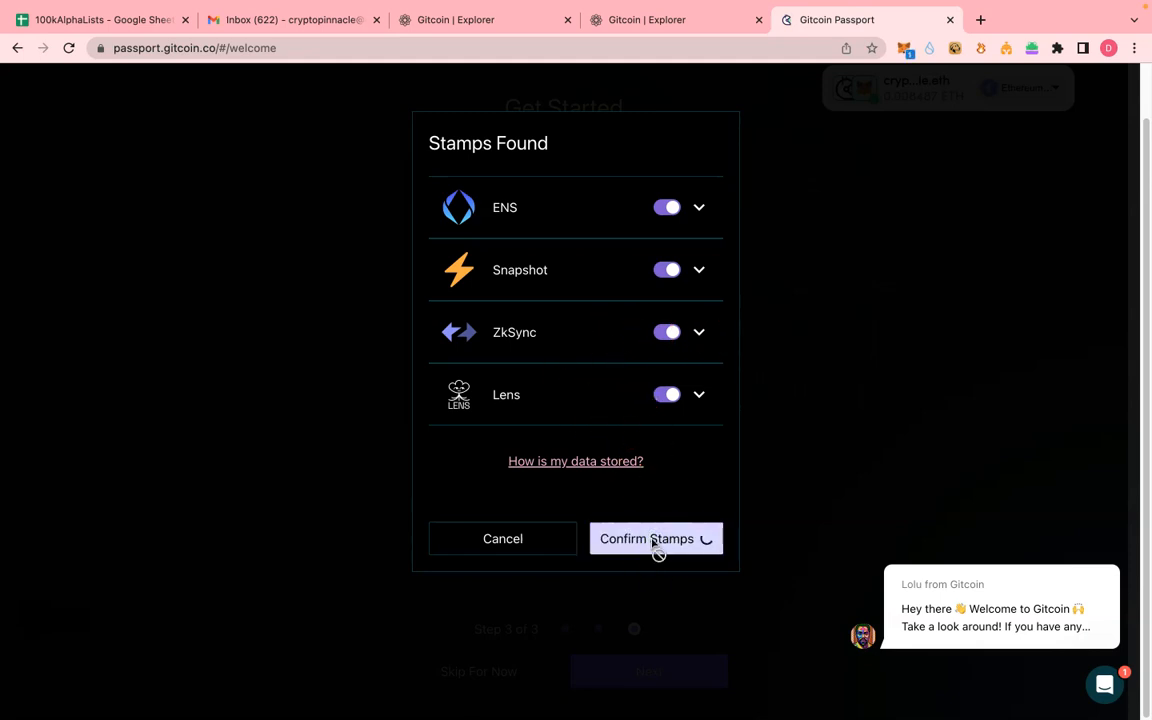
pyautogui.click(646, 538)
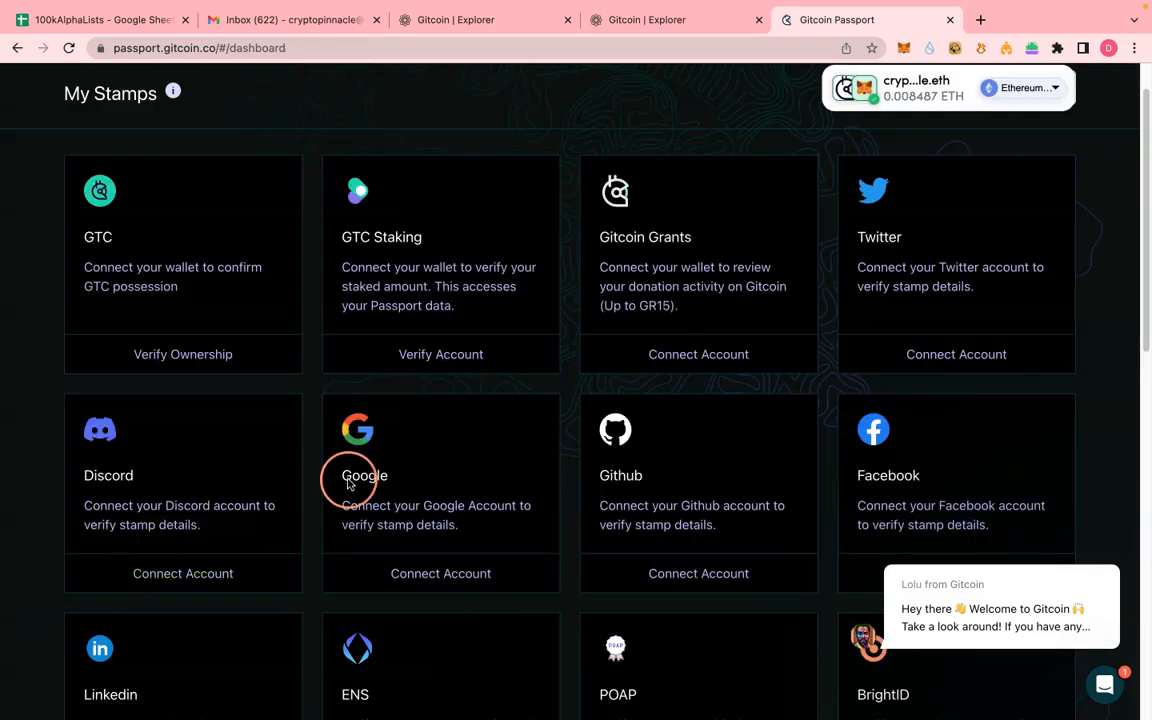
# - Check the 7.61 humanity score and scroll through the My Stamps grid
pyautogui.scroll(-3)
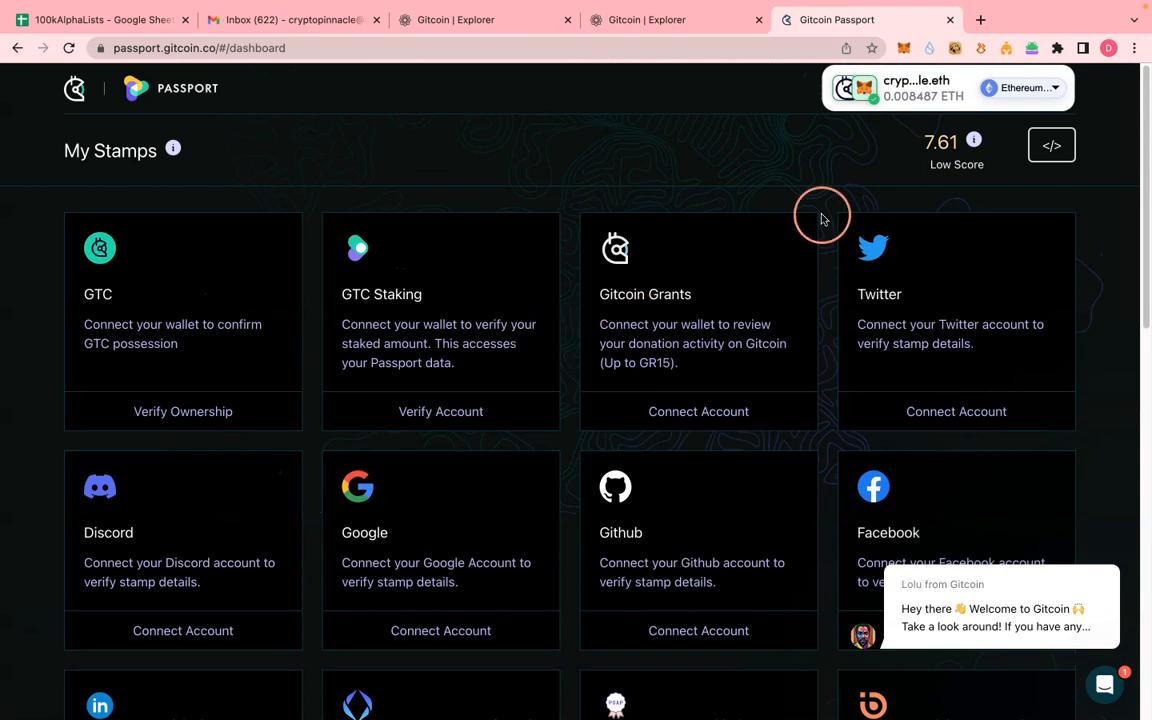
pyautogui.doubleClick(940, 143)
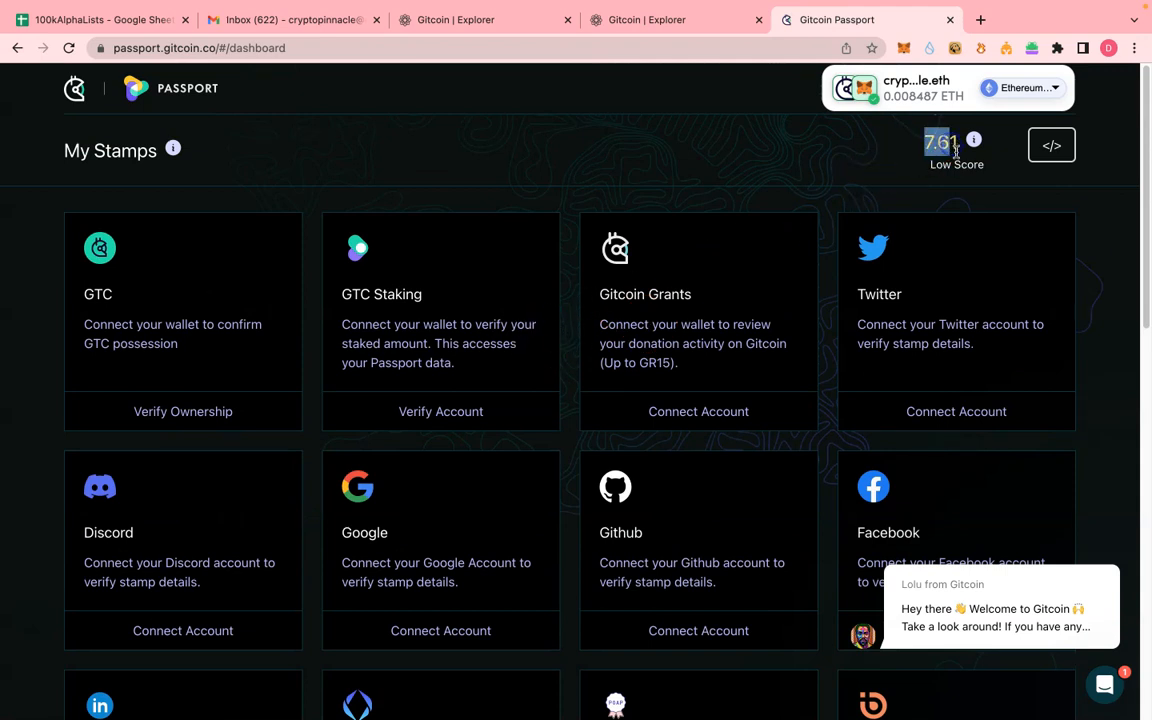
pyautogui.moveTo(973, 139)
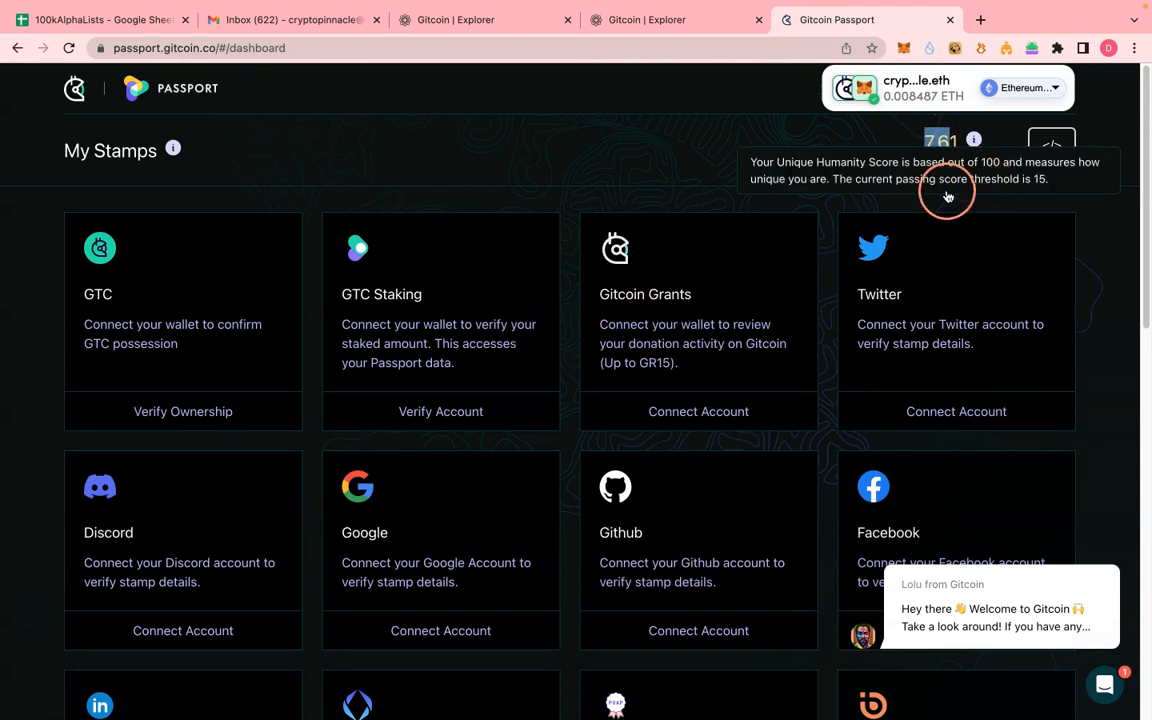
pyautogui.moveTo(1047, 190)
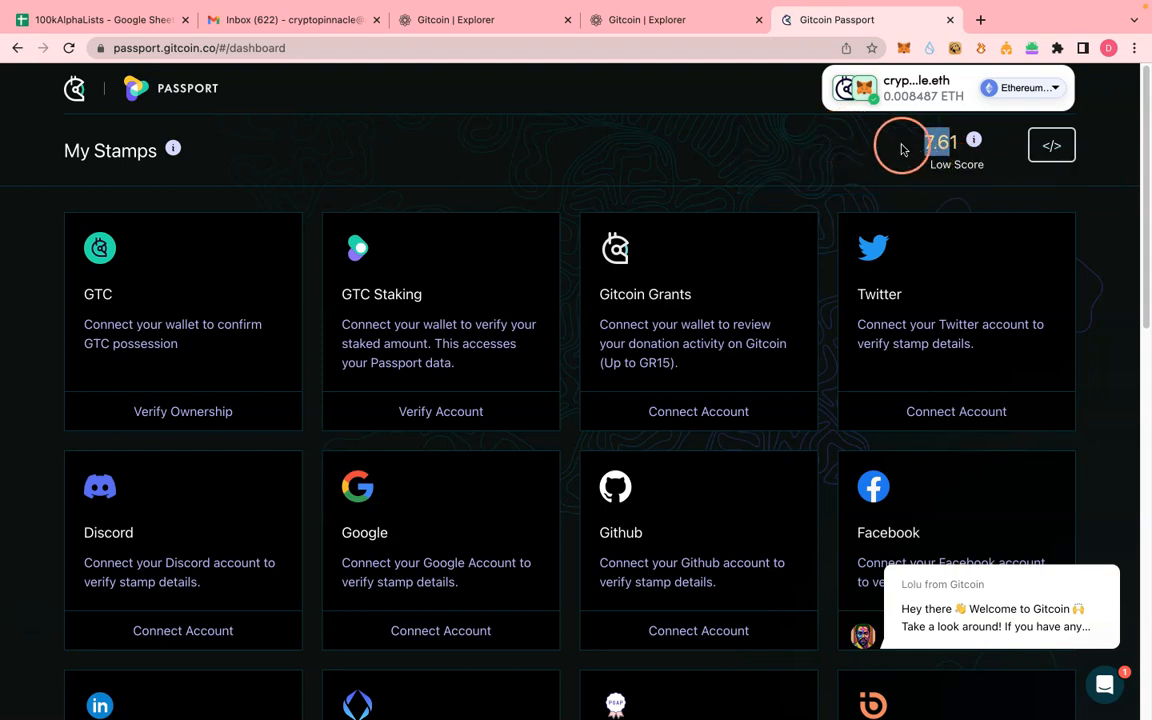
pyautogui.scroll(-3)
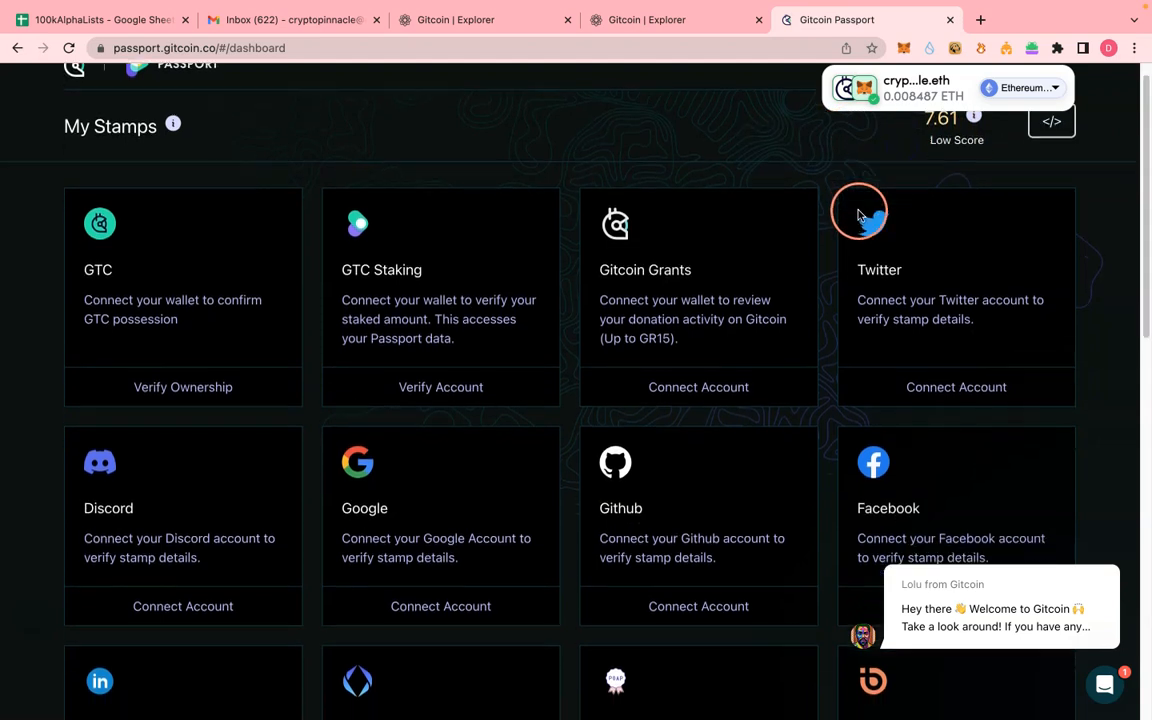
pyautogui.scroll(-3)
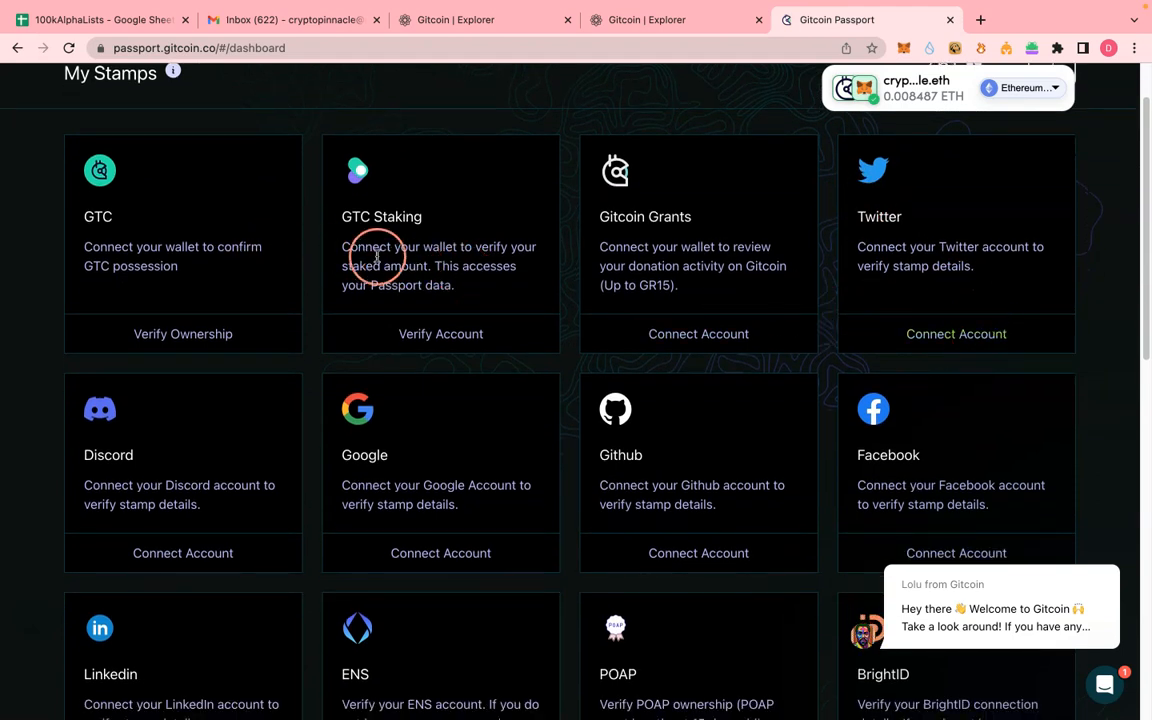
pyautogui.scroll(-3)
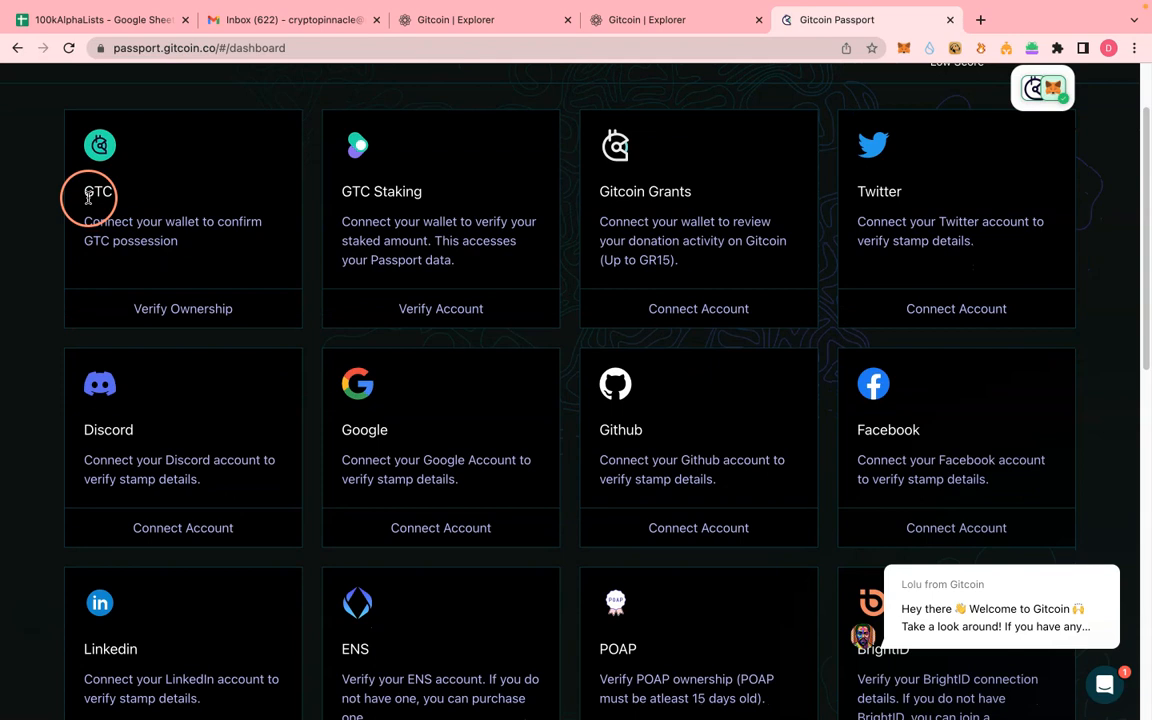
pyautogui.moveTo(205, 233)
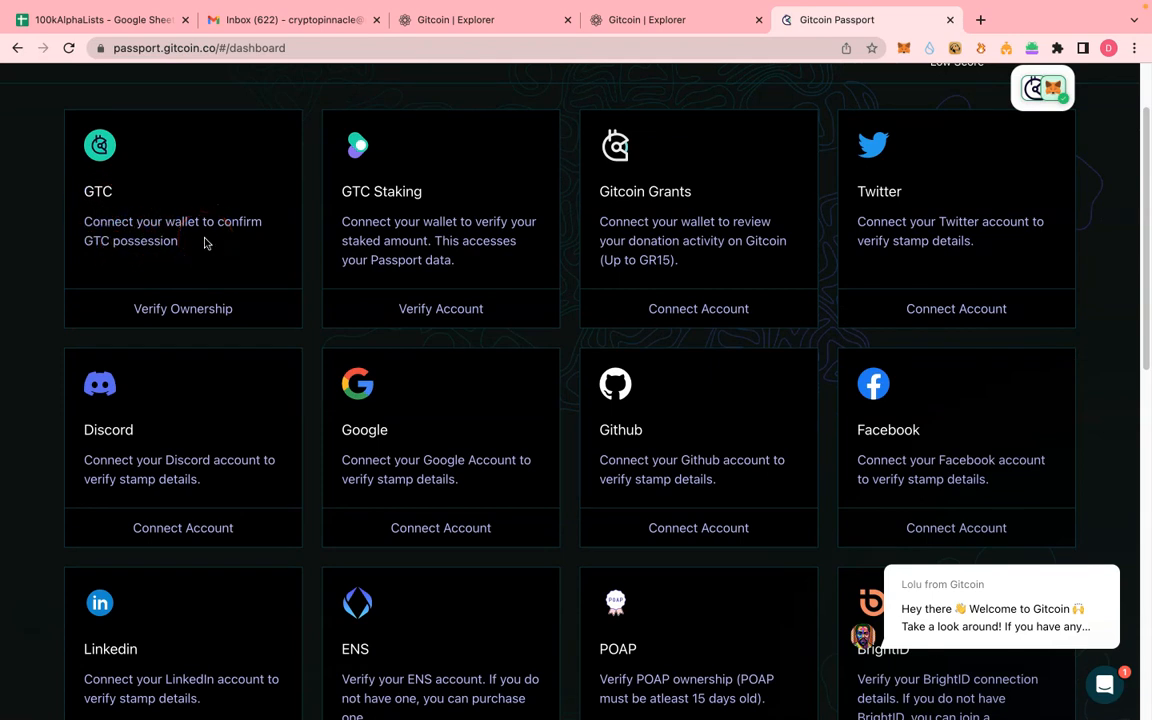
pyautogui.click(183, 308)
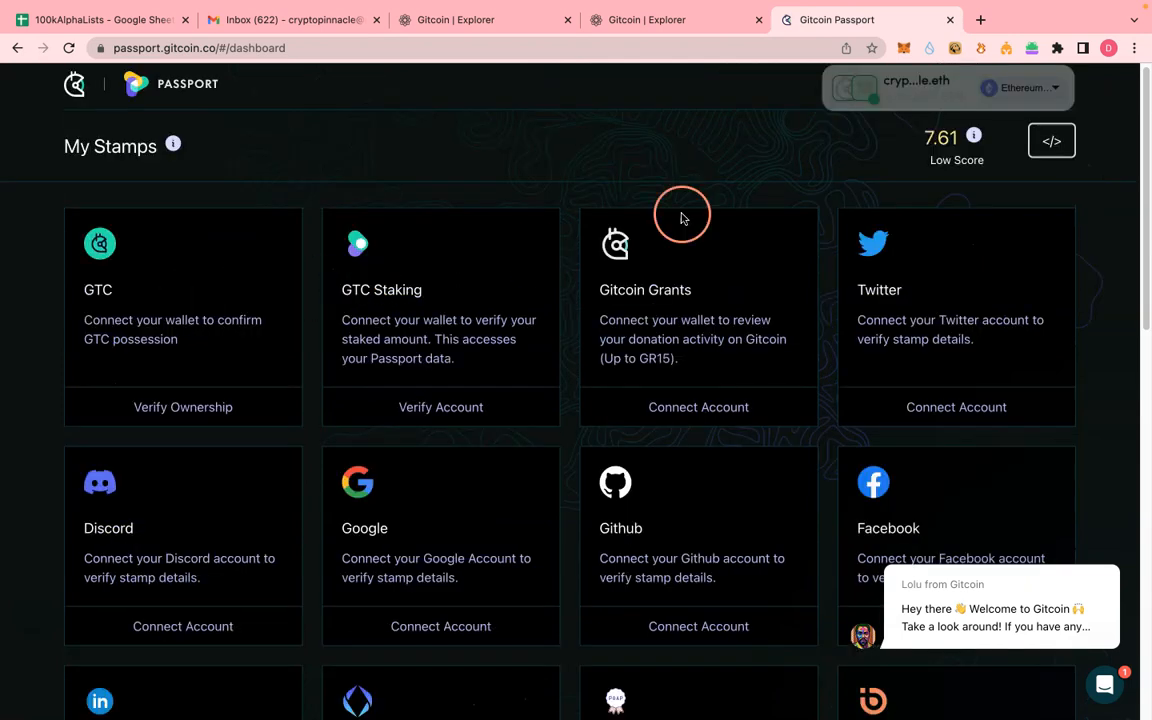
# - Scroll to the Twitter stamp card and open its verification options
pyautogui.scroll(-3)
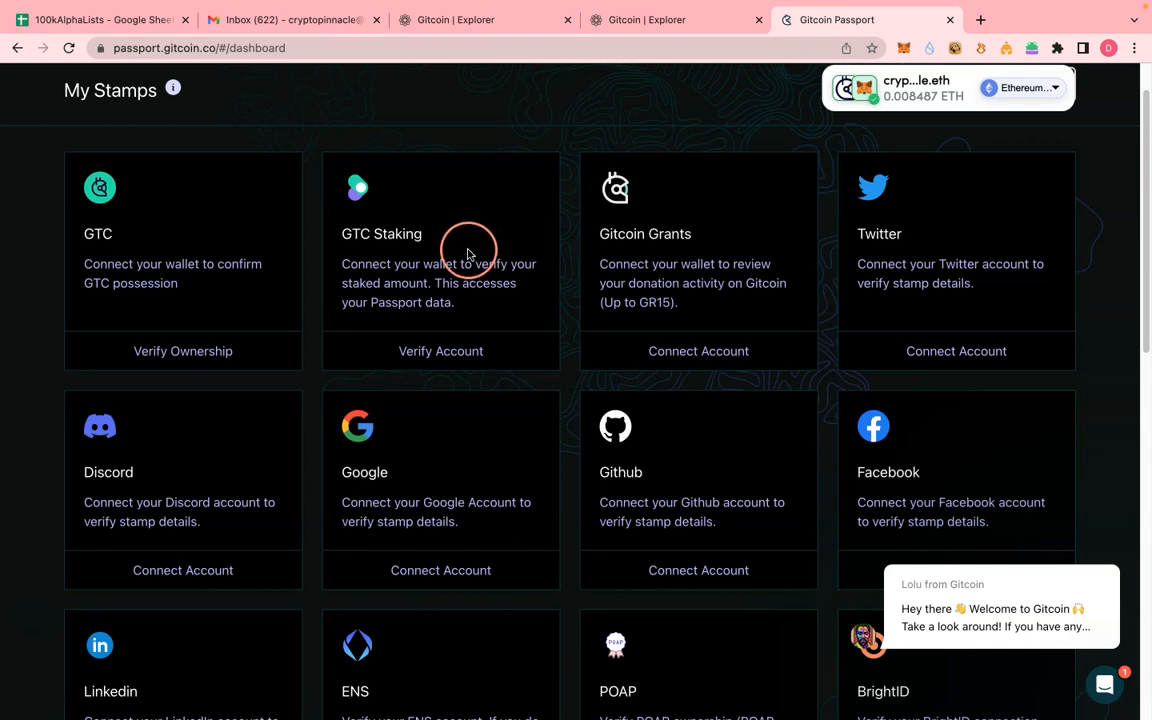
pyautogui.scroll(-3)
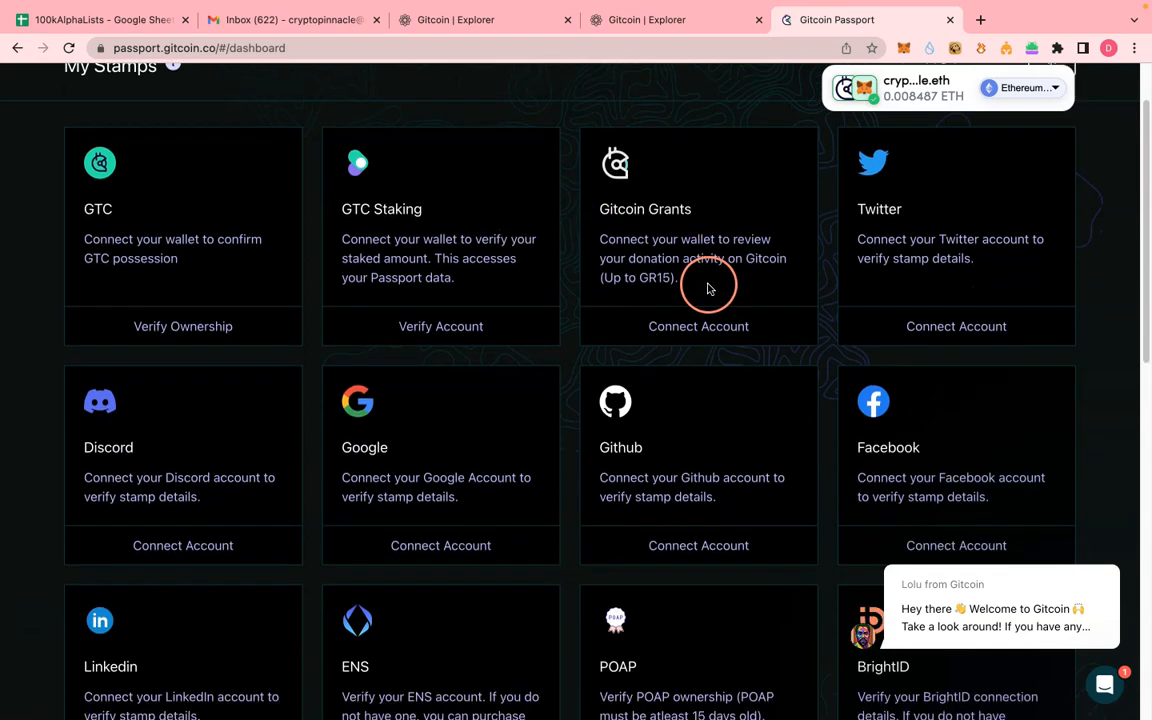
pyautogui.moveTo(769, 283)
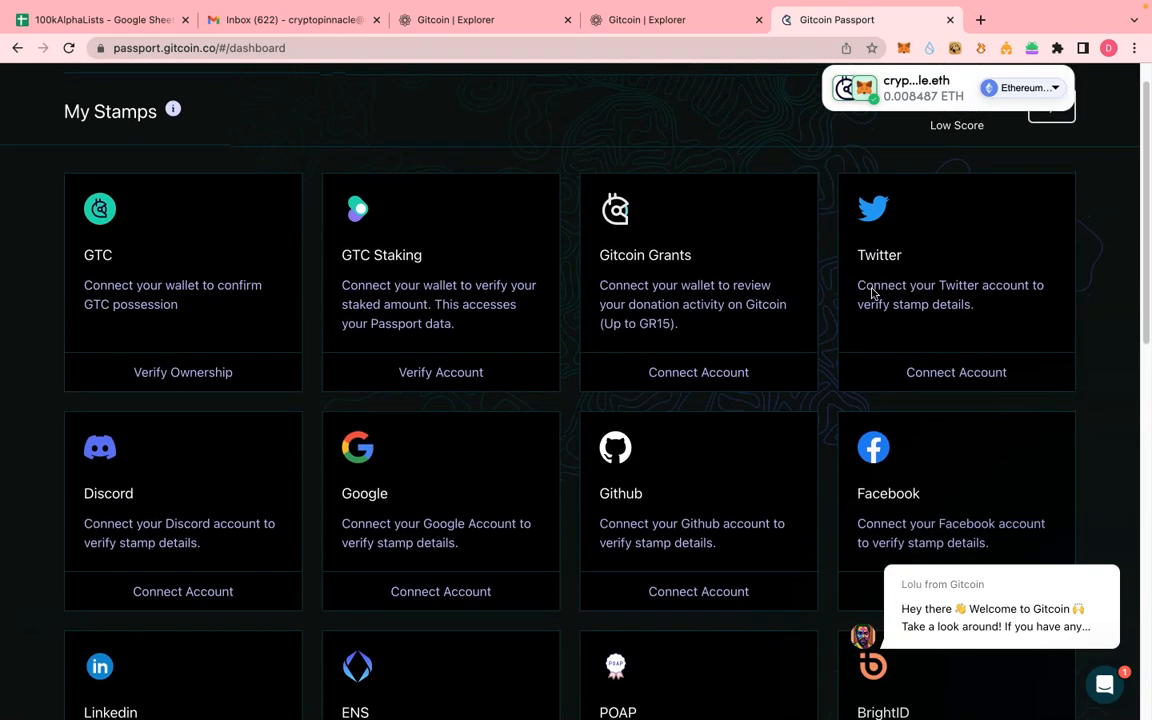
pyautogui.scroll(-3)
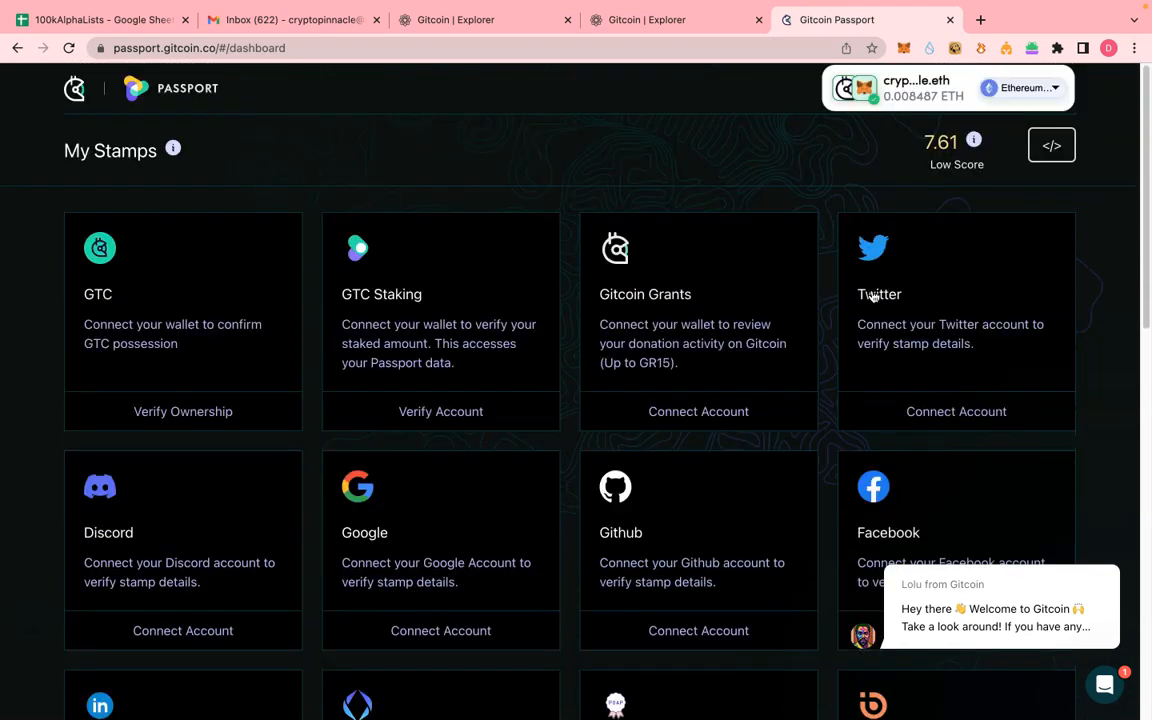
pyautogui.scroll(-3)
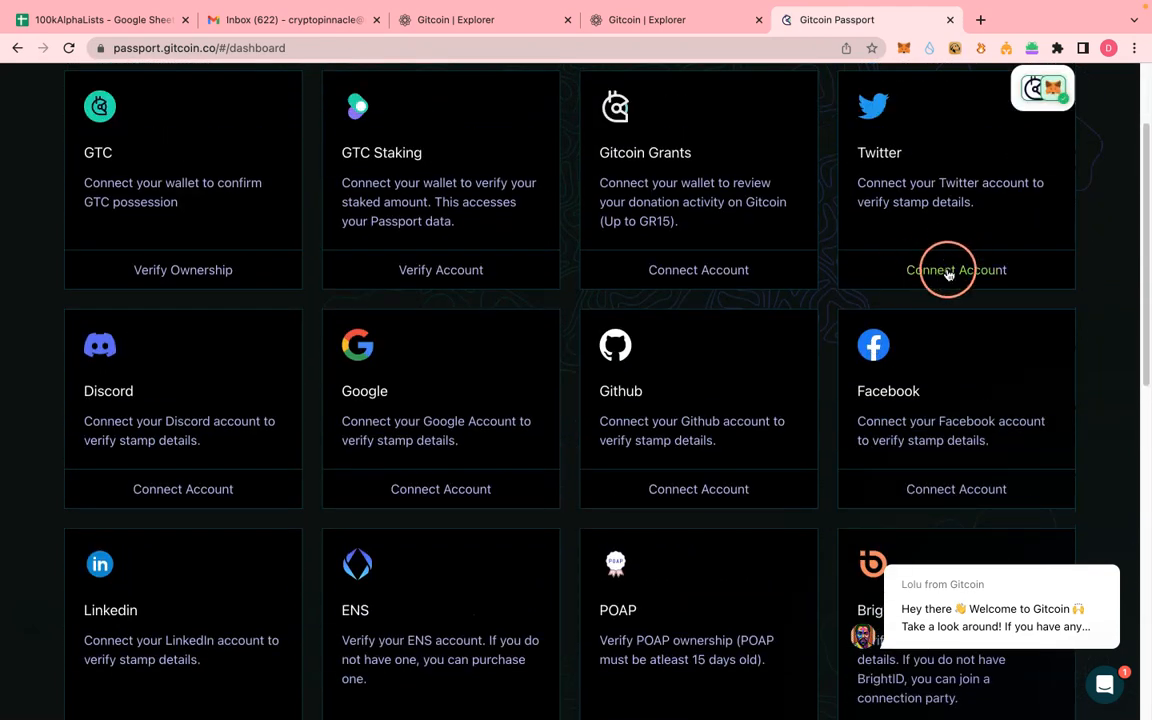
pyautogui.click(956, 270)
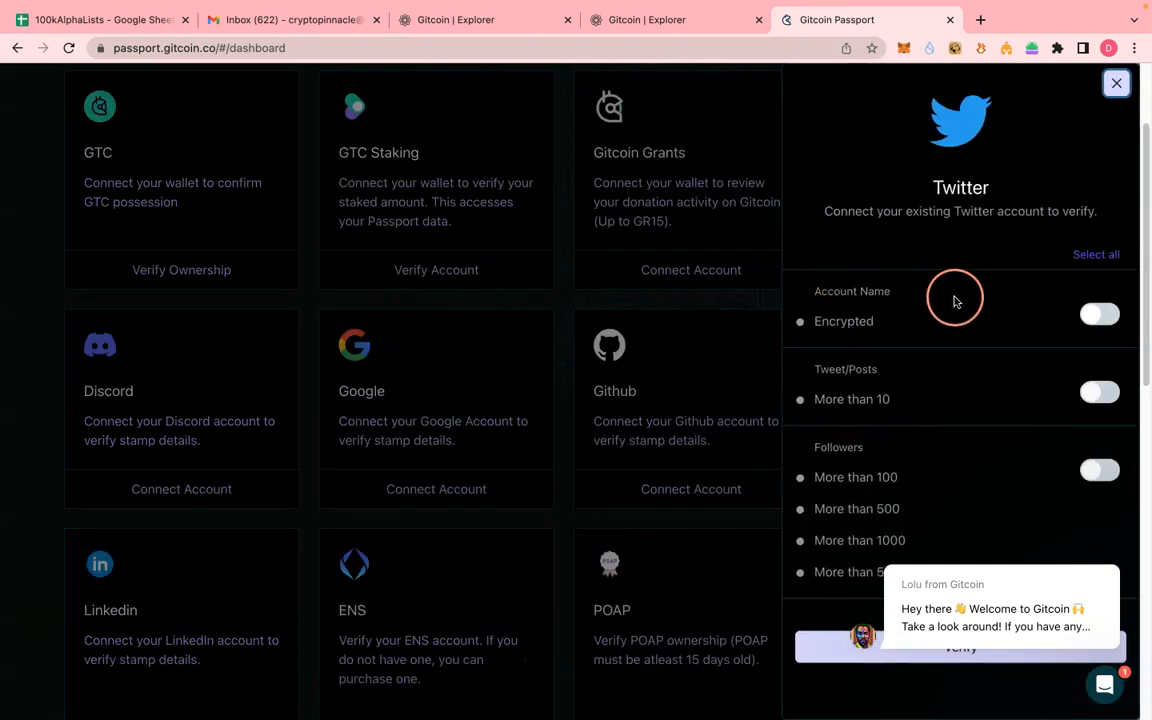
# - Select all Twitter data points, verify them, and close the panel after Success
pyautogui.click(1099, 314)
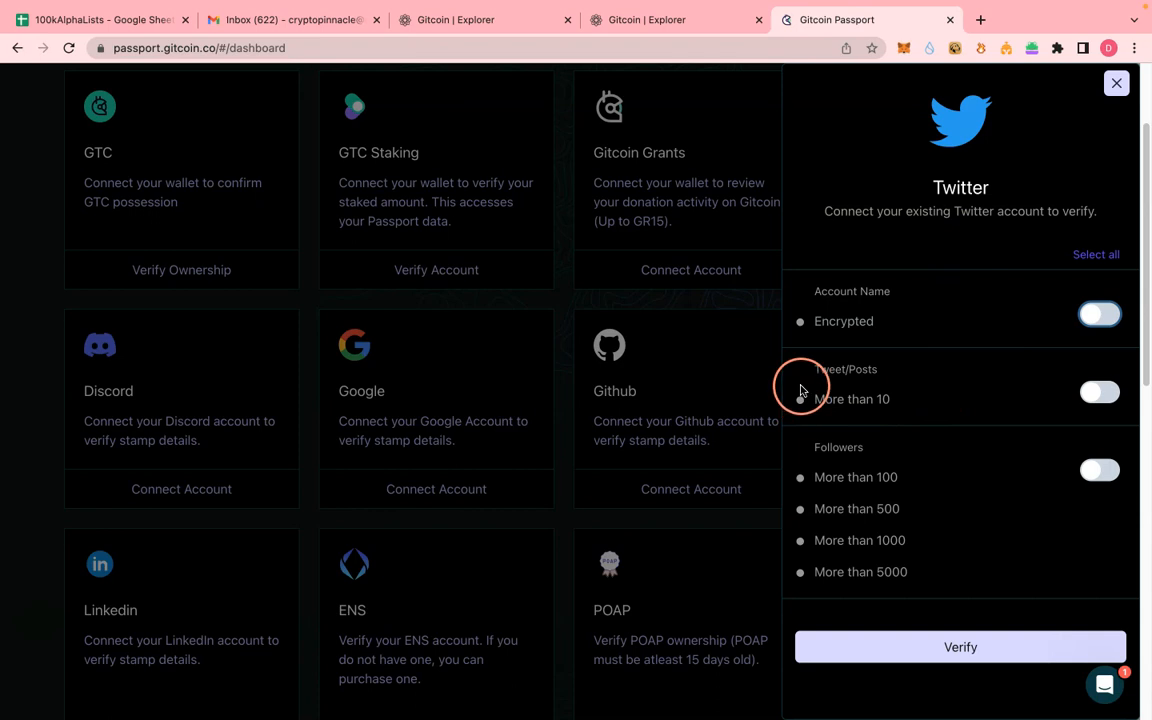
pyautogui.click(1099, 391)
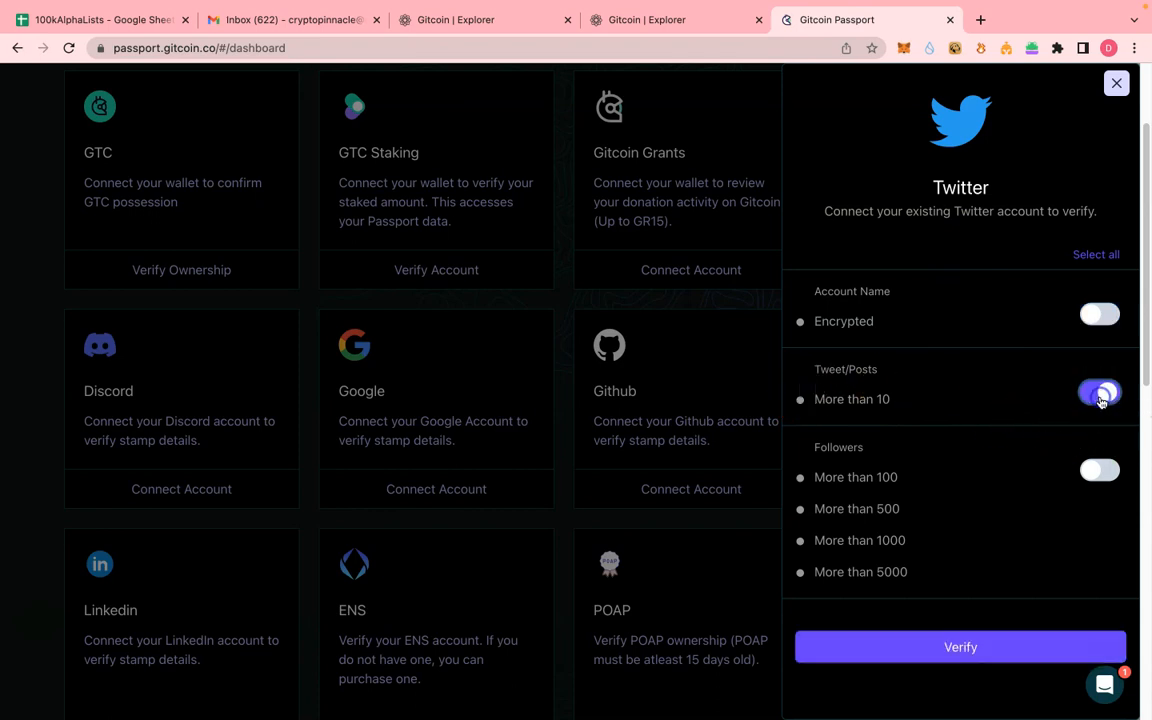
pyautogui.click(1100, 314)
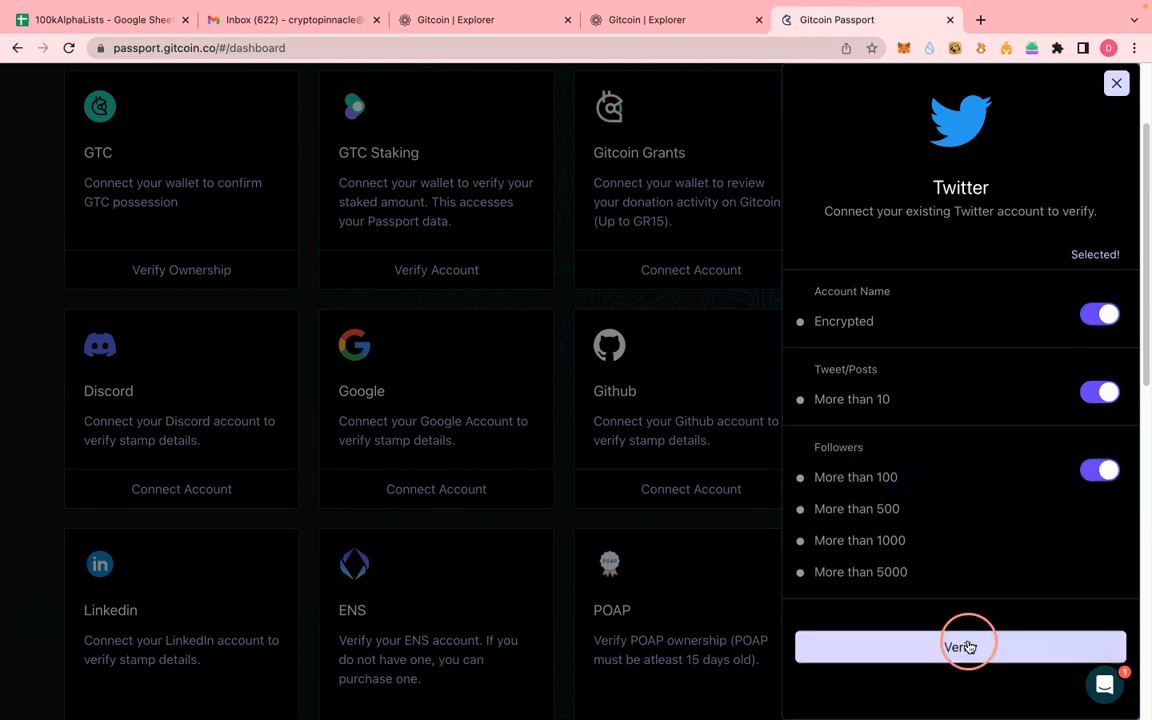
pyautogui.click(960, 647)
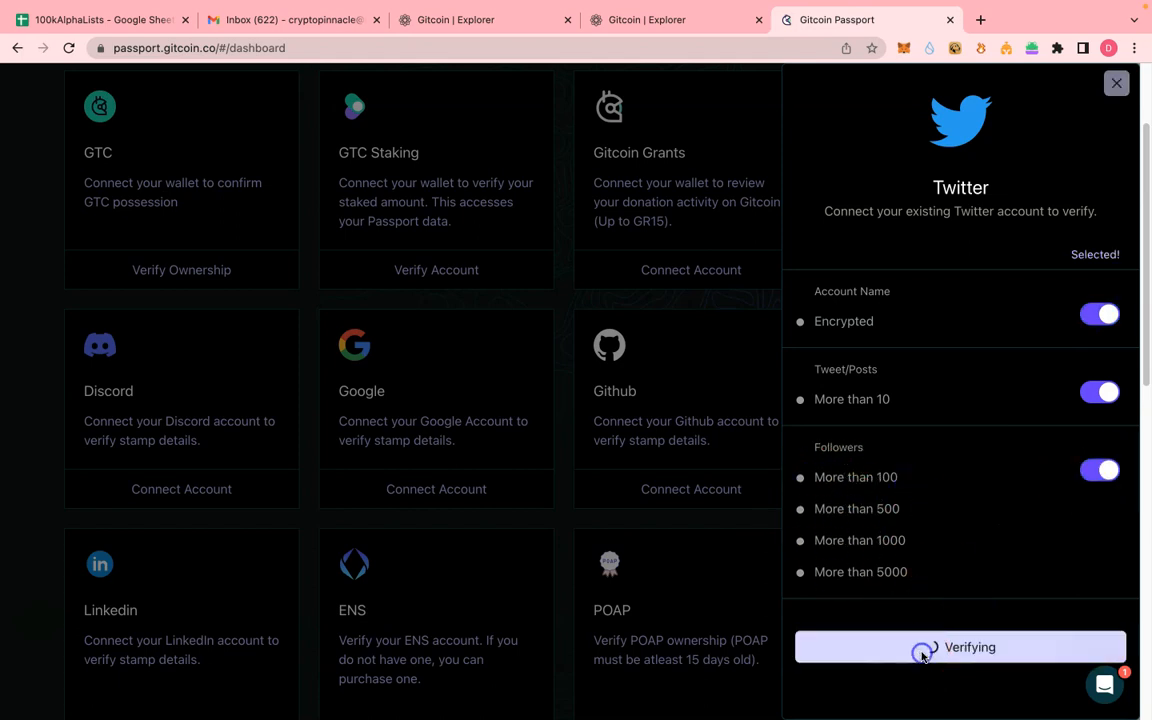
pyautogui.click(959, 647)
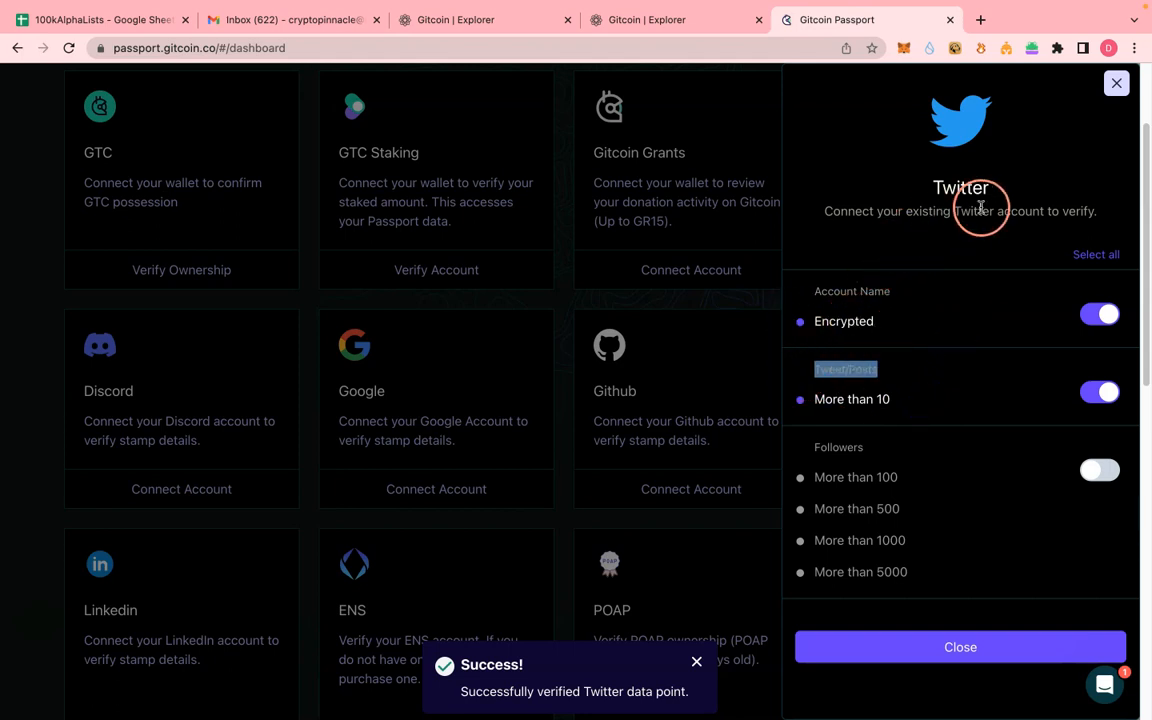
pyautogui.moveTo(775, 680)
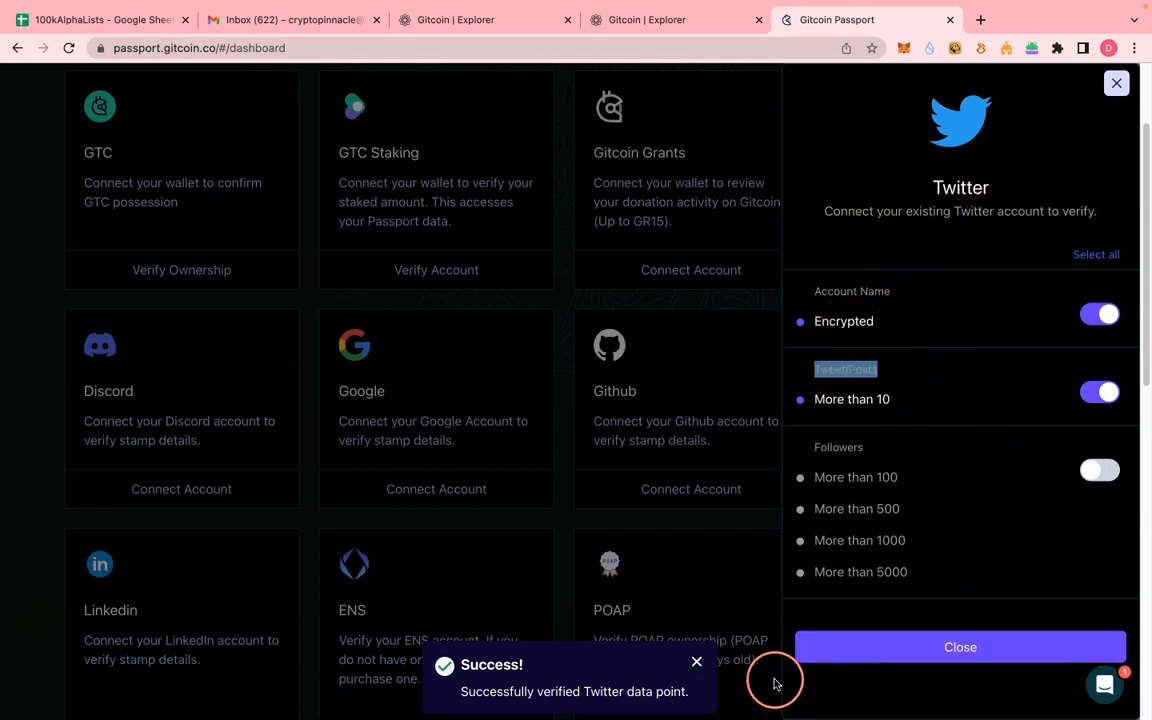
pyautogui.click(959, 647)
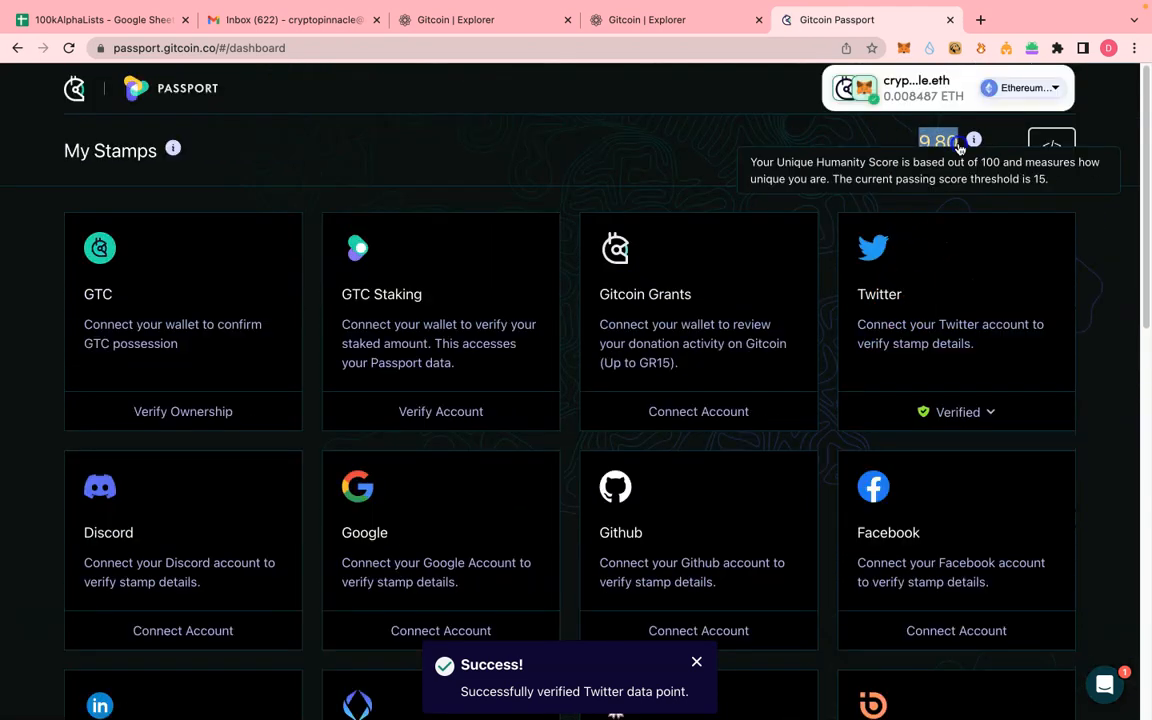
# - Toggle the Discord account data point and submit the Discord stamp for verification
pyautogui.scroll(-3)
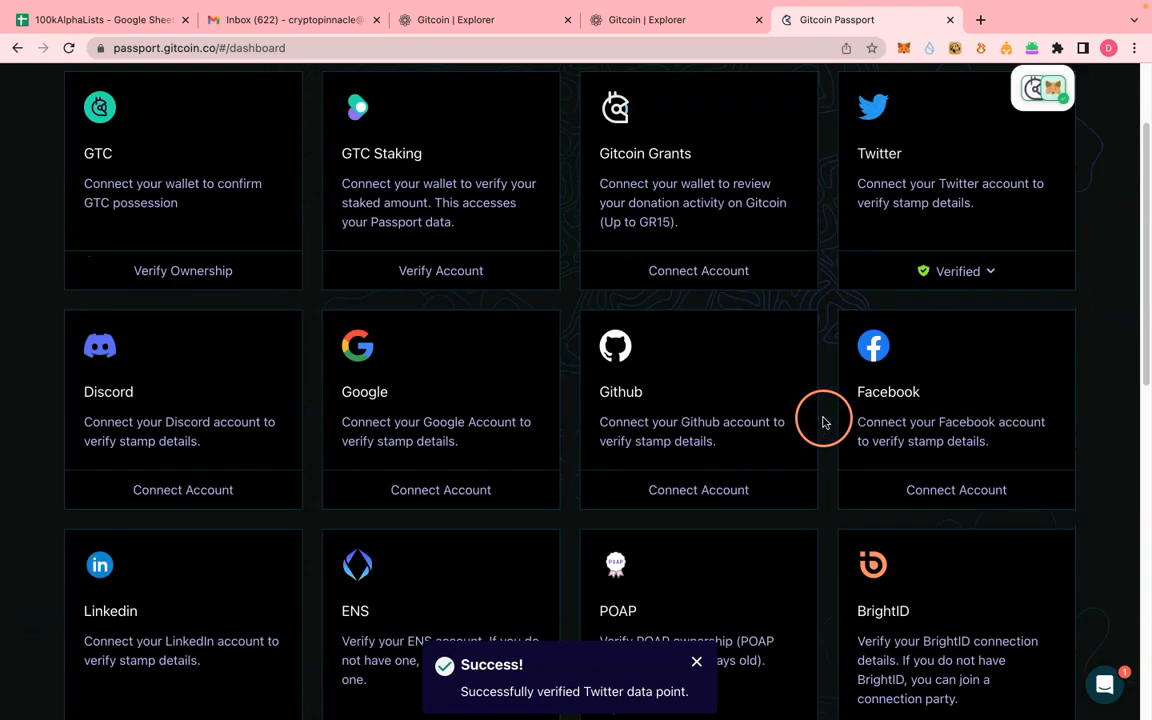
pyautogui.scroll(-3)
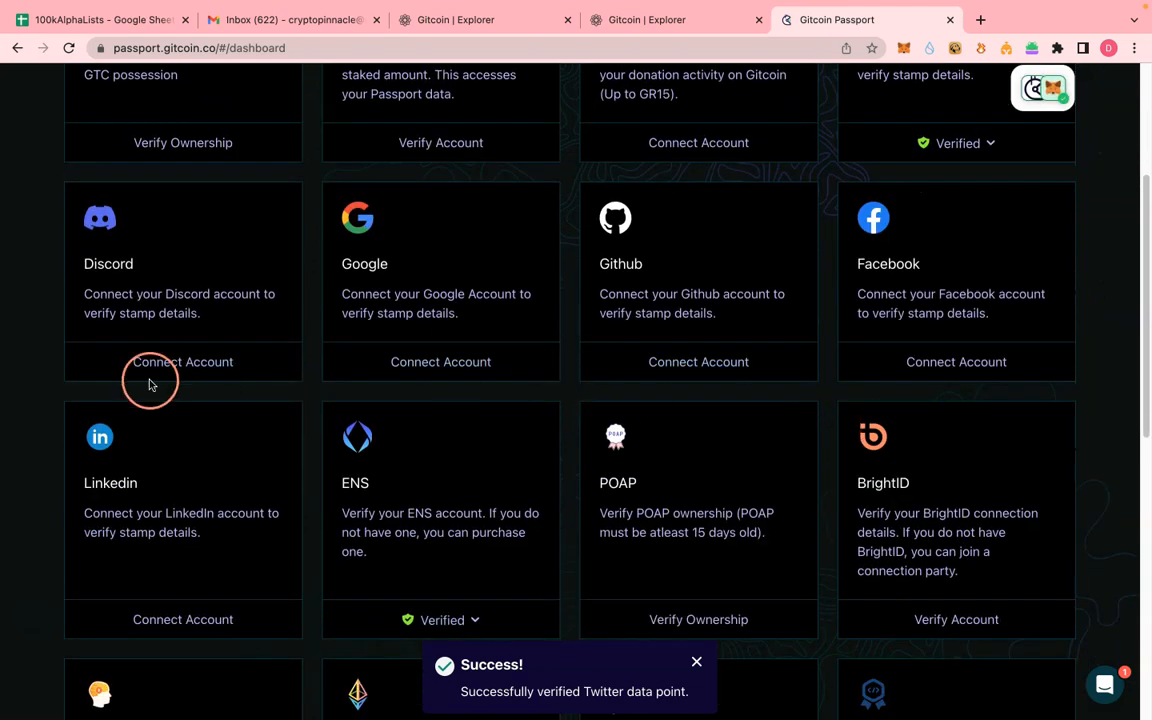
pyautogui.click(183, 361)
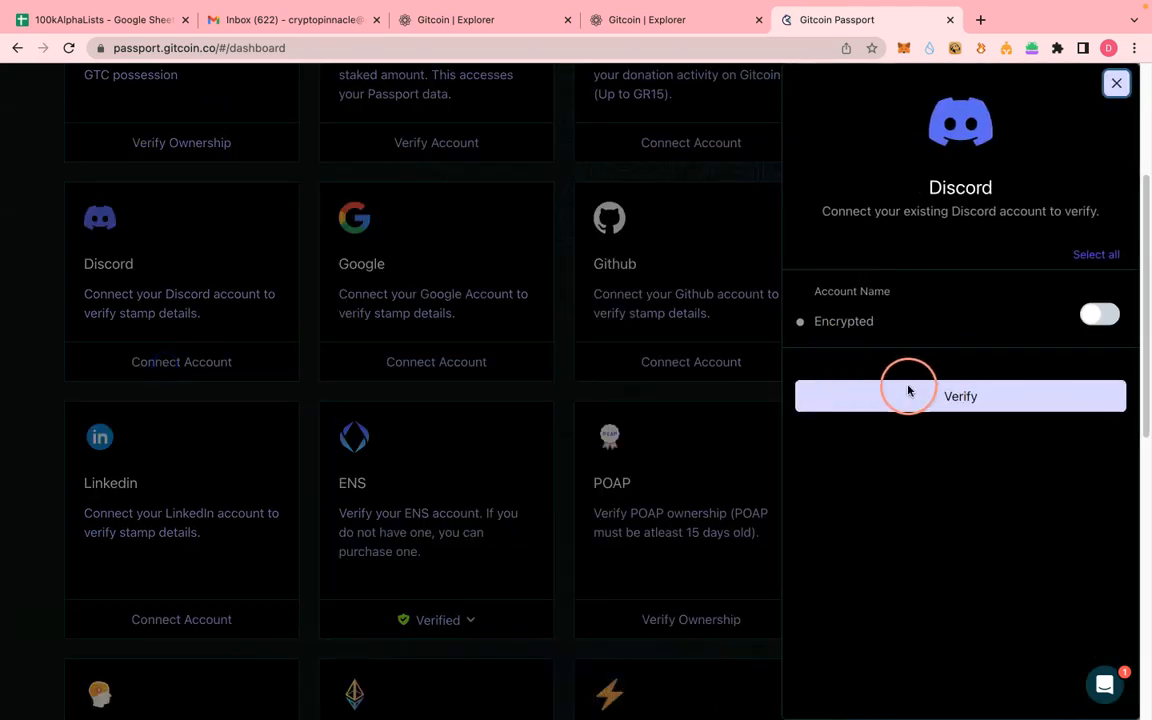
pyautogui.click(959, 396)
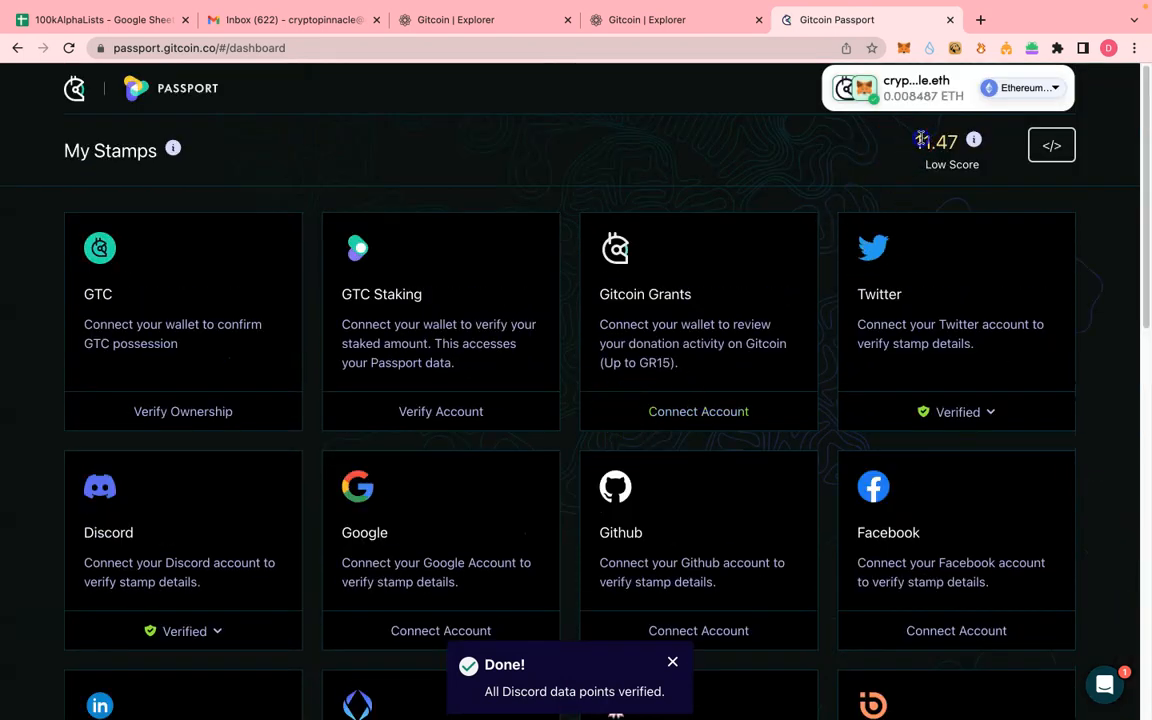
pyautogui.scroll(-3)
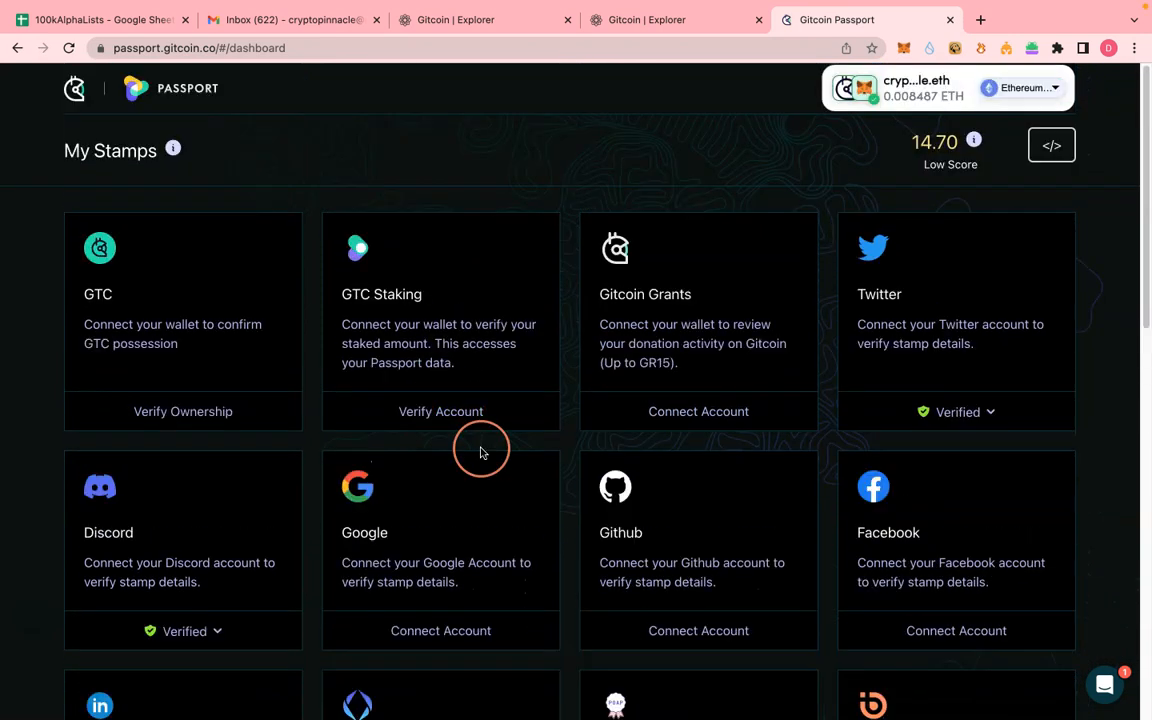
pyautogui.moveTo(688, 386)
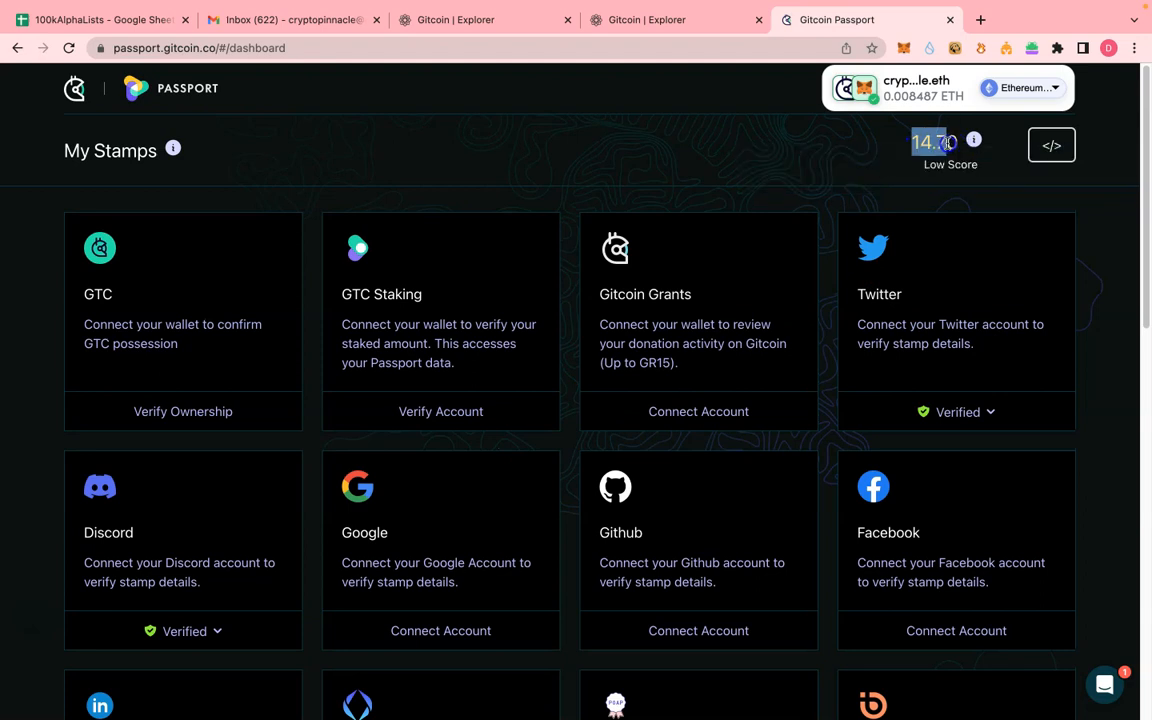
# - Scroll the stamp list down to Coinbase, reviewing the verified stamps
pyautogui.scroll(-3)
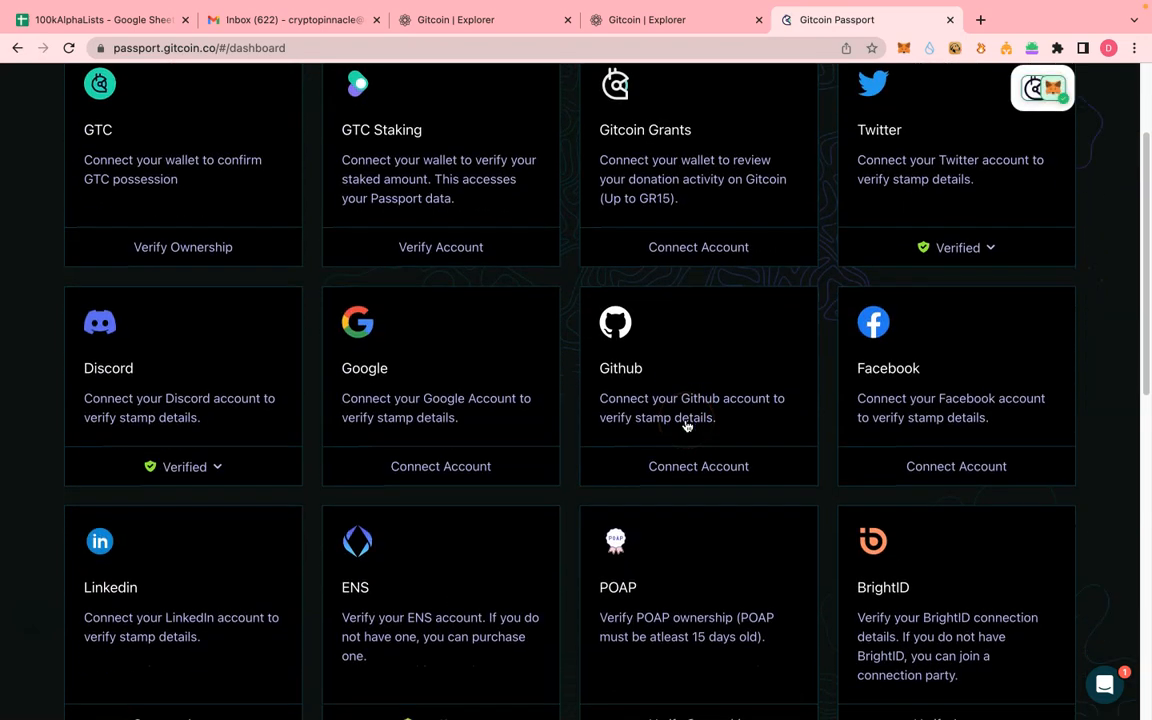
pyautogui.scroll(-3)
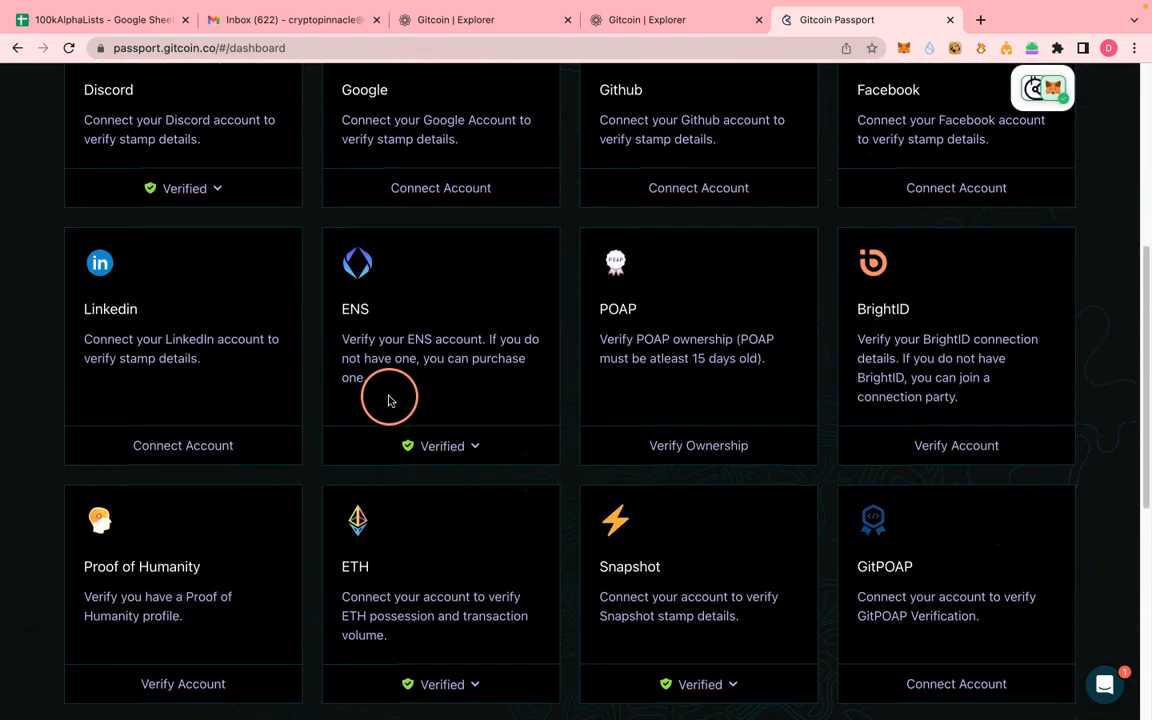
pyautogui.scroll(-3)
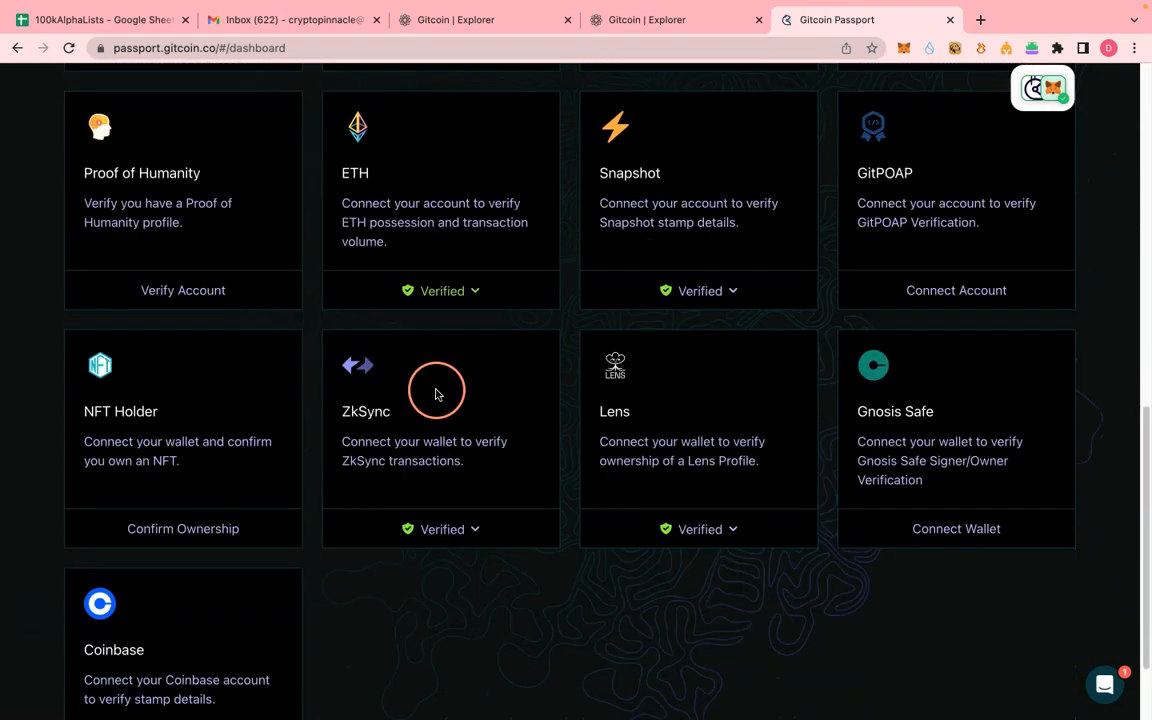
pyautogui.scroll(-3)
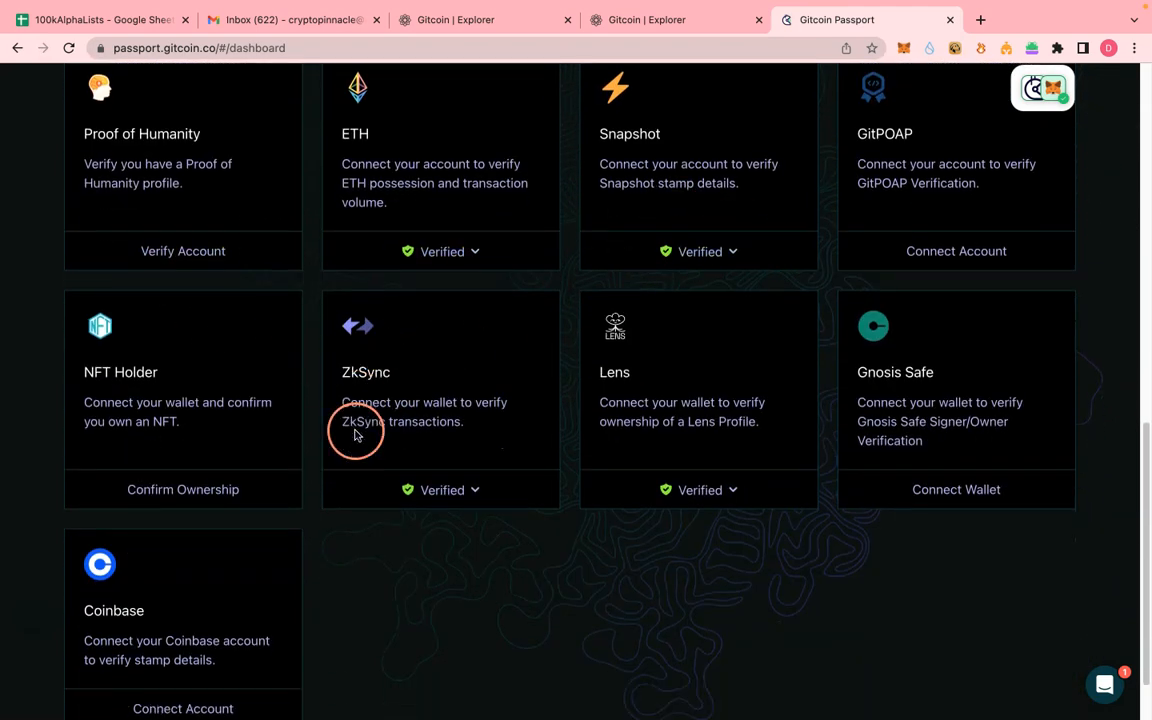
pyautogui.scroll(-3)
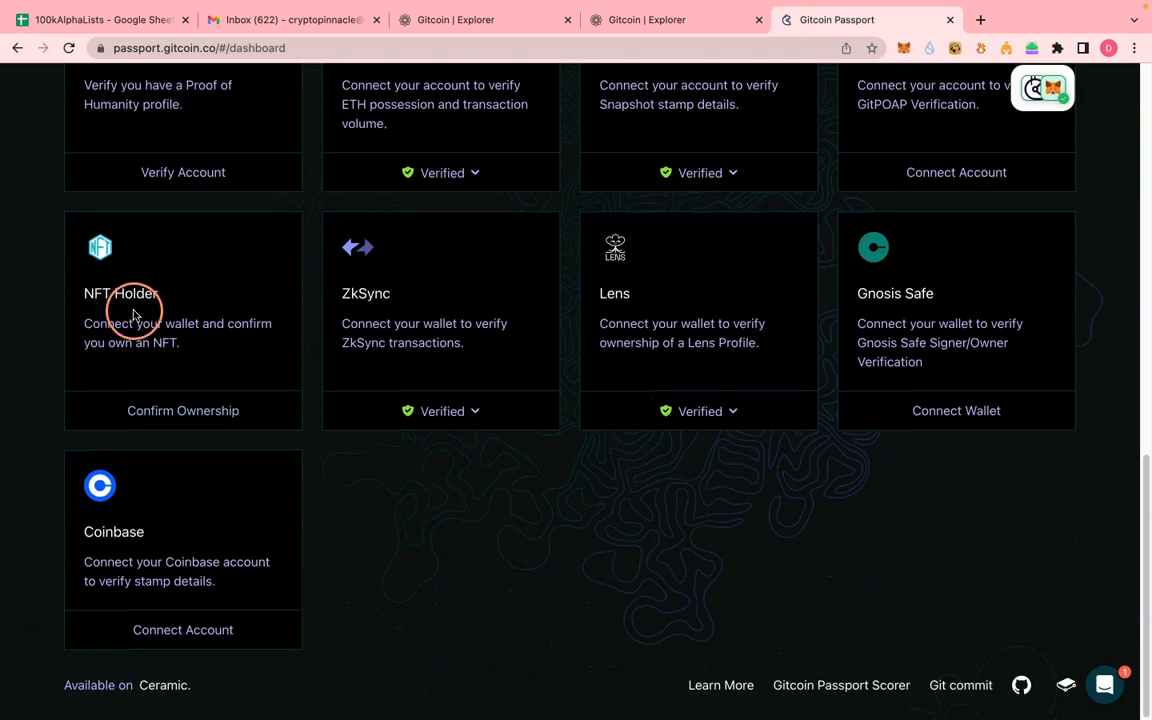
pyautogui.moveTo(210, 390)
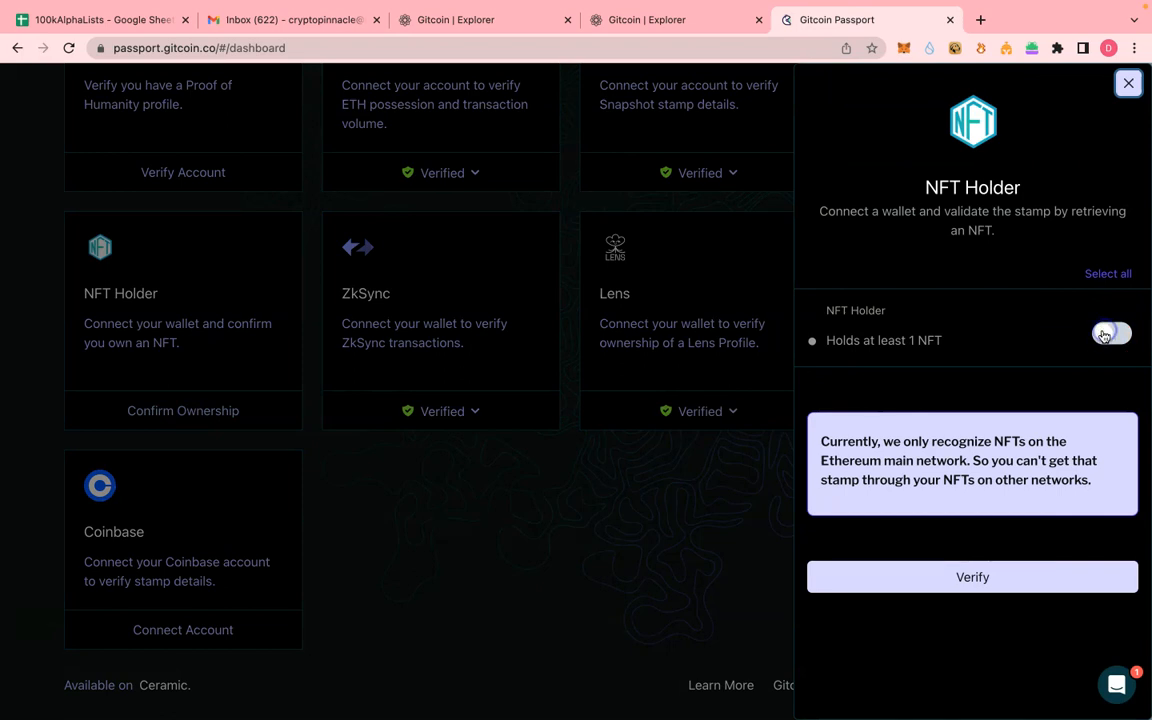
# - Turn on 'Holds at least 1 NFT' and verify the NFT Holder stamp
pyautogui.click(1111, 333)
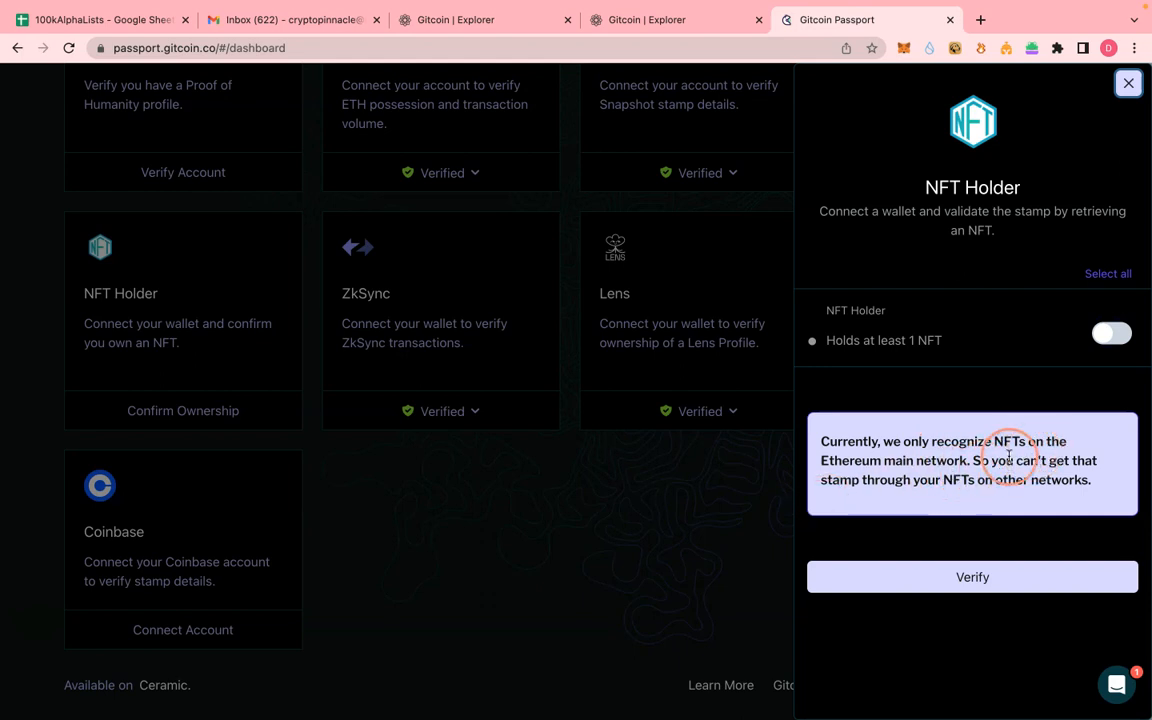
pyautogui.click(1111, 333)
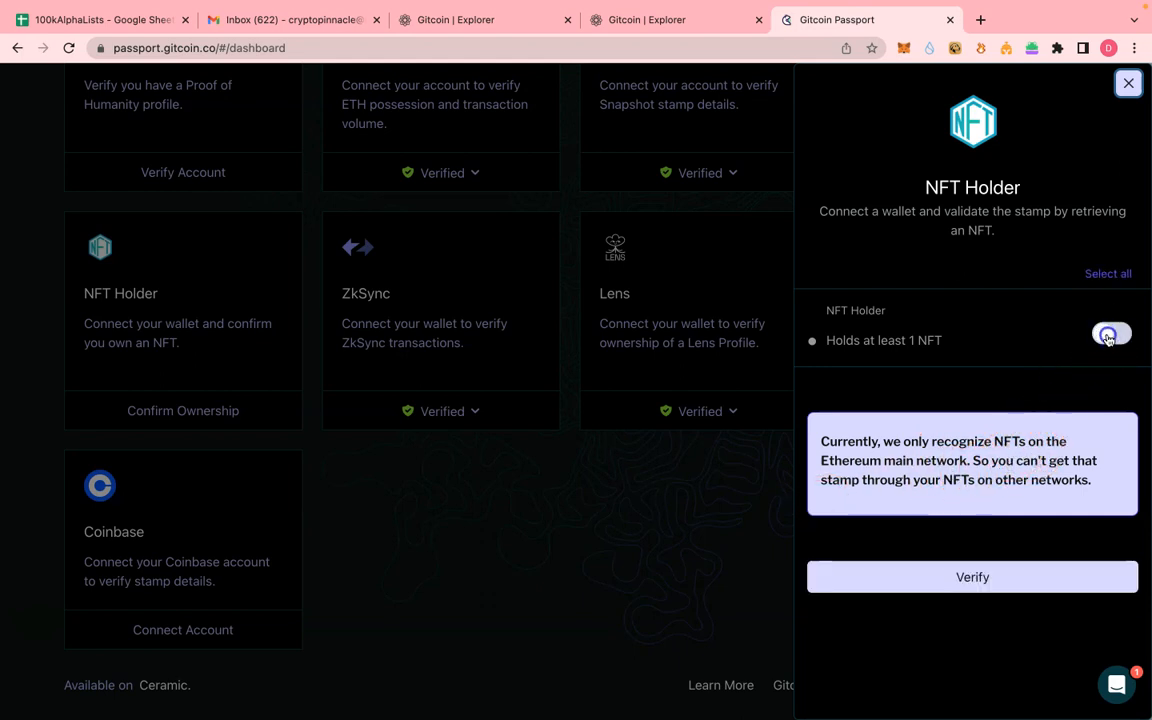
pyautogui.click(1110, 335)
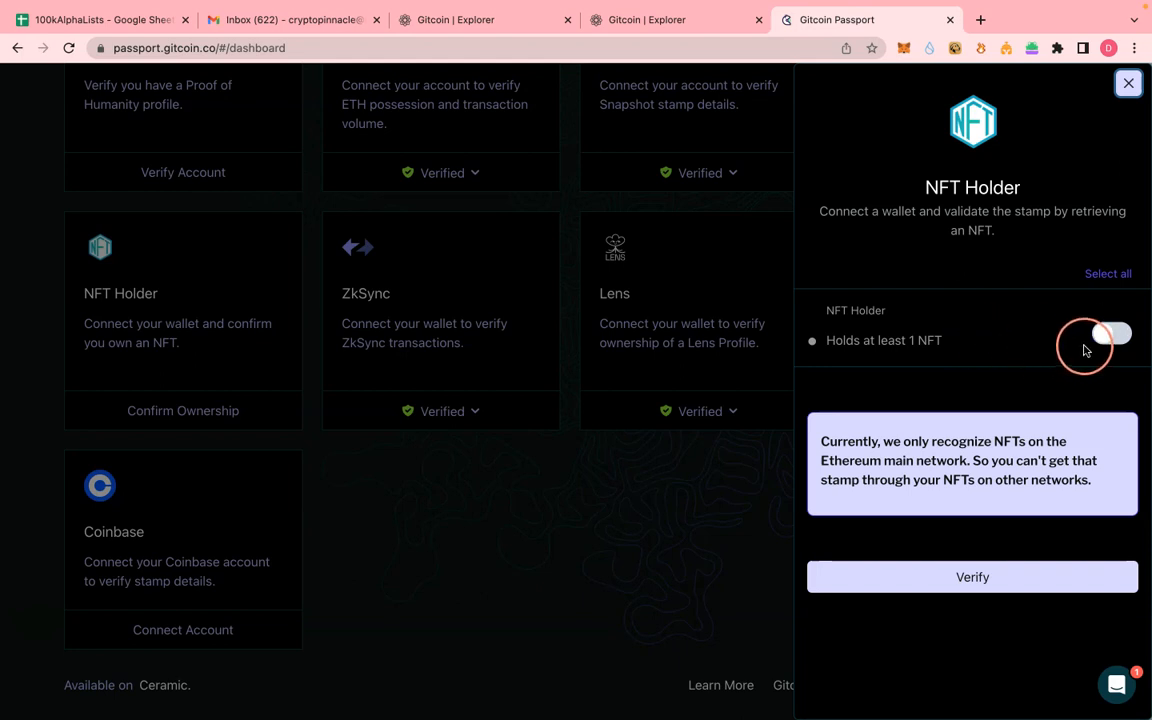
pyautogui.click(1111, 334)
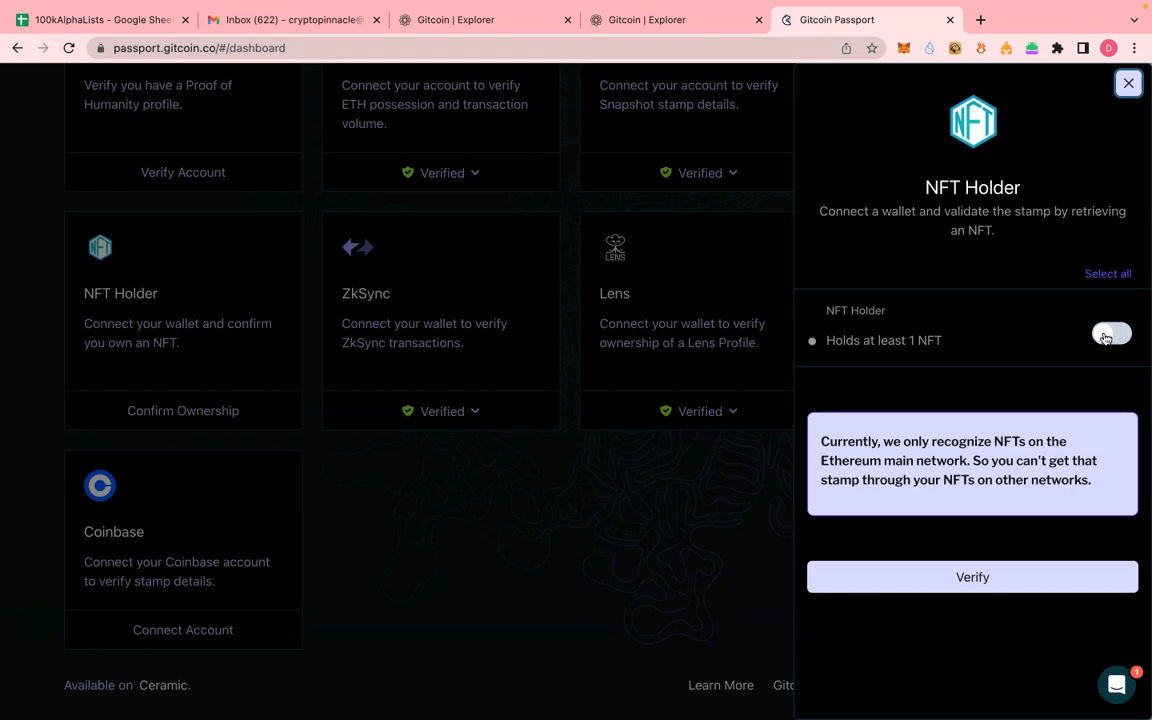
pyautogui.click(1111, 333)
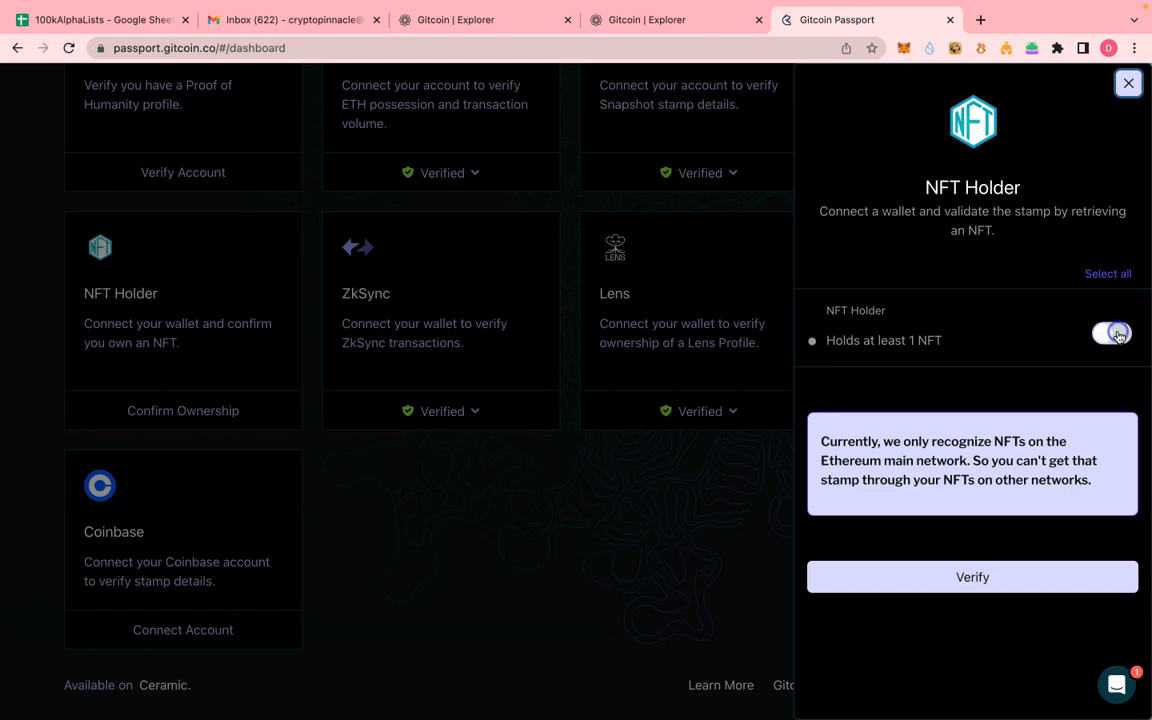
pyautogui.click(1111, 333)
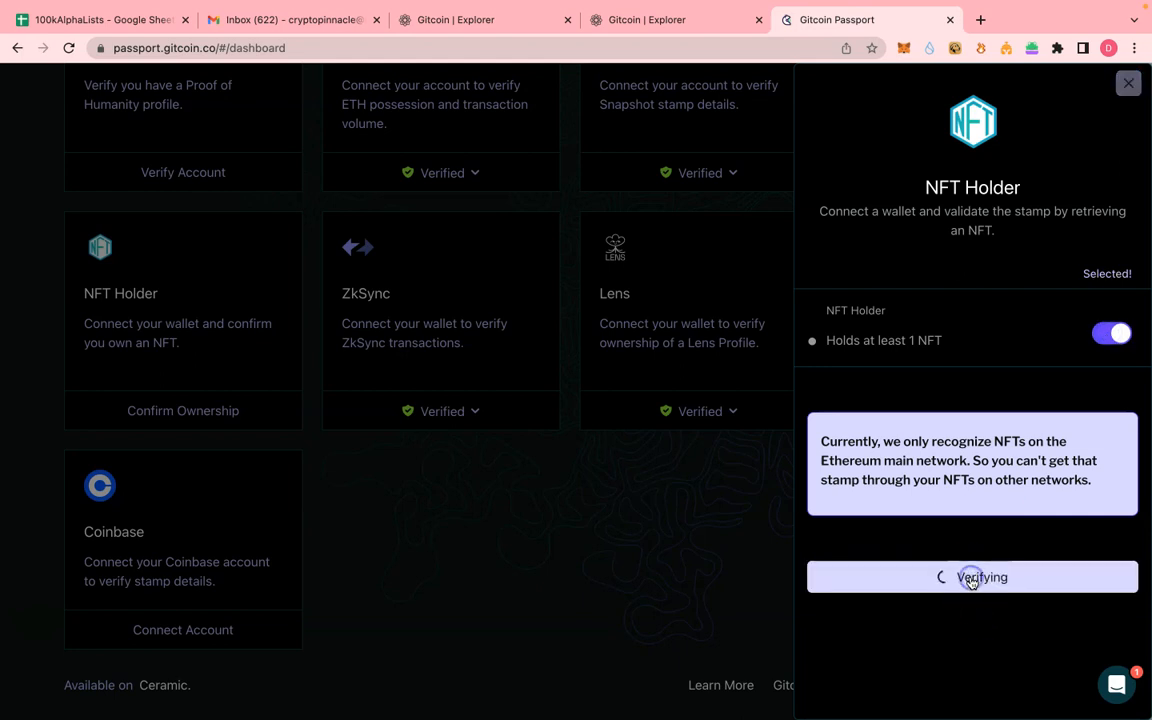
pyautogui.click(972, 577)
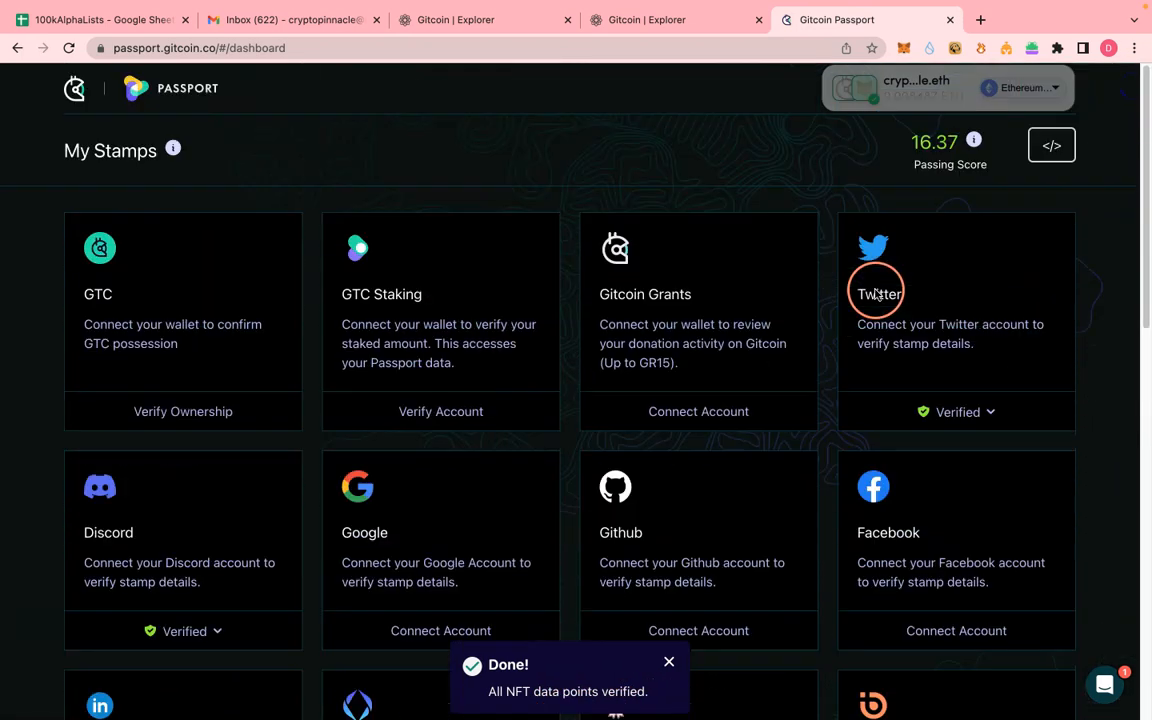
pyautogui.moveTo(973, 139)
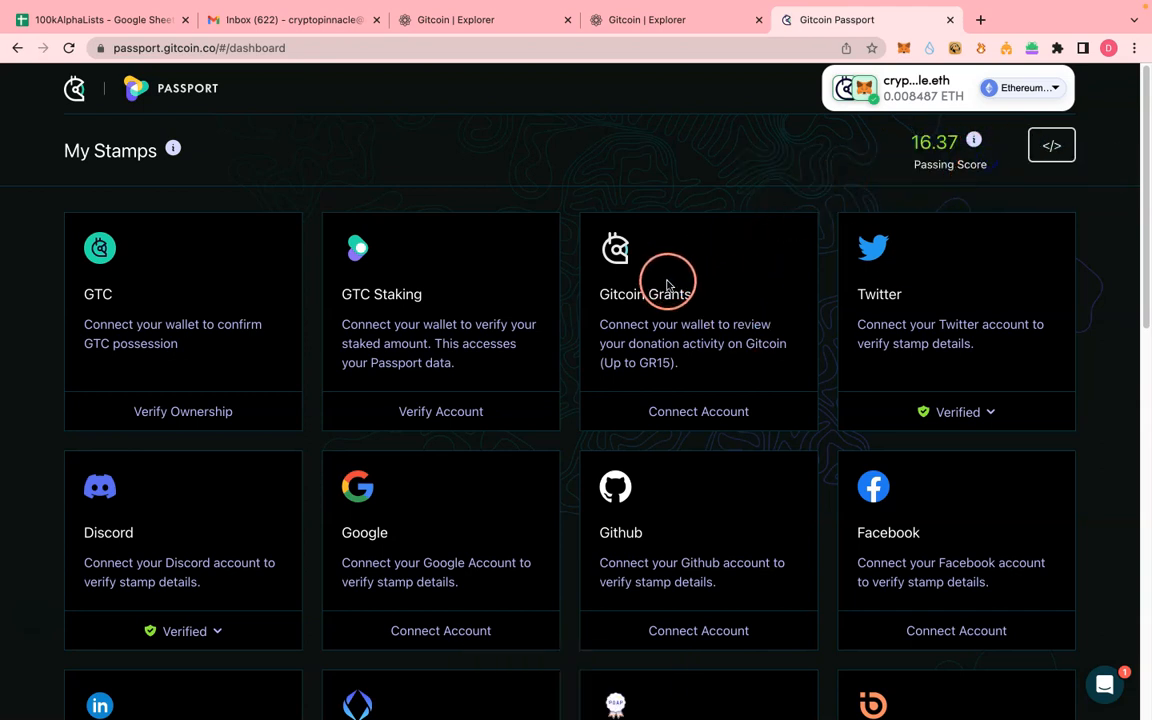
# - Close the Passport connect tab and the Gitcoin Passport tab
pyautogui.click(647, 19)
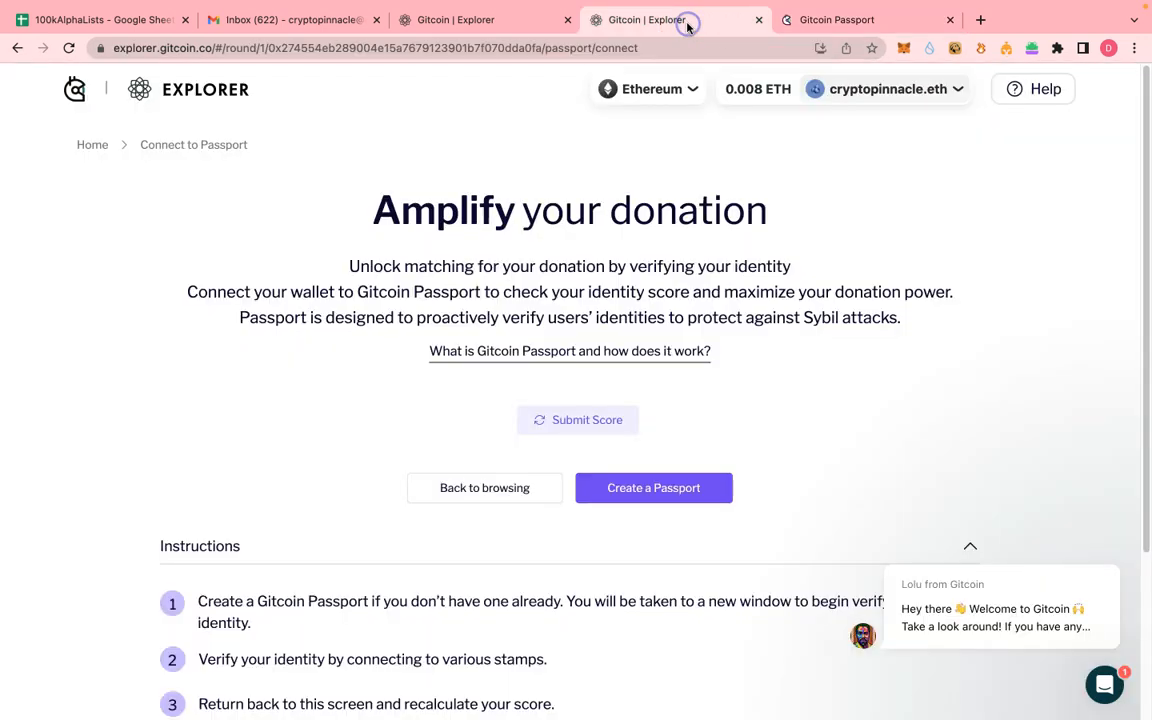
pyautogui.click(450, 19)
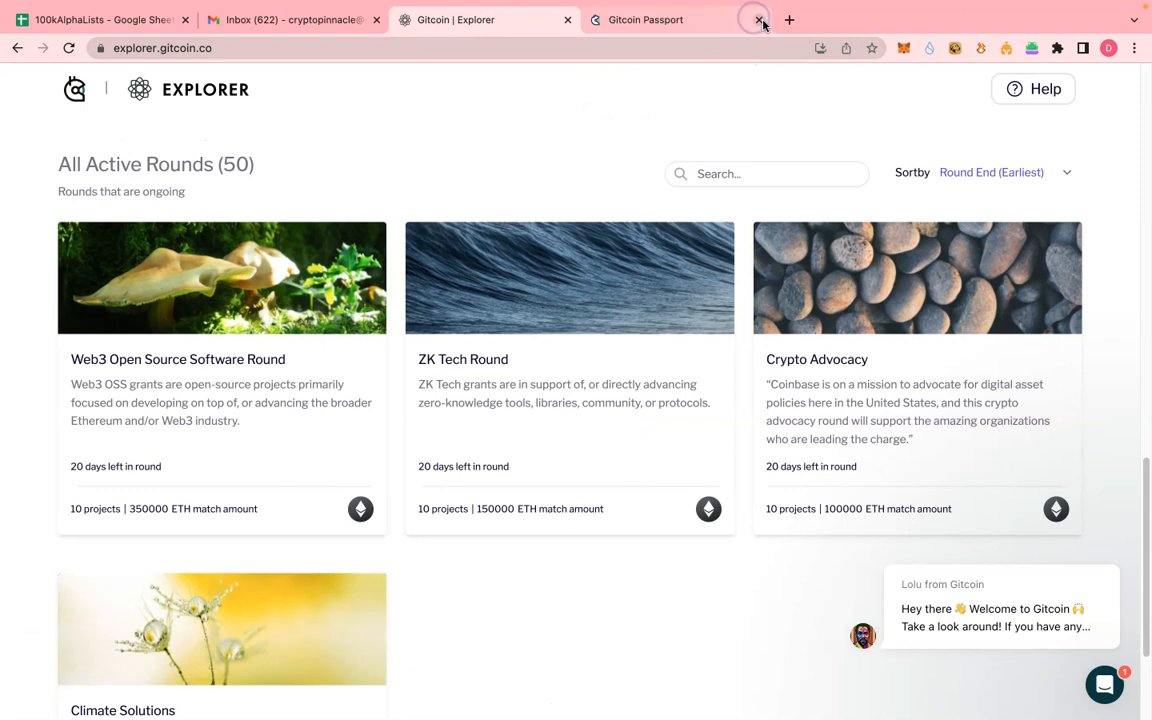
pyautogui.click(759, 19)
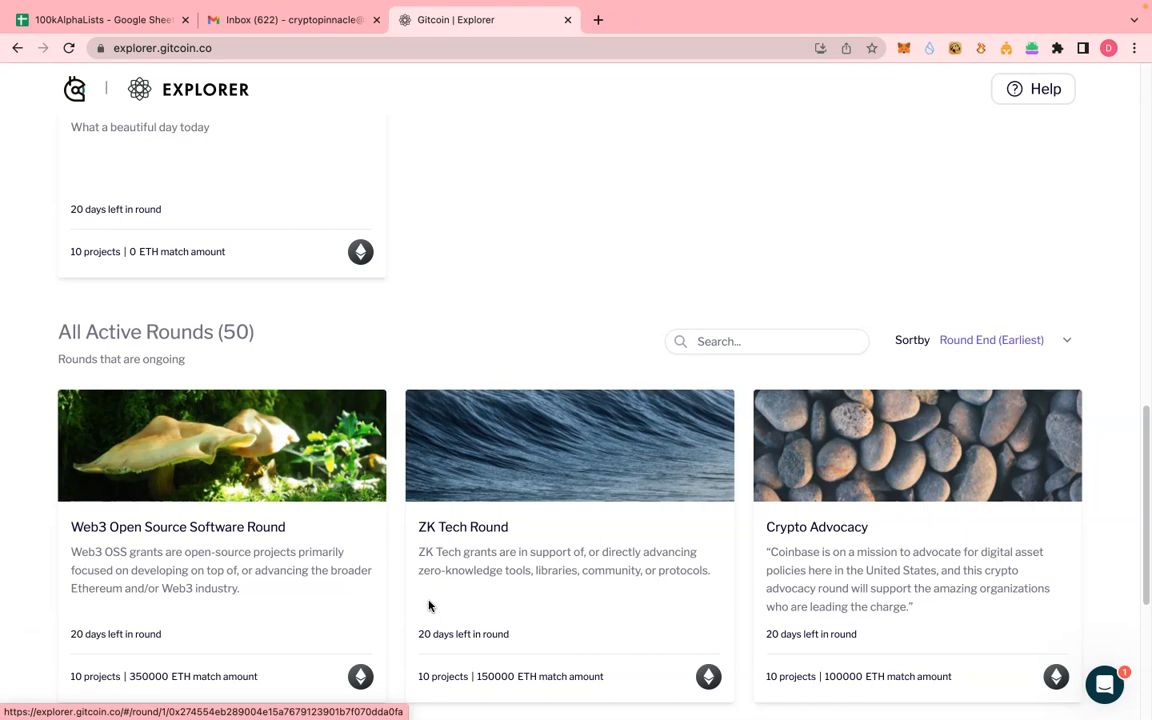
# - Scroll the All Active Rounds list down to the Climate Solutions round
pyautogui.scroll(-3)
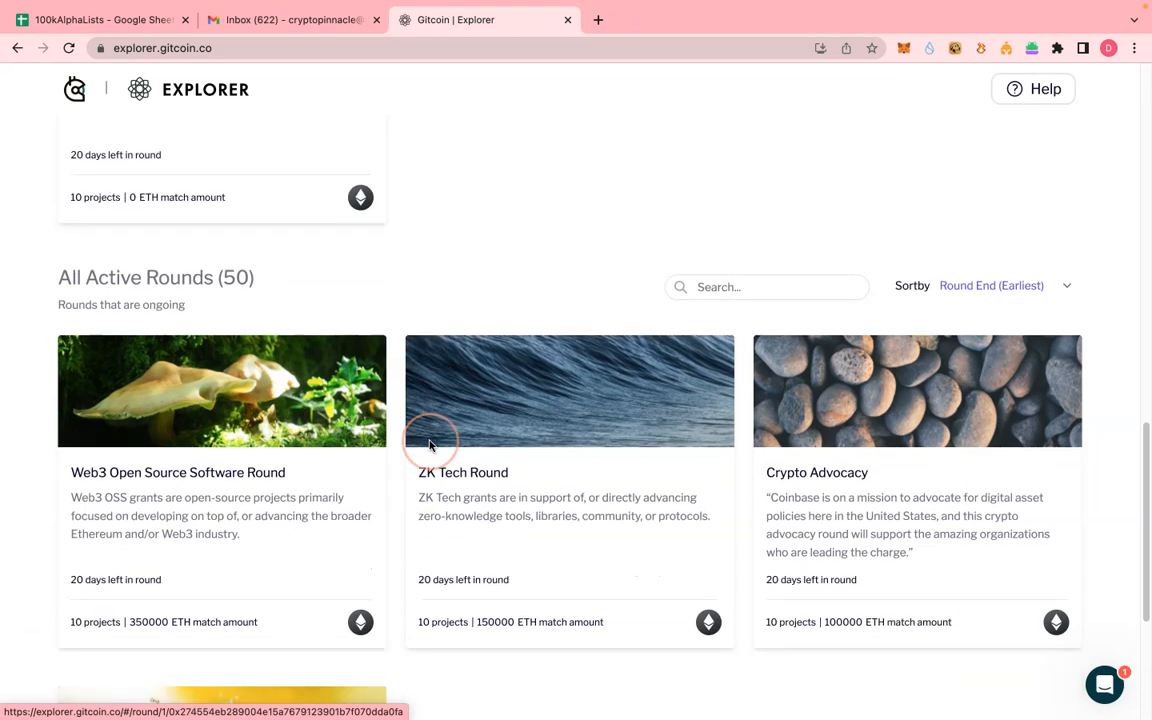
pyautogui.scroll(-3)
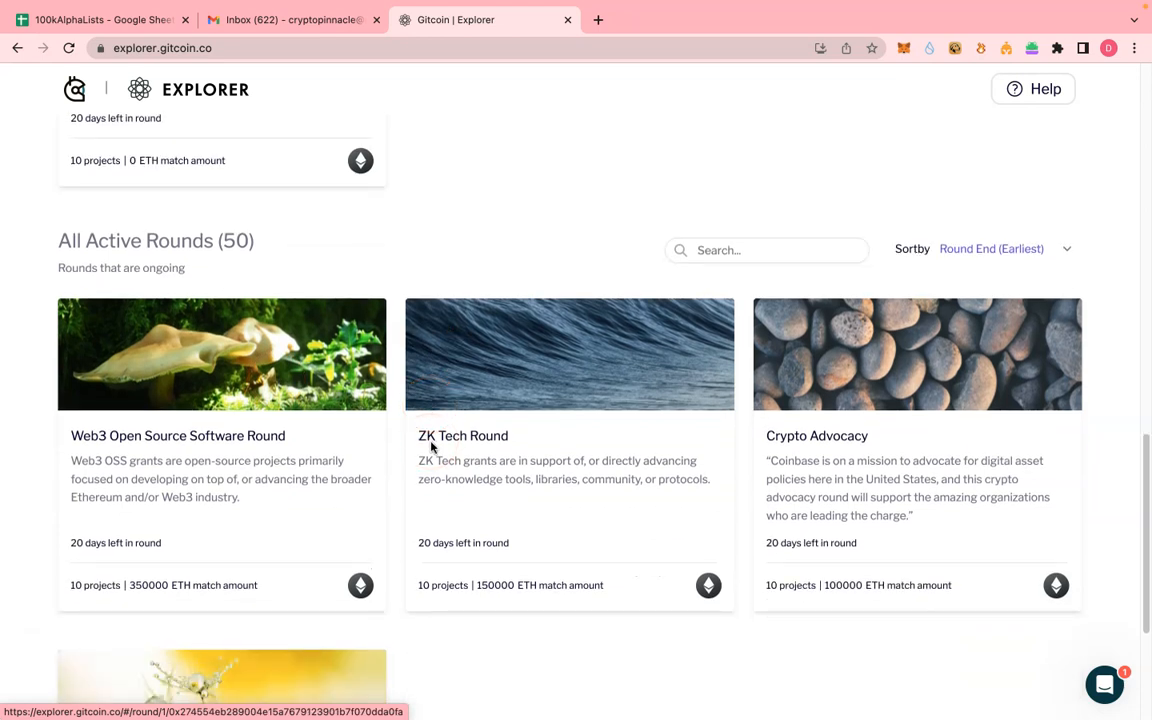
pyautogui.scroll(-3)
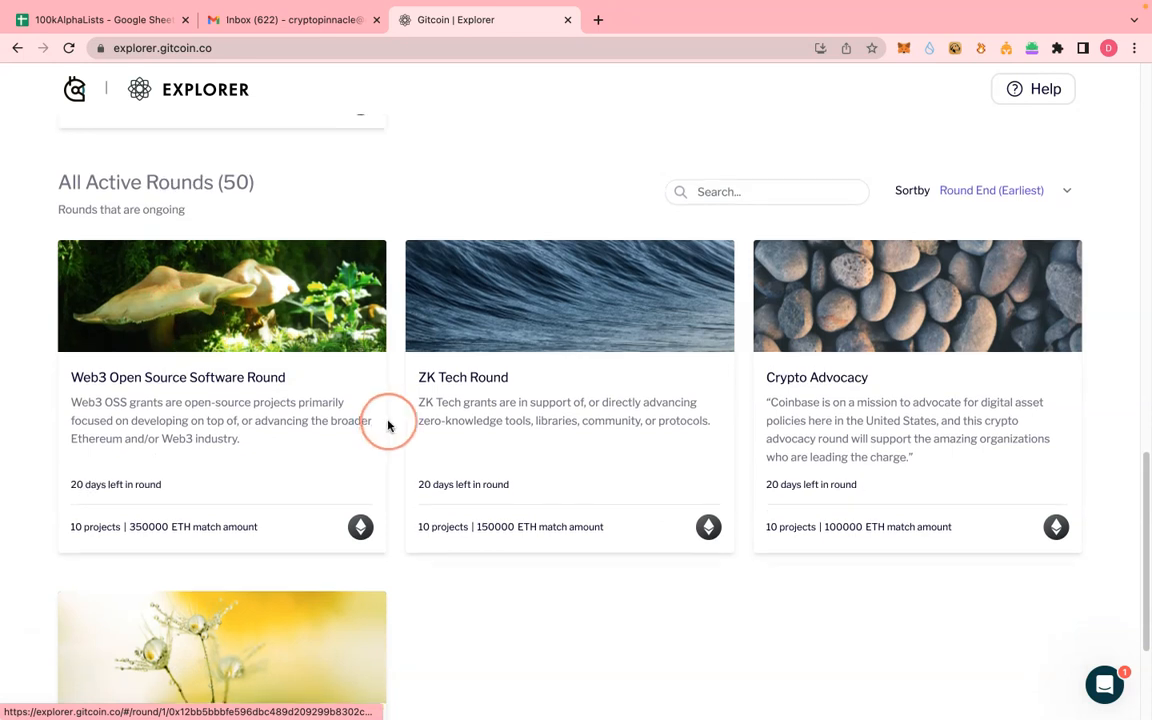
pyautogui.scroll(-3)
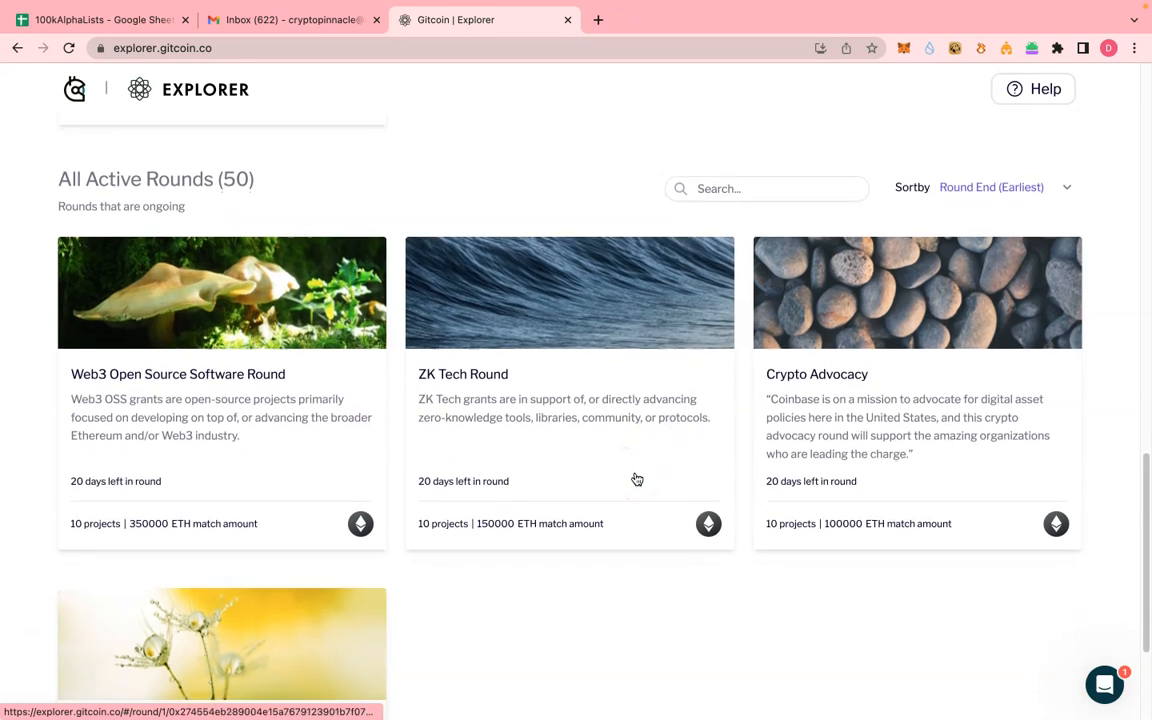
pyautogui.scroll(-3)
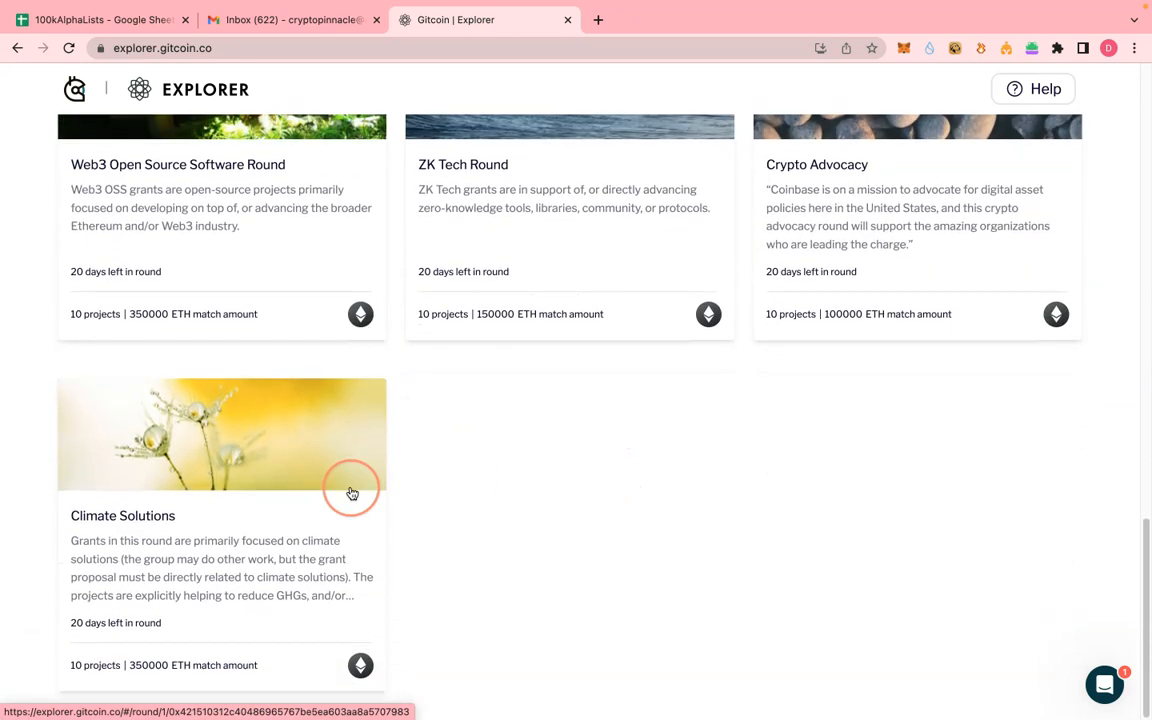
pyautogui.click(351, 490)
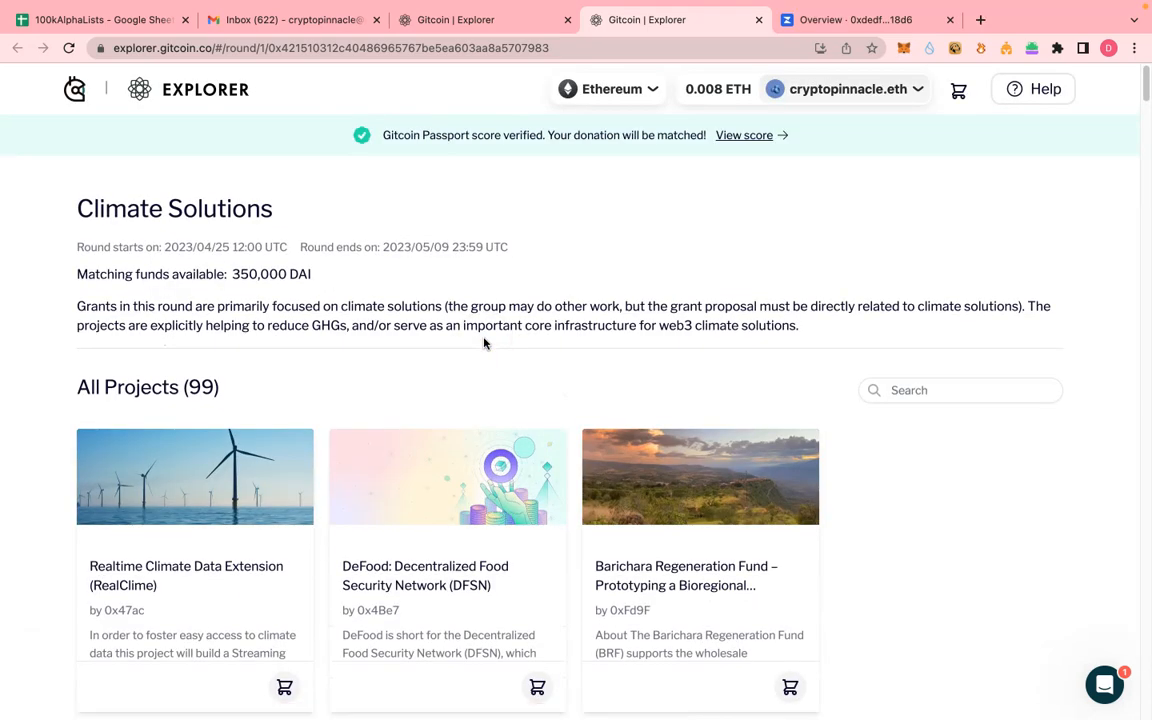
pyautogui.moveTo(493, 348)
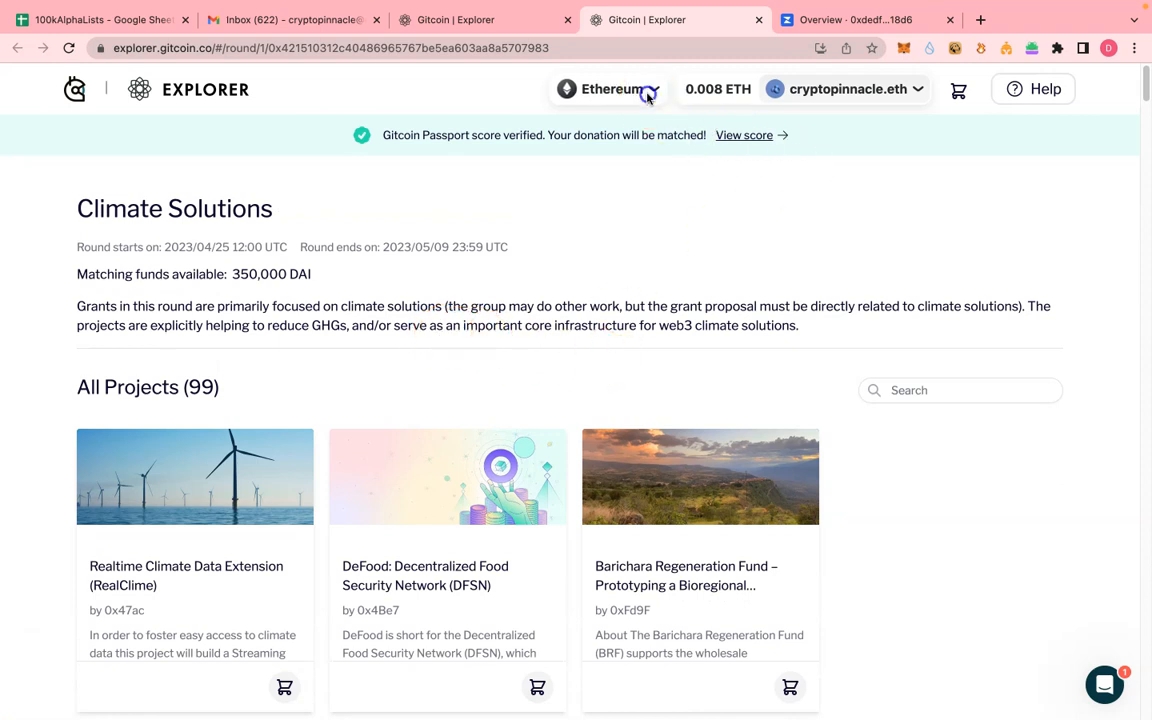
pyautogui.click(620, 89)
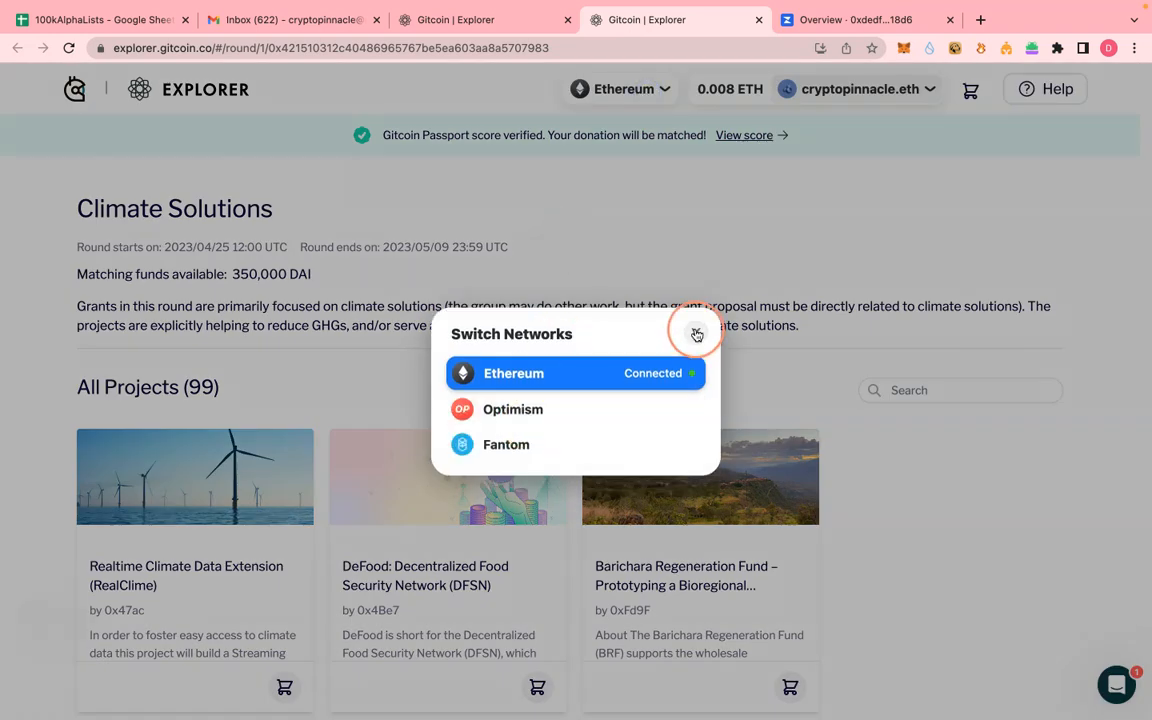
pyautogui.click(697, 332)
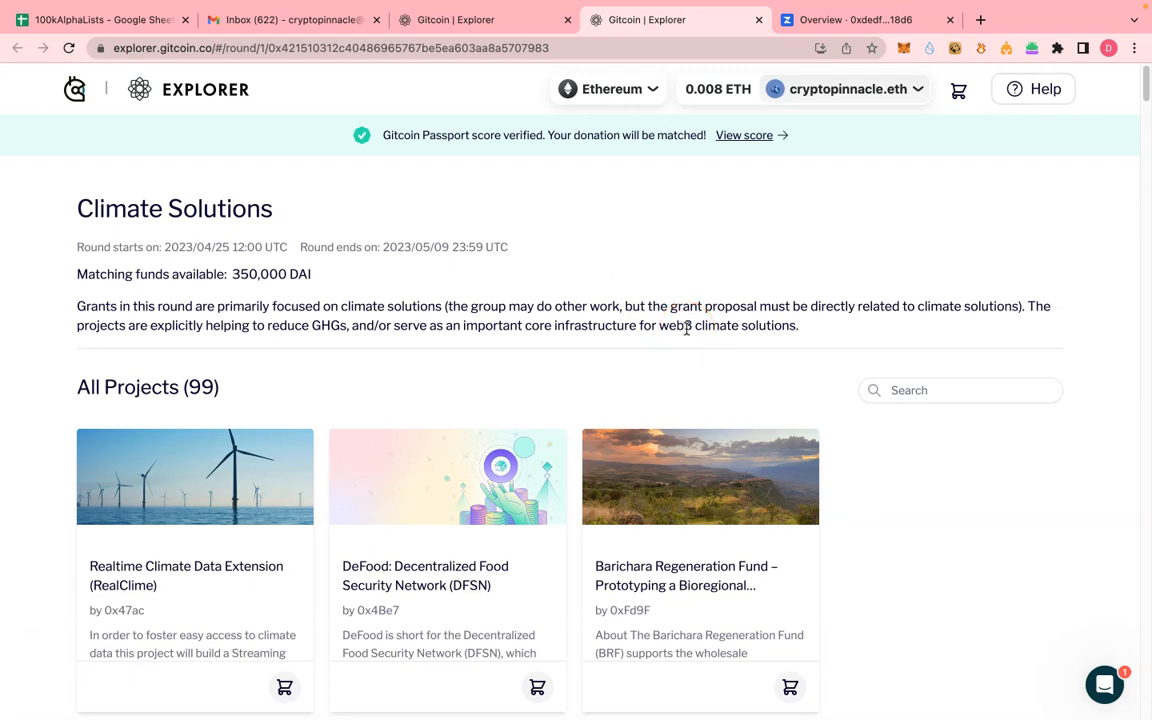
# - Scroll down the WaterDAO project page and add WaterDAO to the donation cart
pyautogui.scroll(-3)
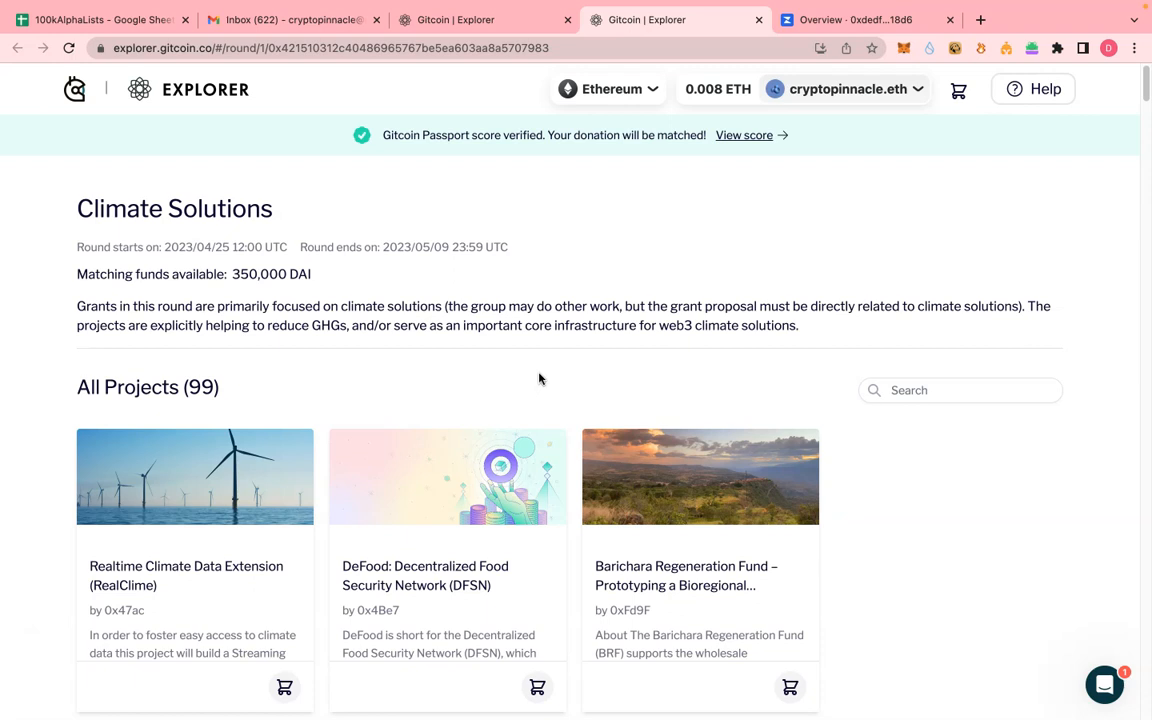
pyautogui.moveTo(537, 385)
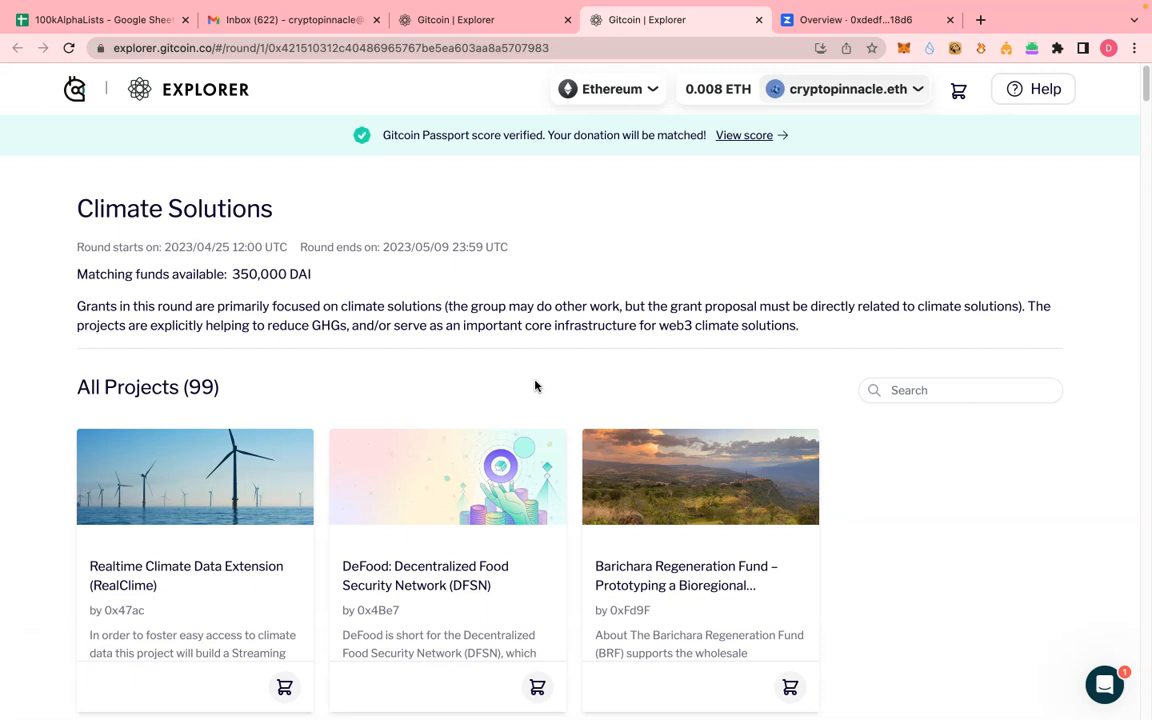
pyautogui.scroll(-3)
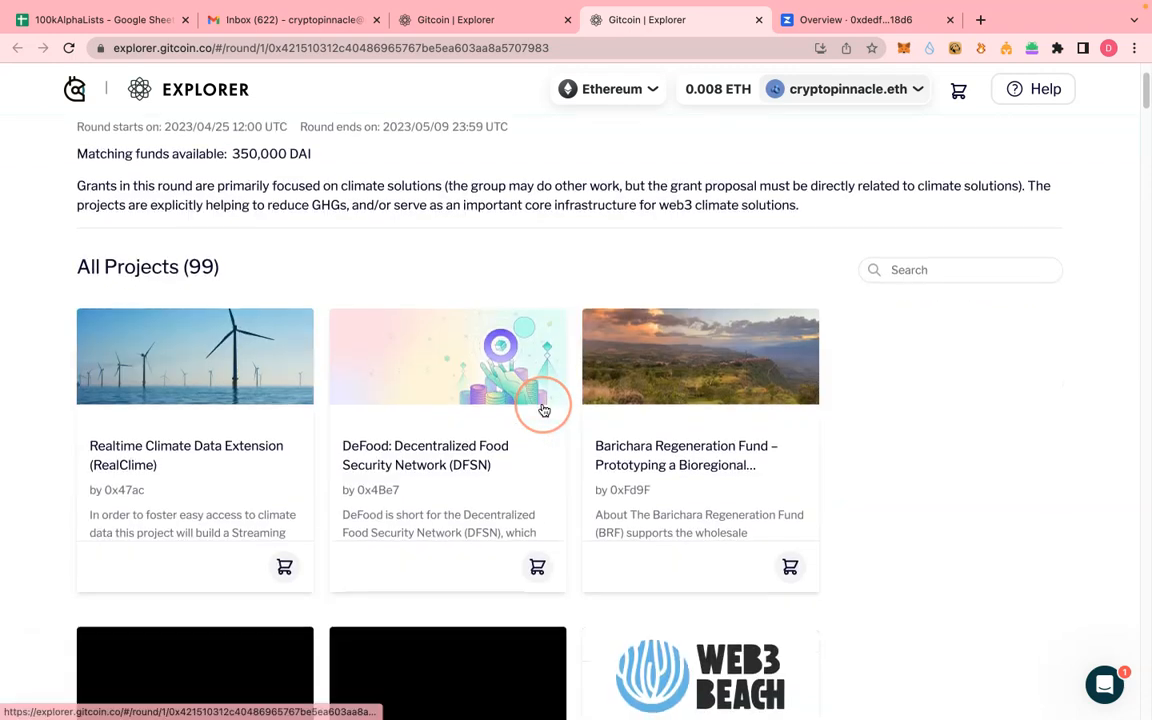
pyautogui.scroll(-3)
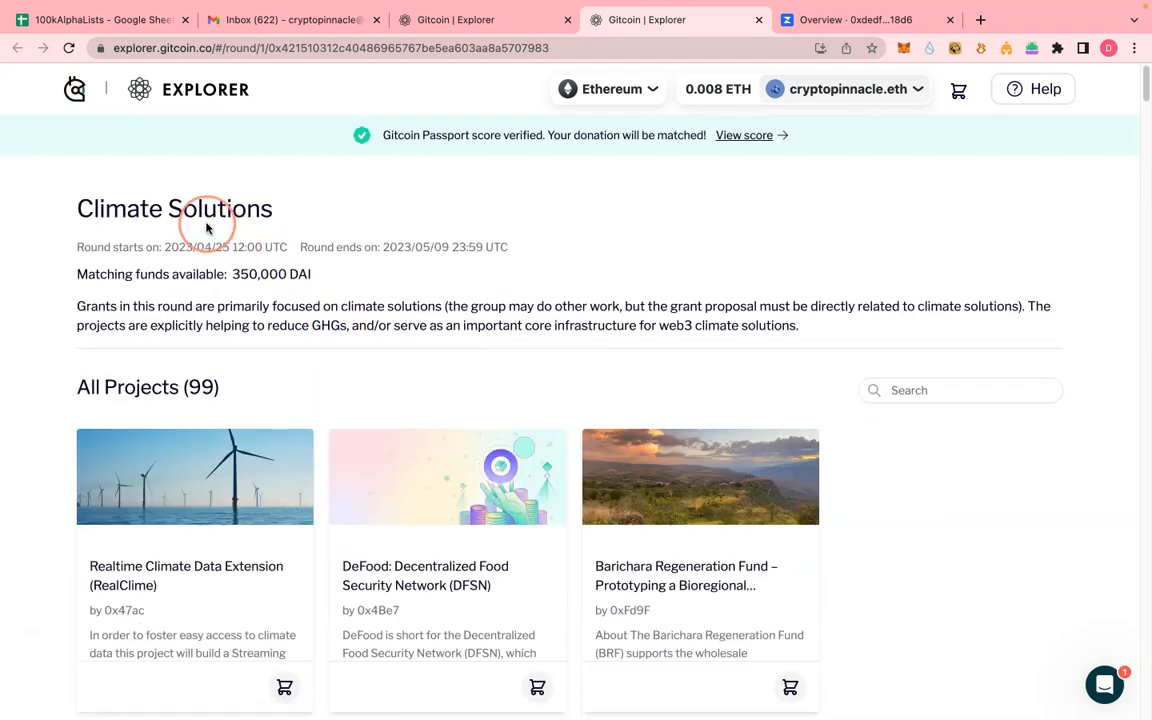
pyautogui.scroll(-3)
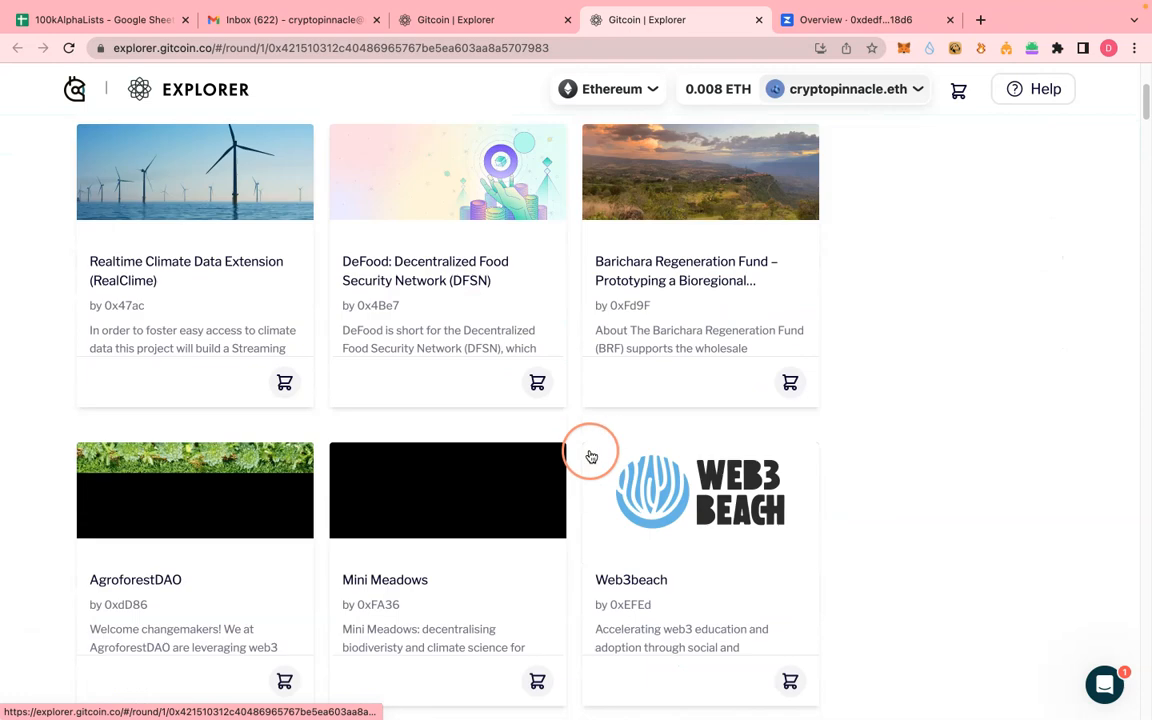
pyautogui.scroll(-3)
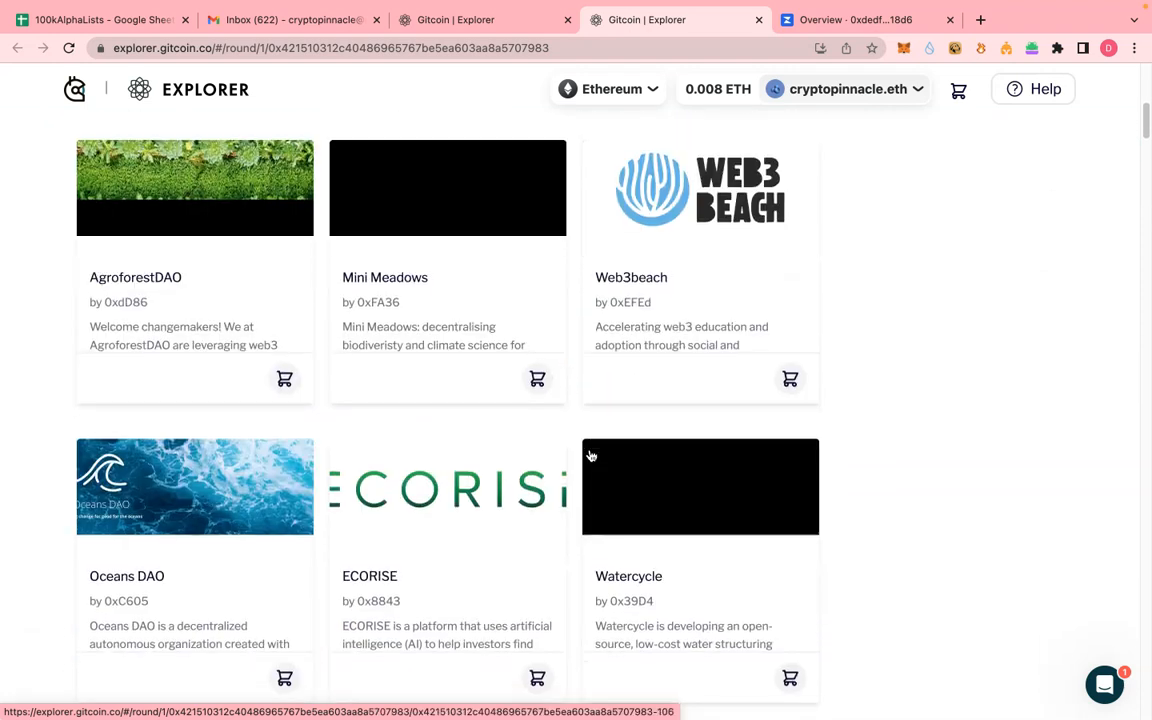
pyautogui.scroll(-3)
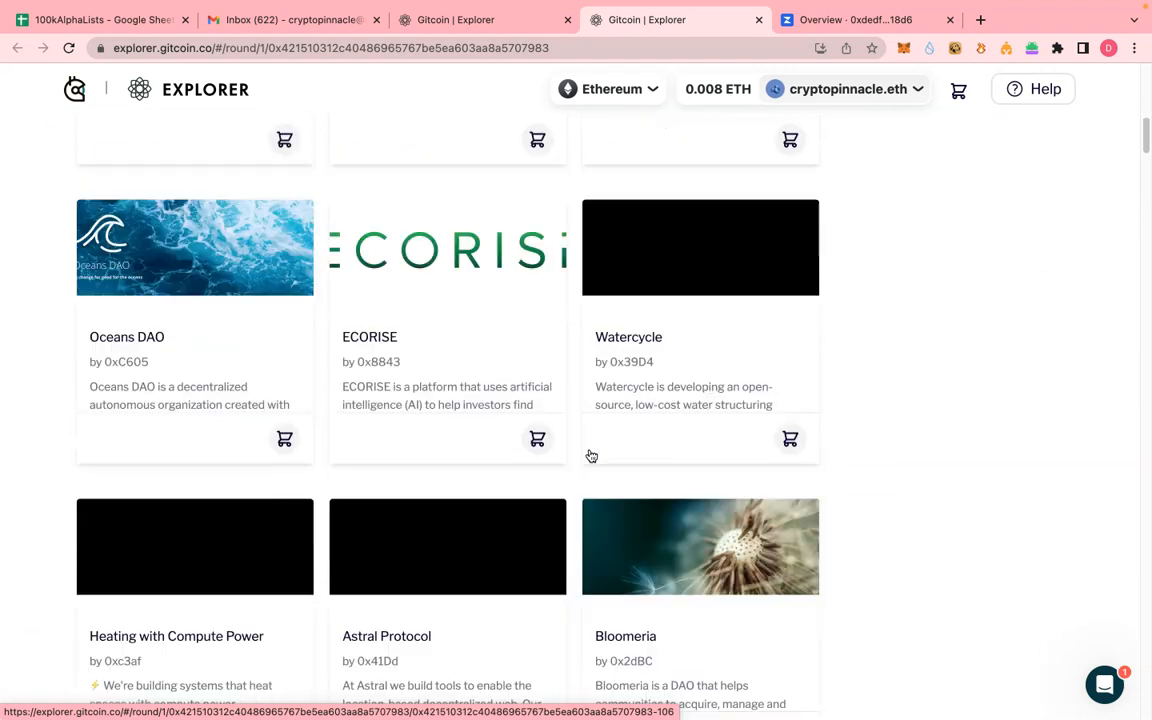
pyautogui.scroll(-3)
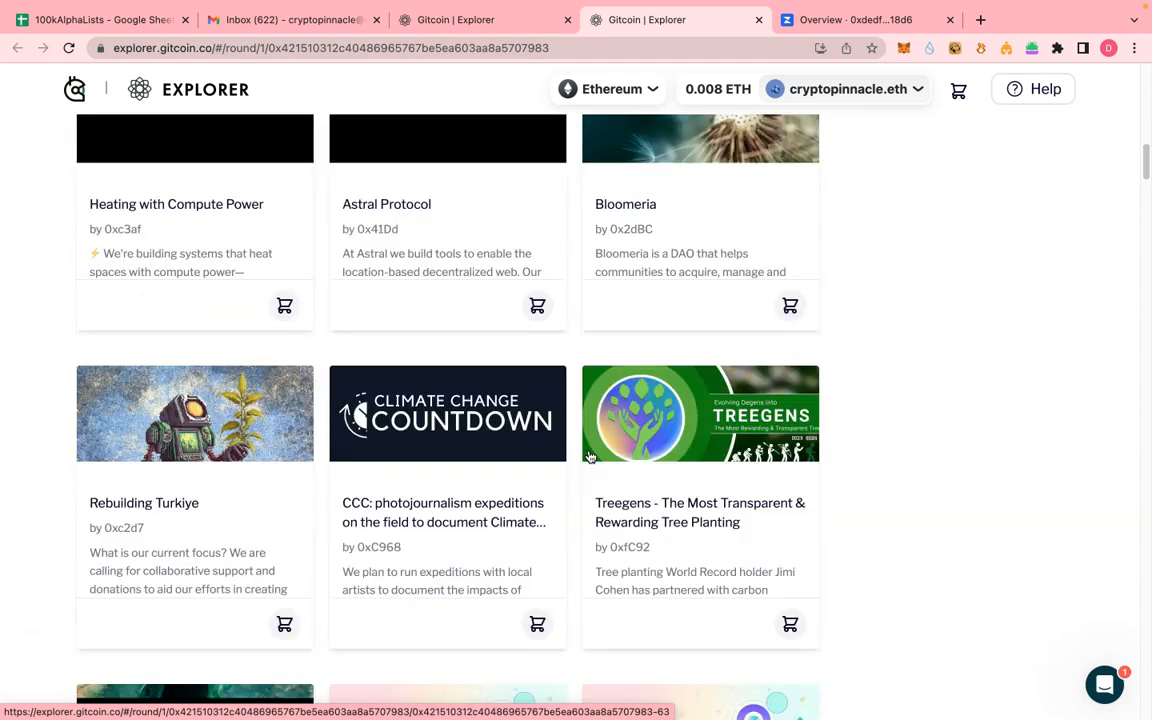
pyautogui.scroll(-3)
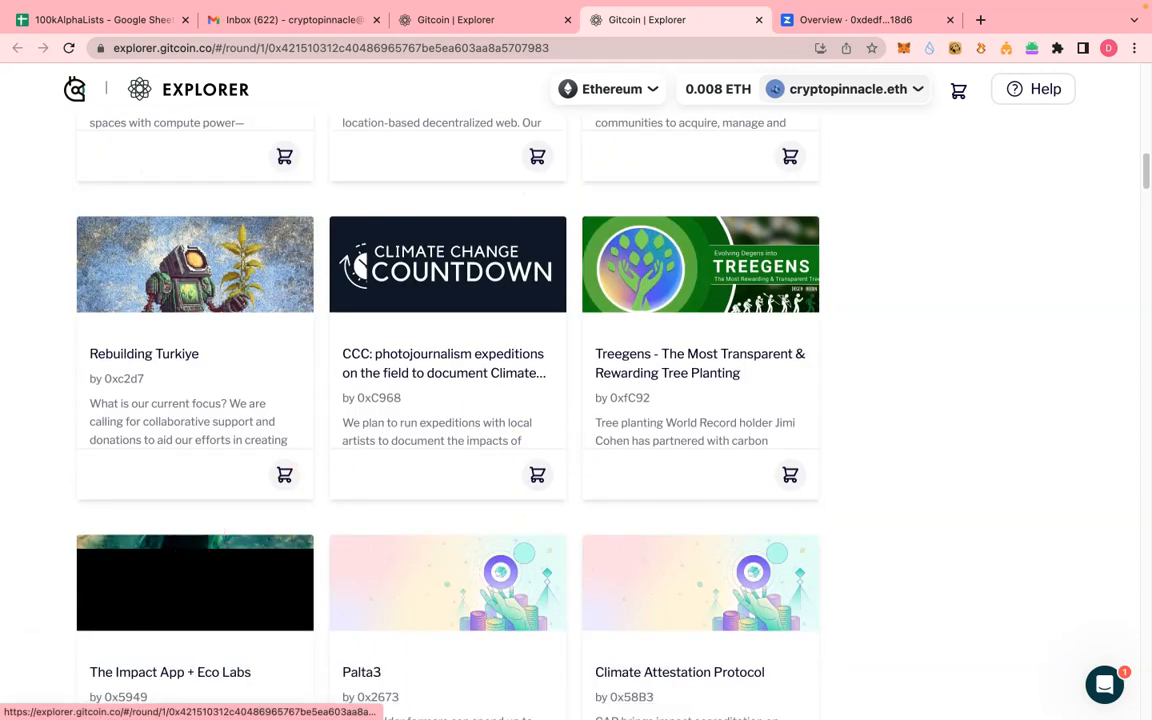
pyautogui.scroll(-3)
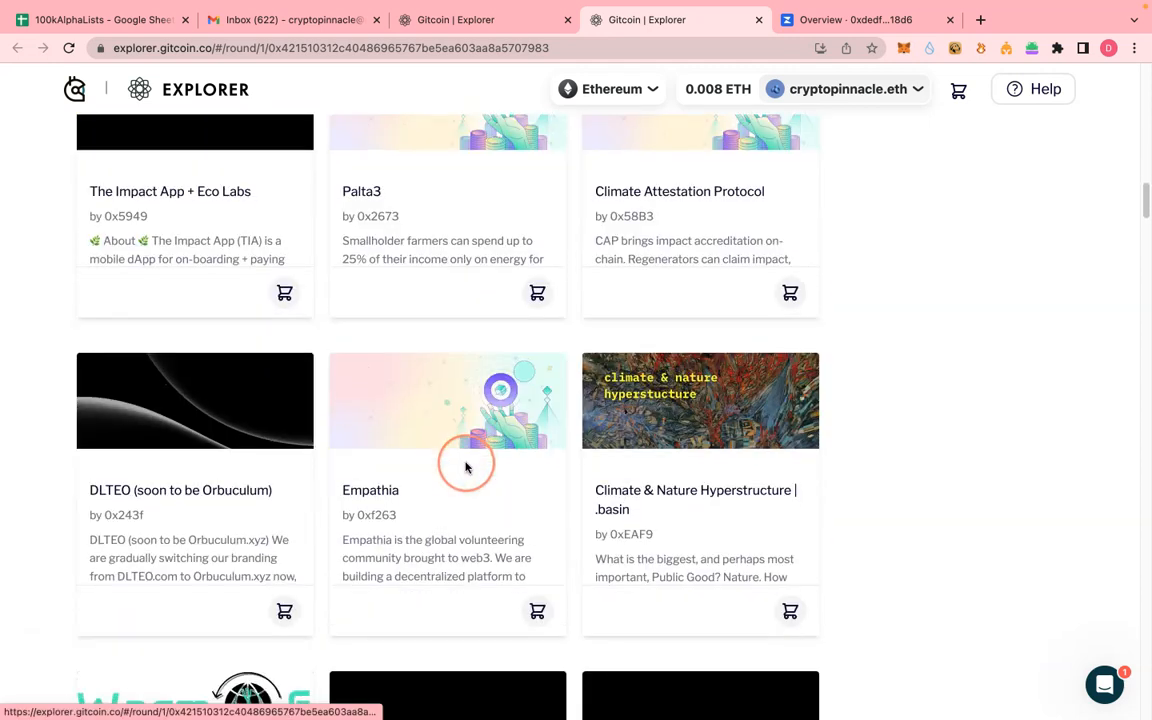
pyautogui.scroll(-3)
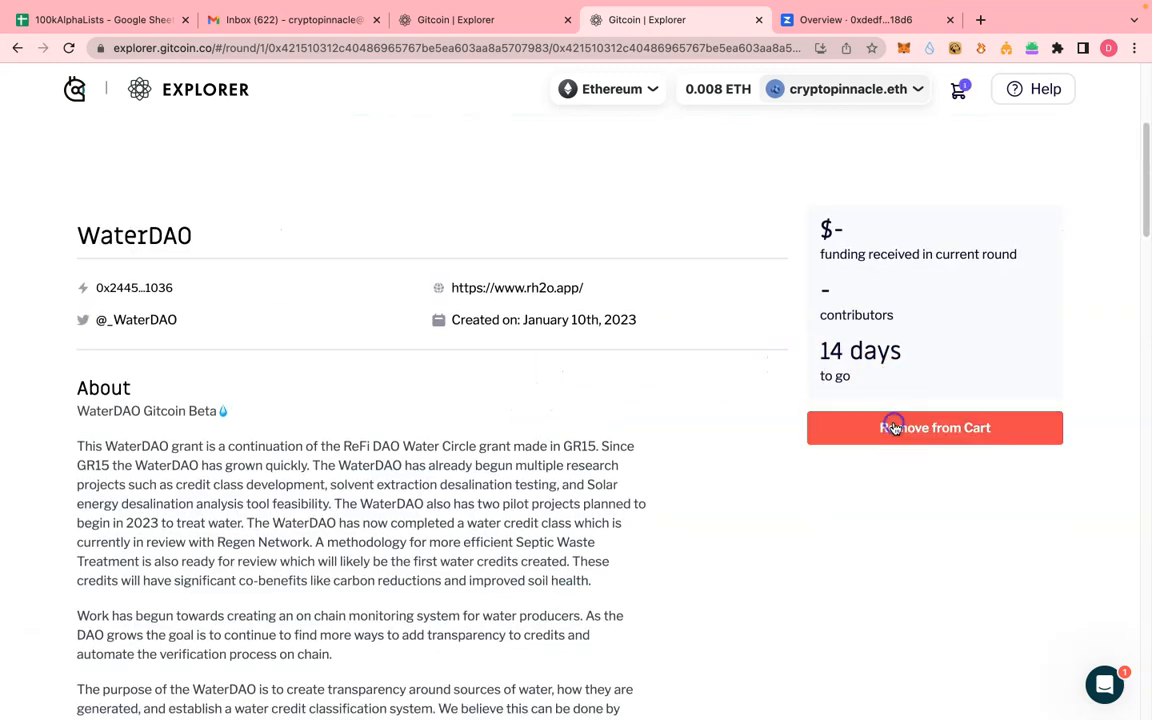
pyautogui.click(934, 427)
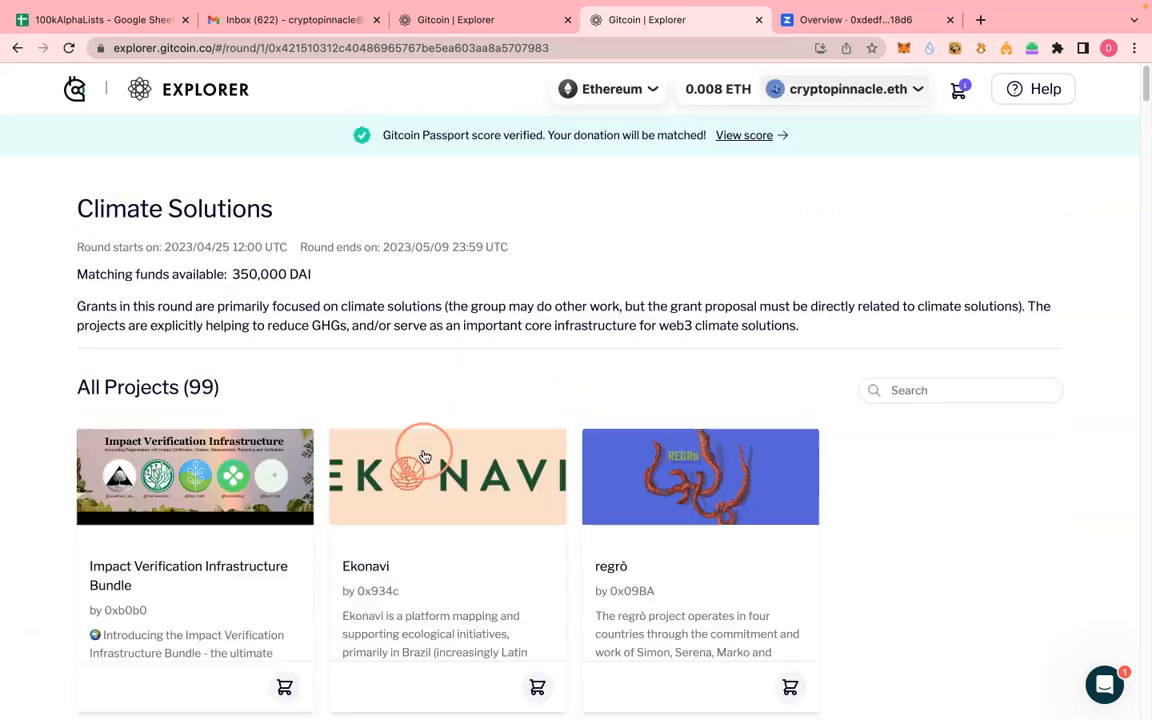
pyautogui.scroll(-3)
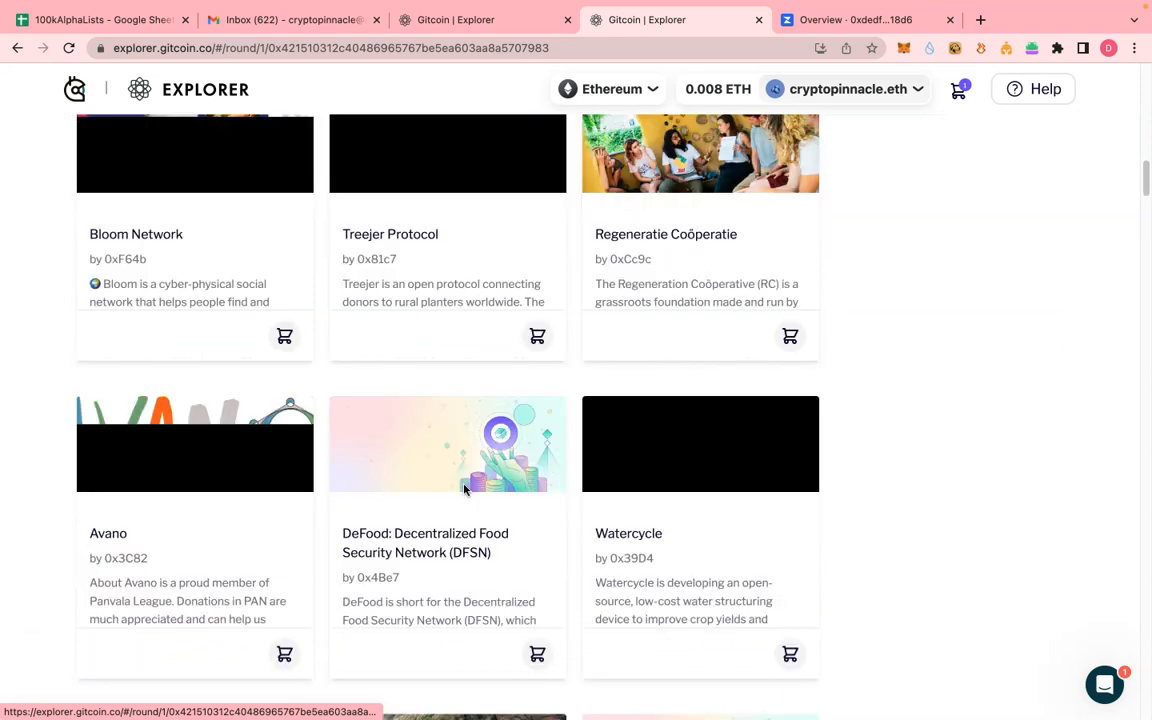
pyautogui.scroll(3)
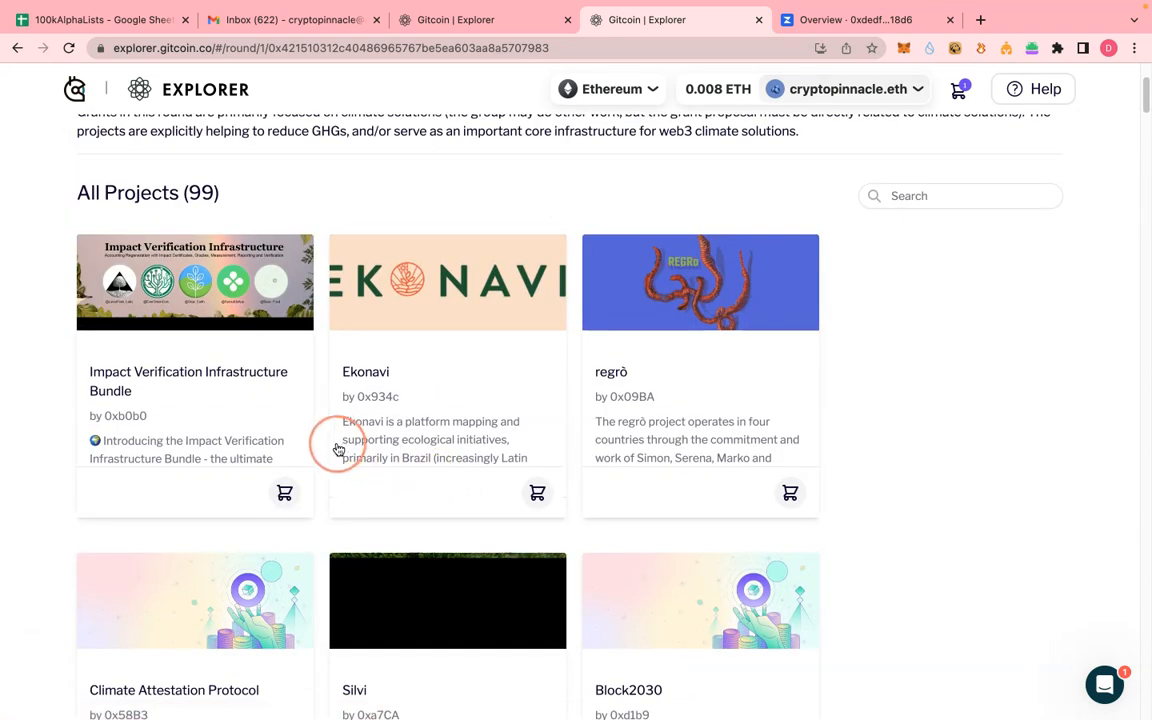
pyautogui.scroll(-3)
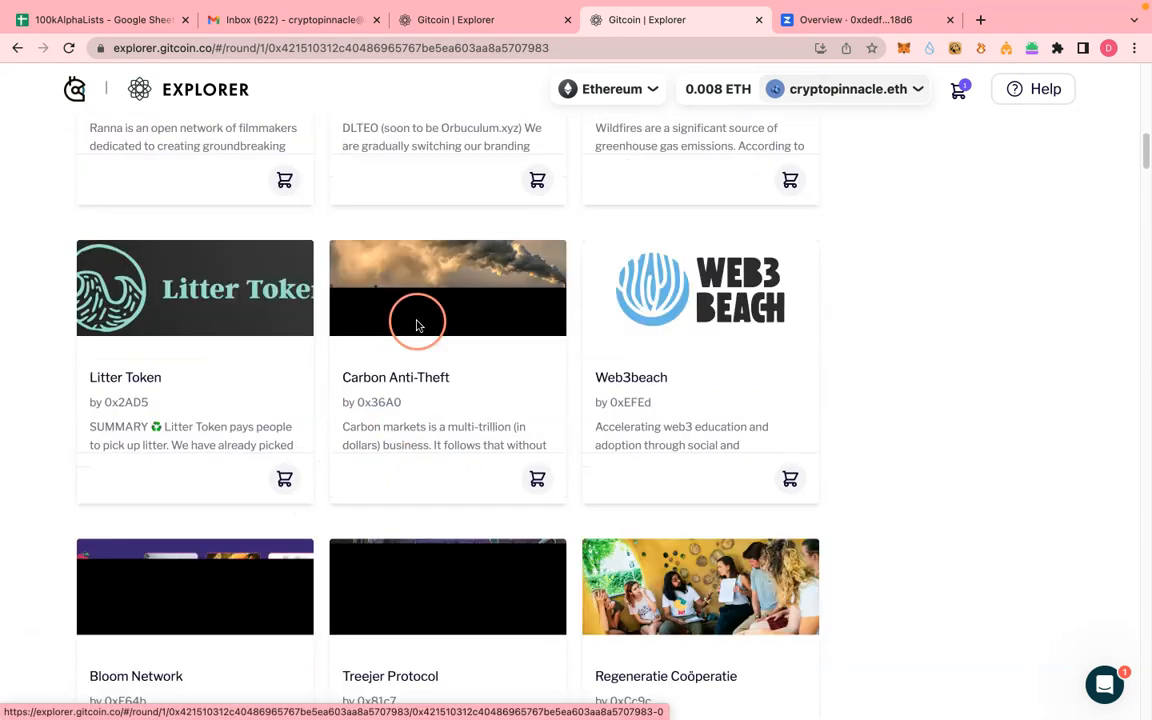
pyautogui.rightClick(424, 316)
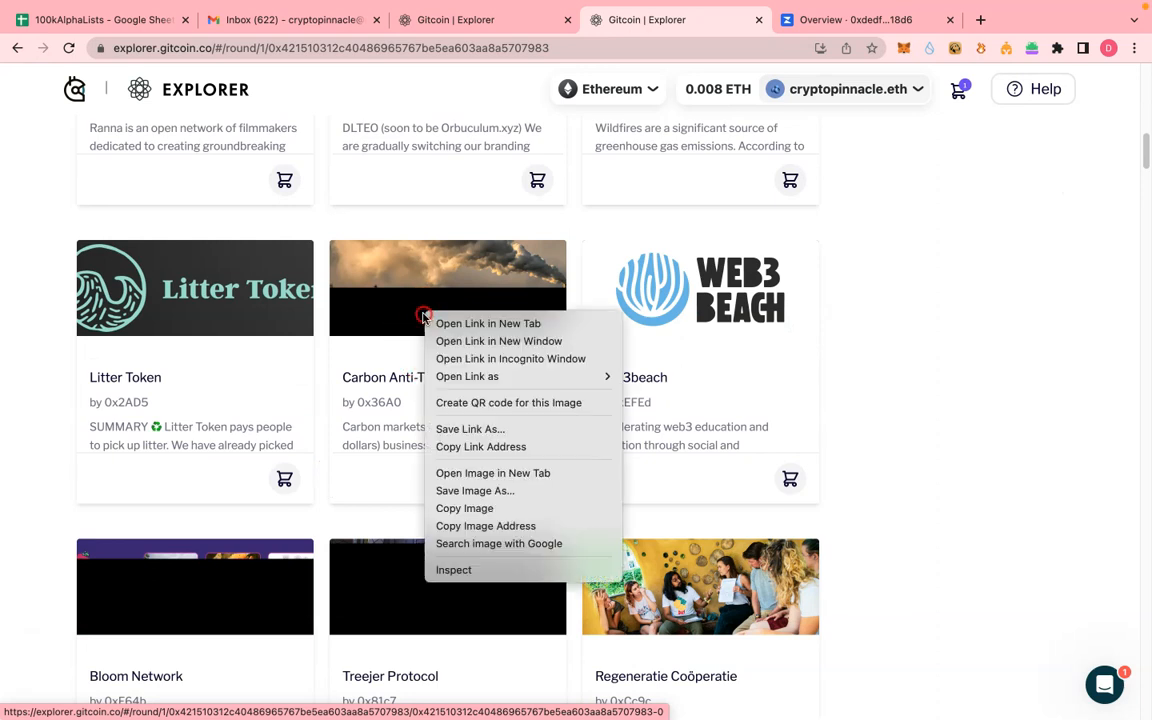
pyautogui.click(488, 323)
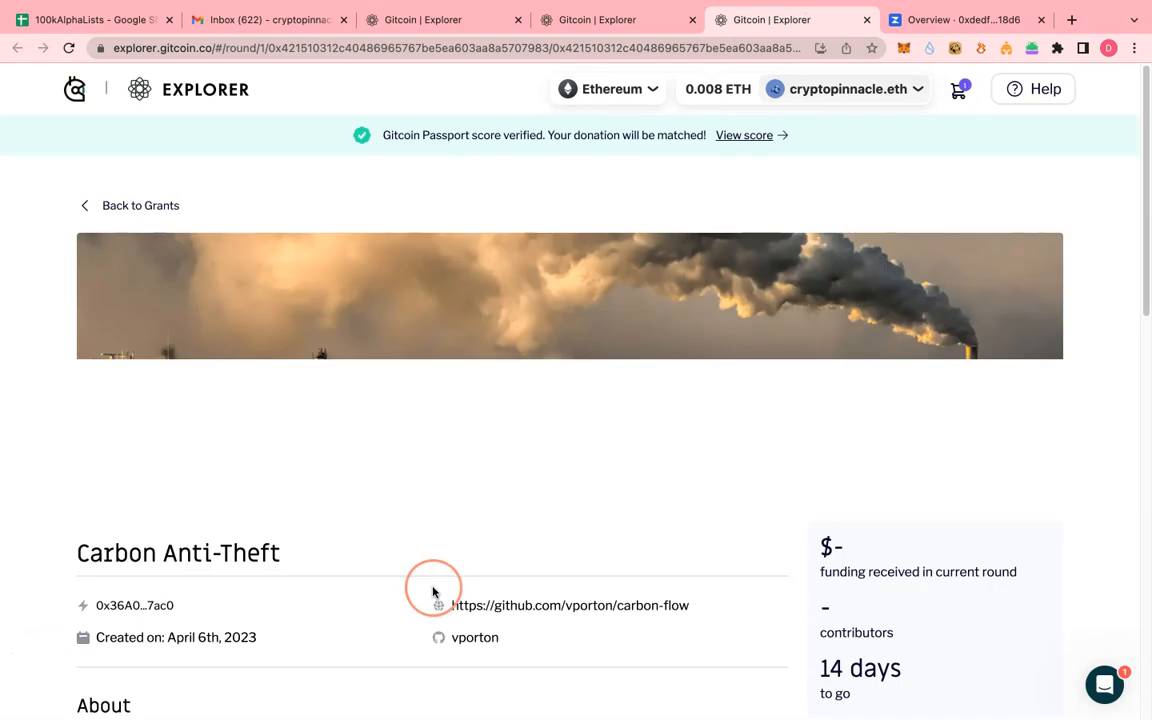
pyautogui.scroll(-3)
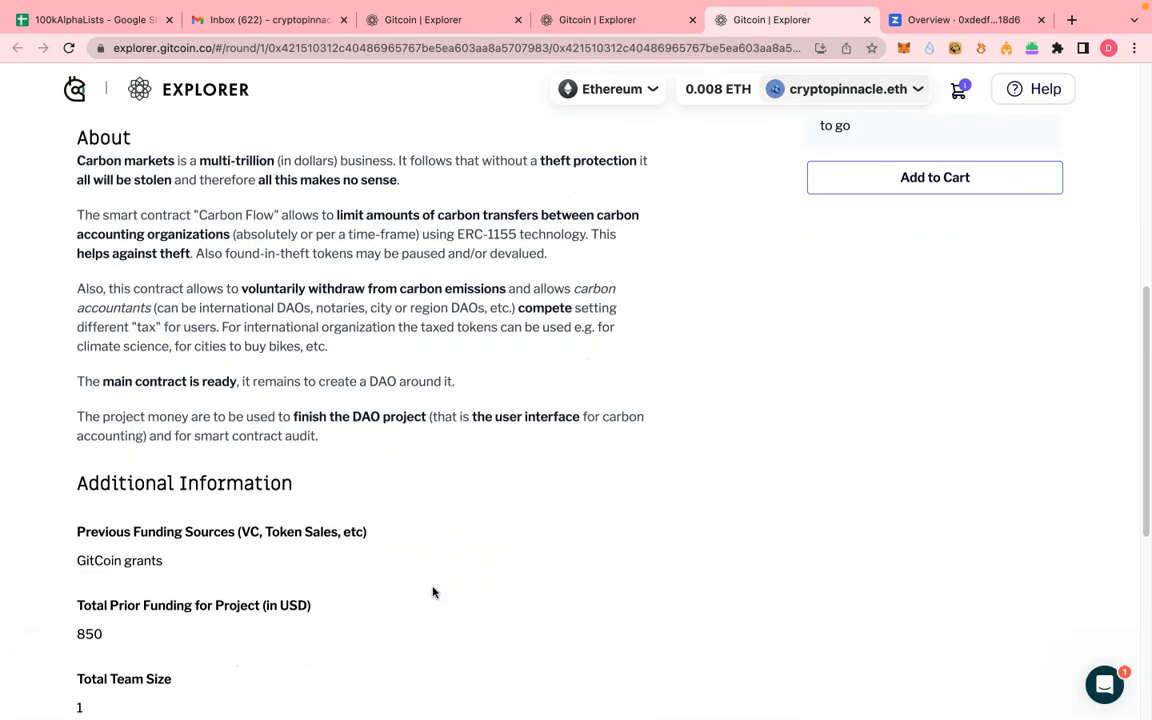
pyautogui.scroll(-3)
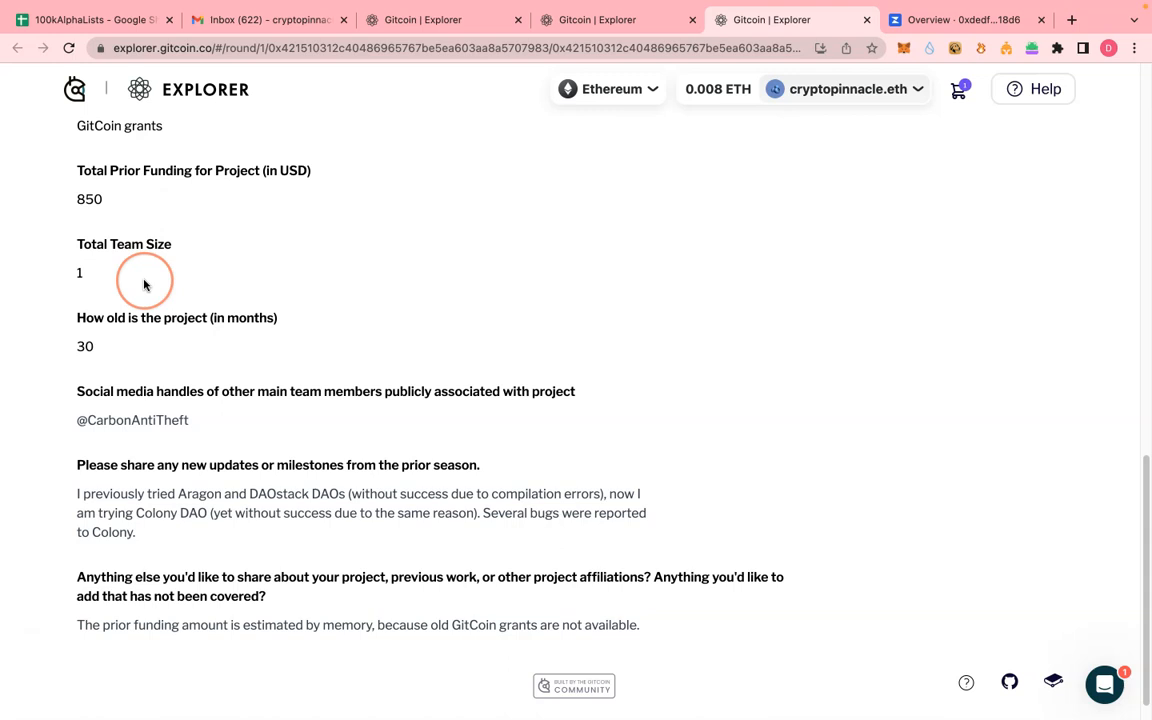
pyautogui.scroll(3)
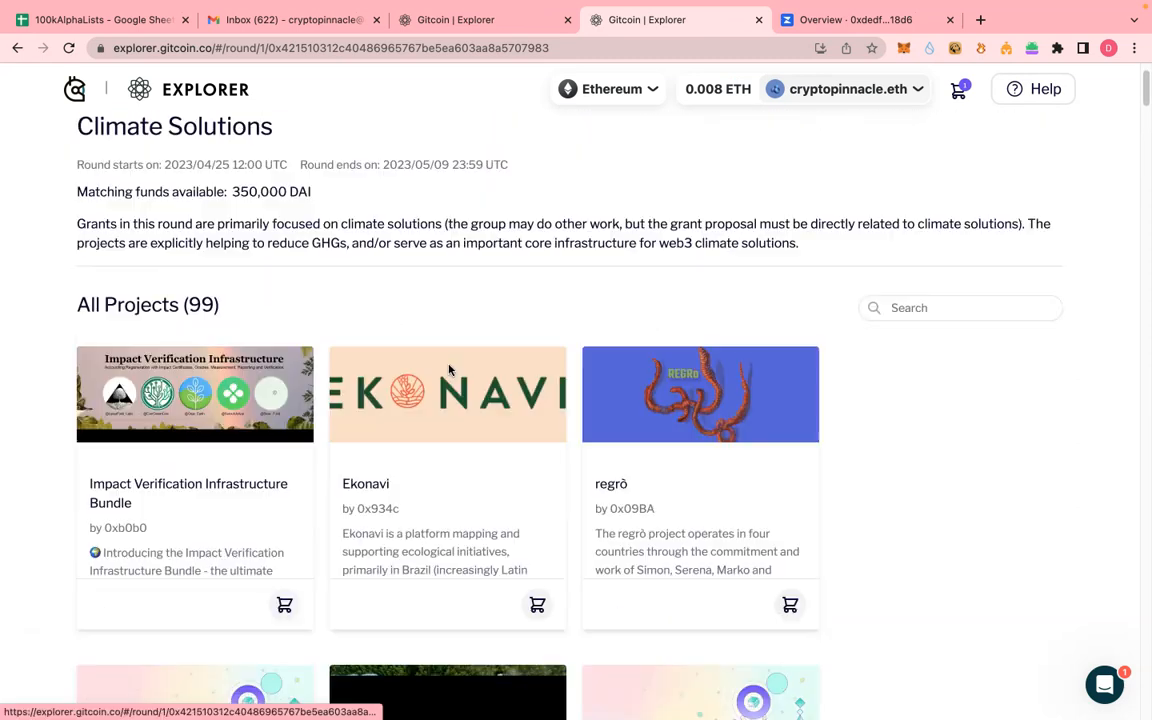
# - Add Watercycle to the cart and preview the cart holding WaterDAO and Watercycle
pyautogui.scroll(-3)
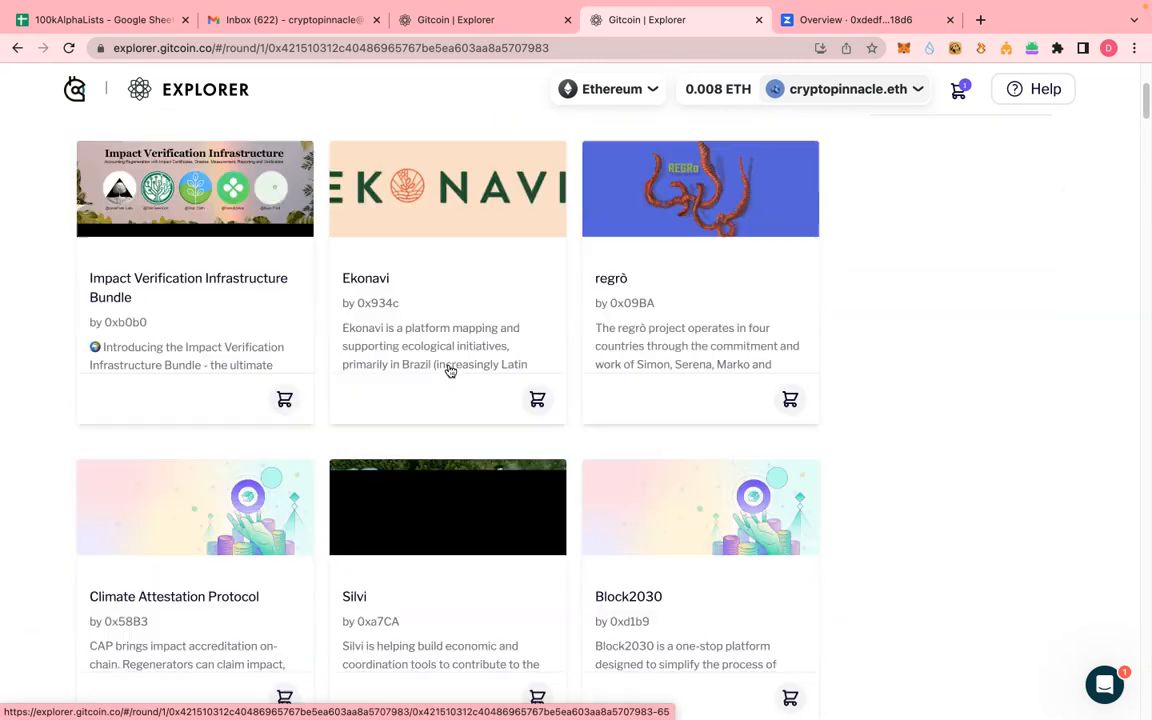
pyautogui.scroll(-3)
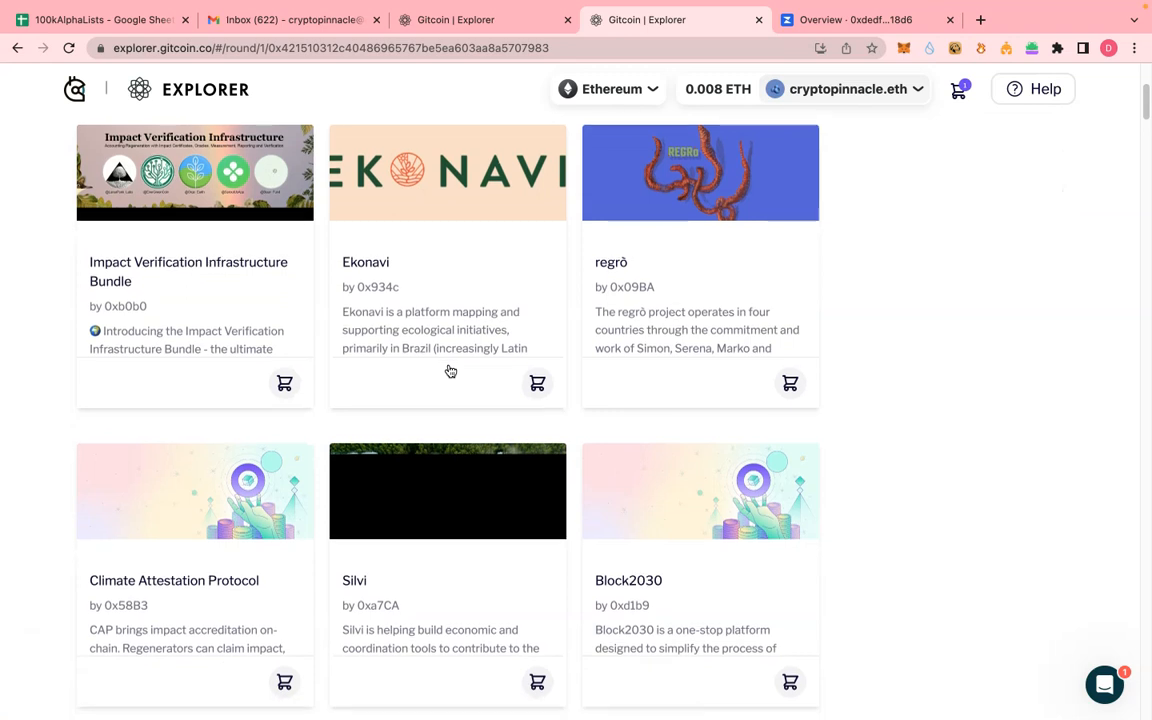
pyautogui.scroll(-3)
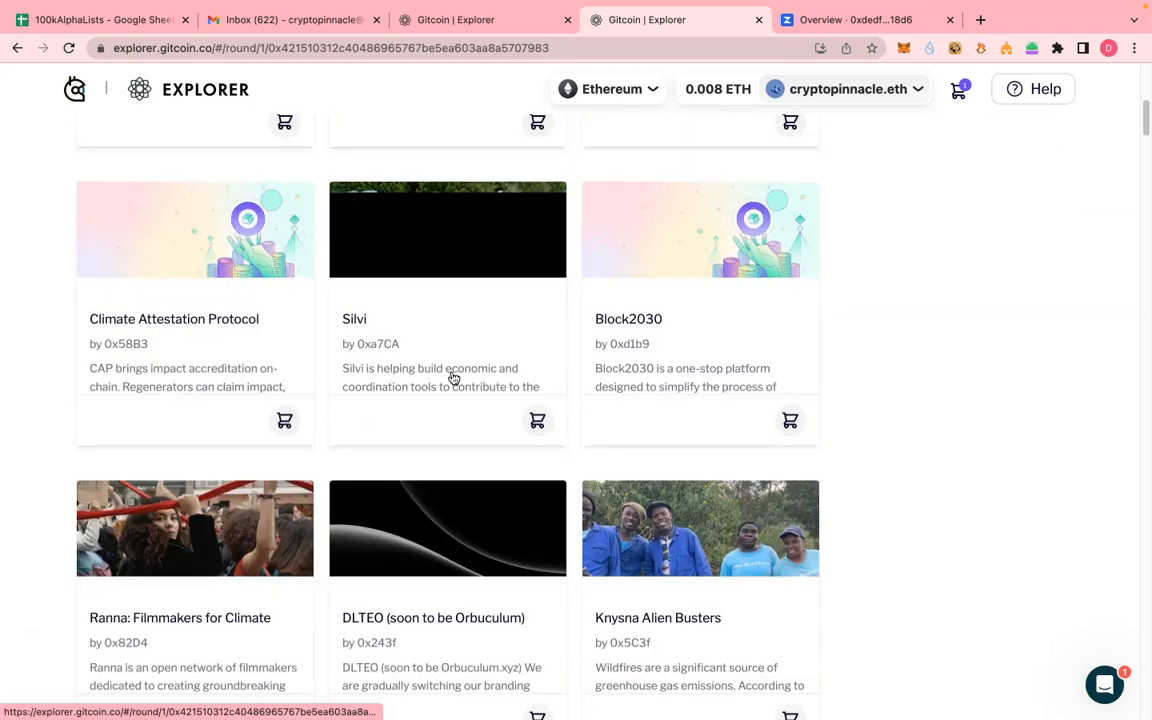
pyautogui.scroll(-3)
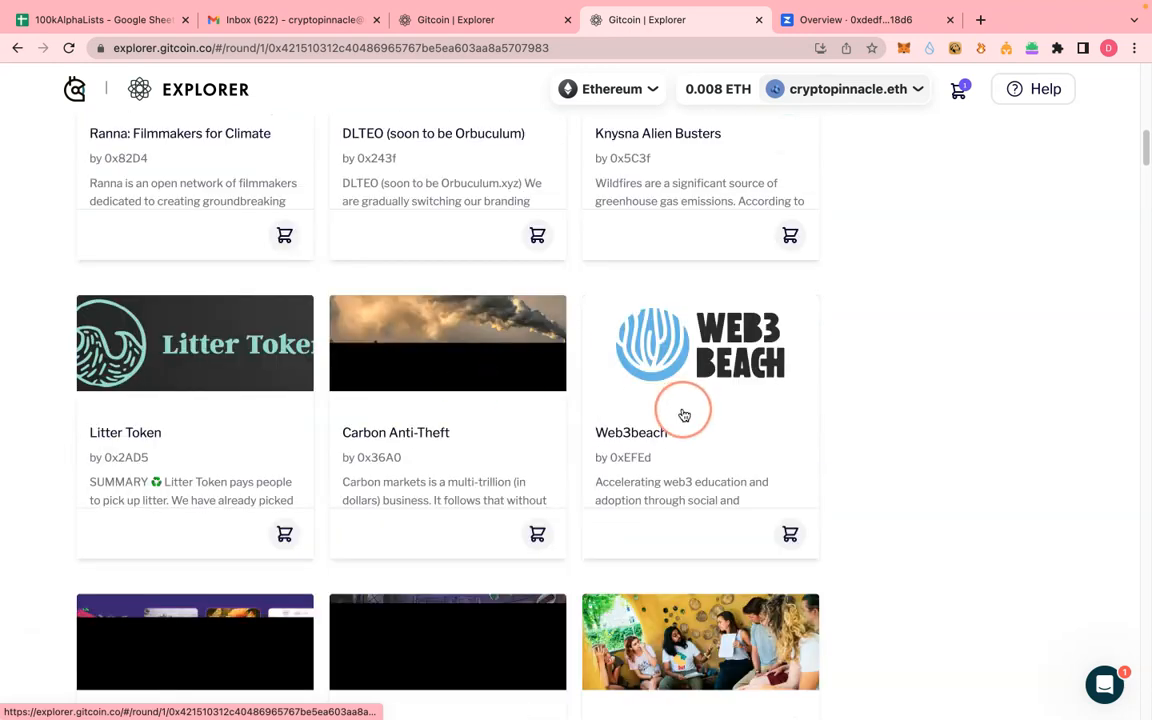
pyautogui.scroll(-3)
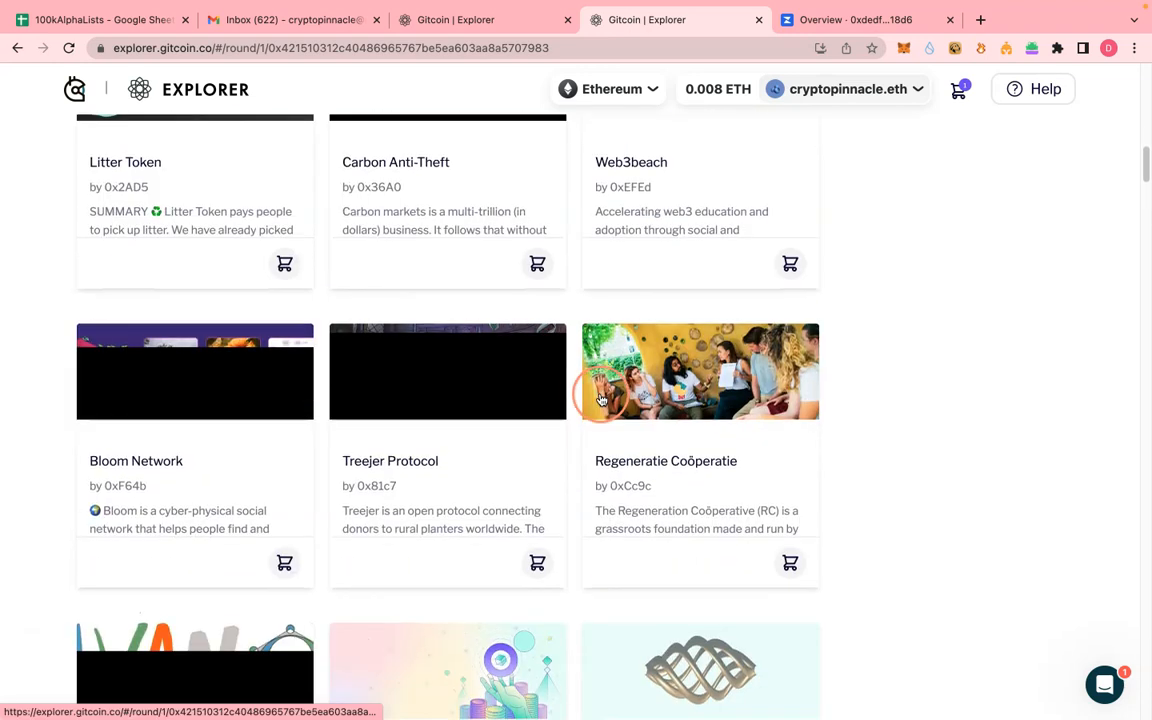
pyautogui.scroll(-3)
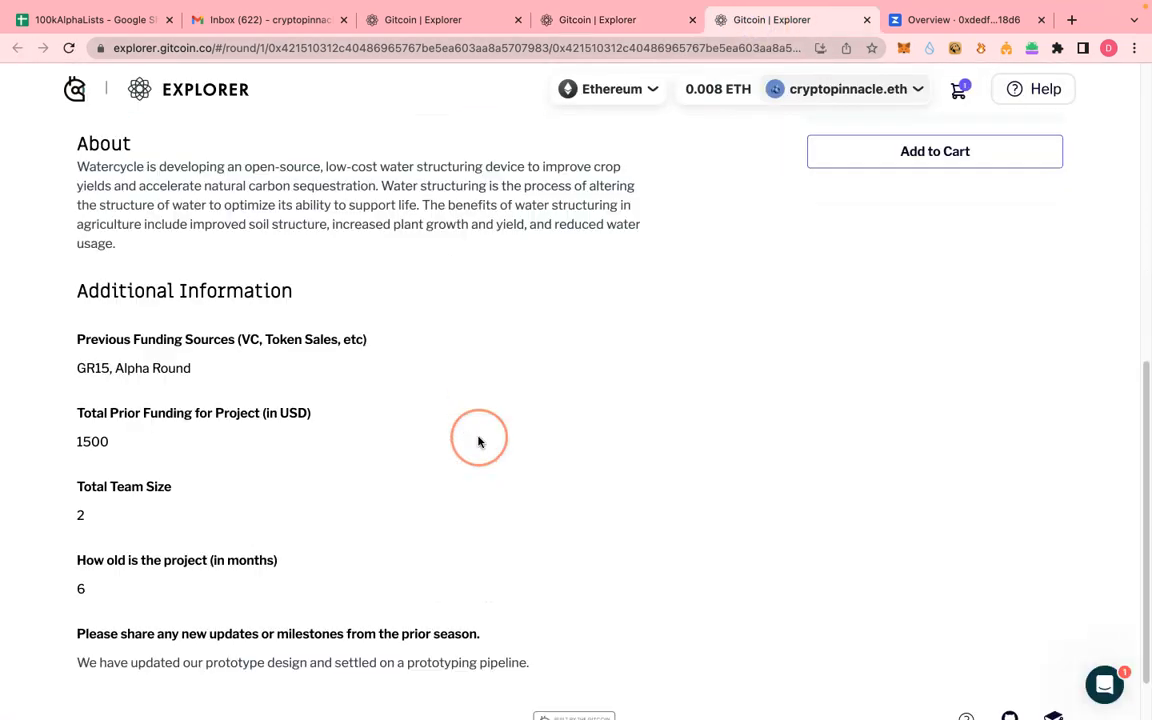
pyautogui.scroll(-3)
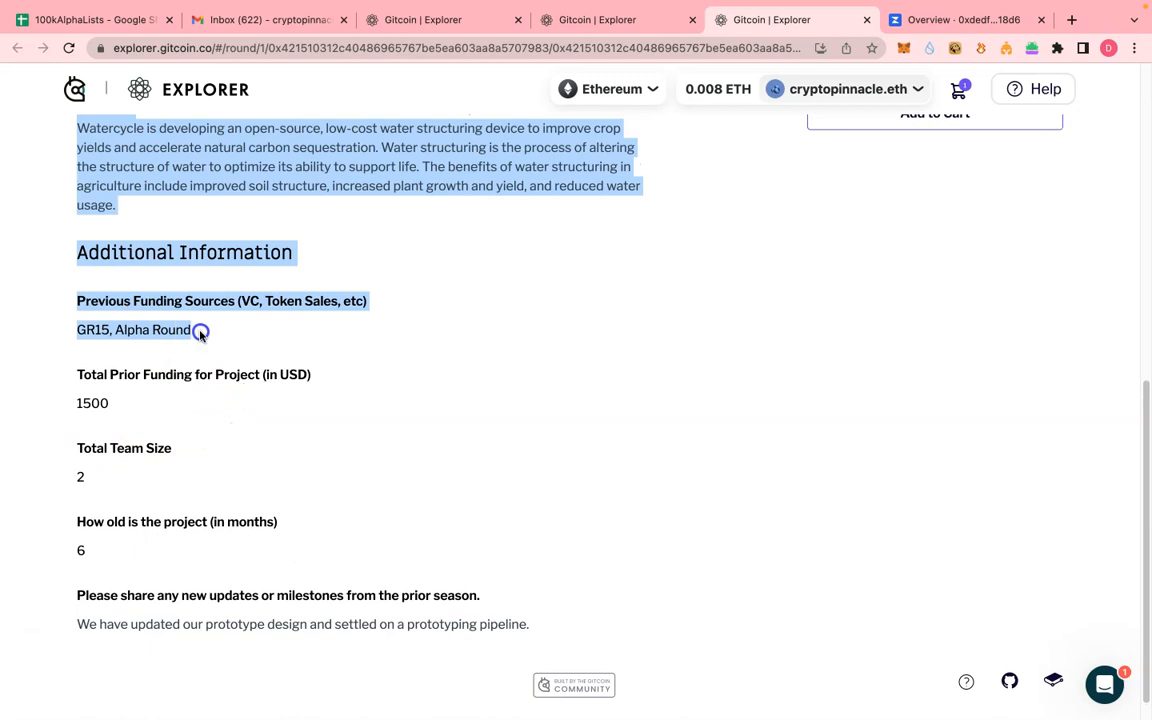
pyautogui.click(200, 330)
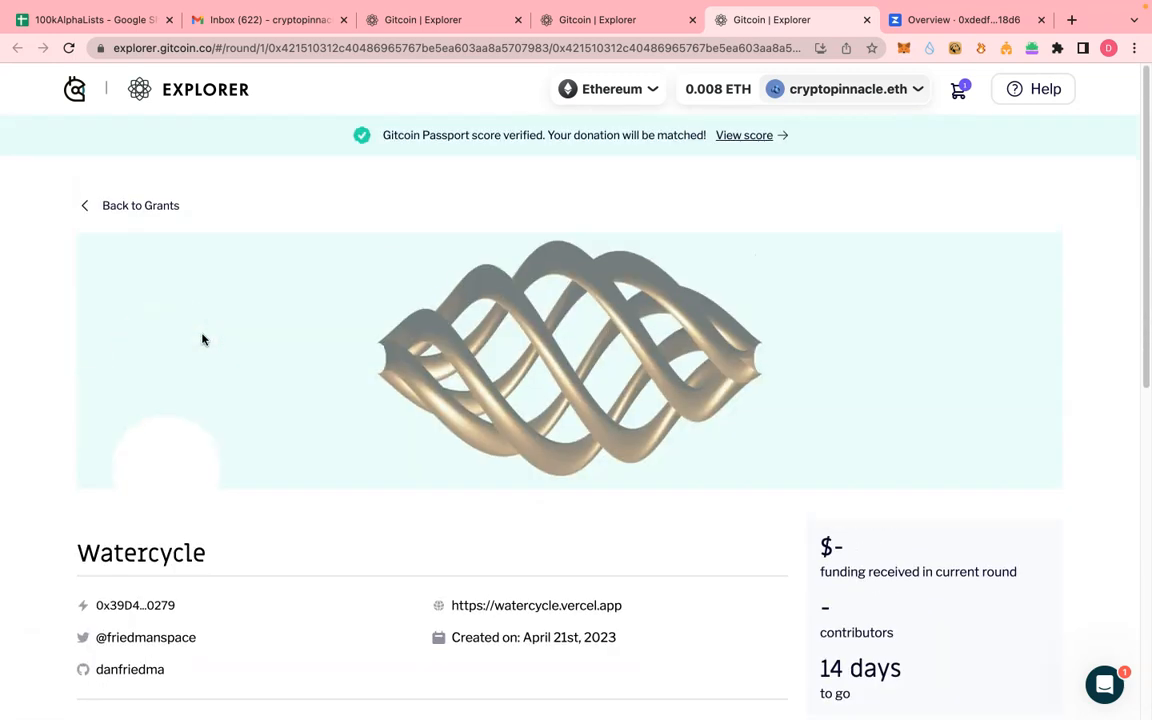
pyautogui.scroll(-3)
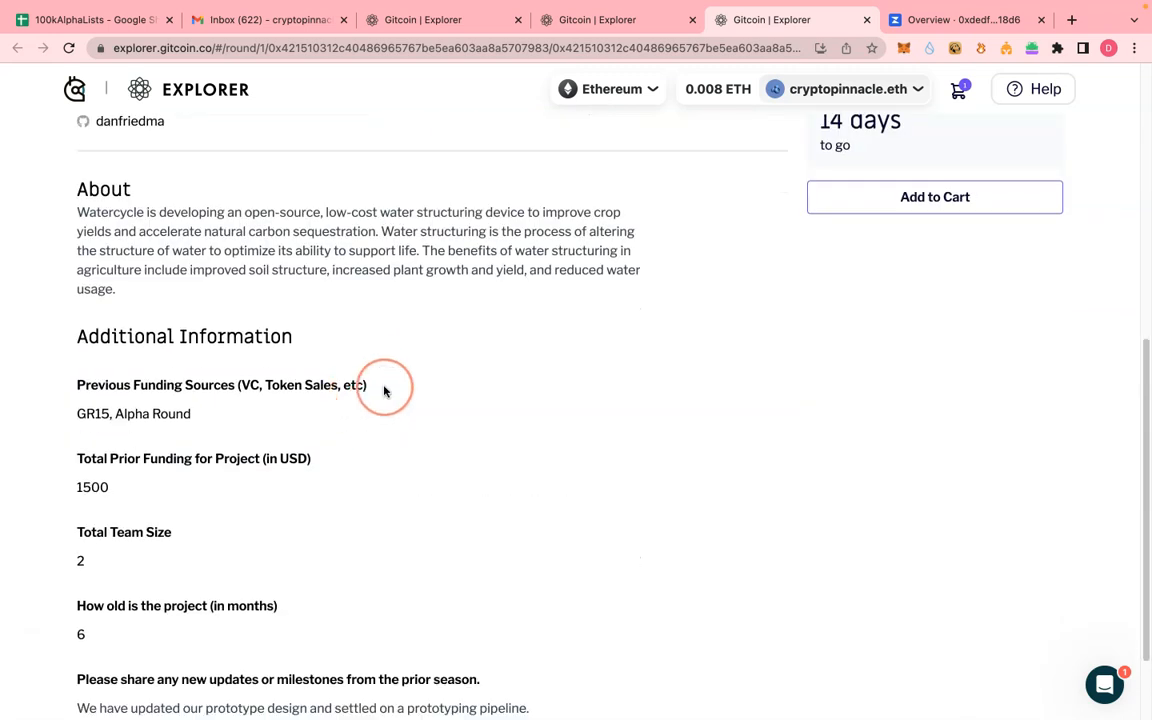
pyautogui.click(934, 196)
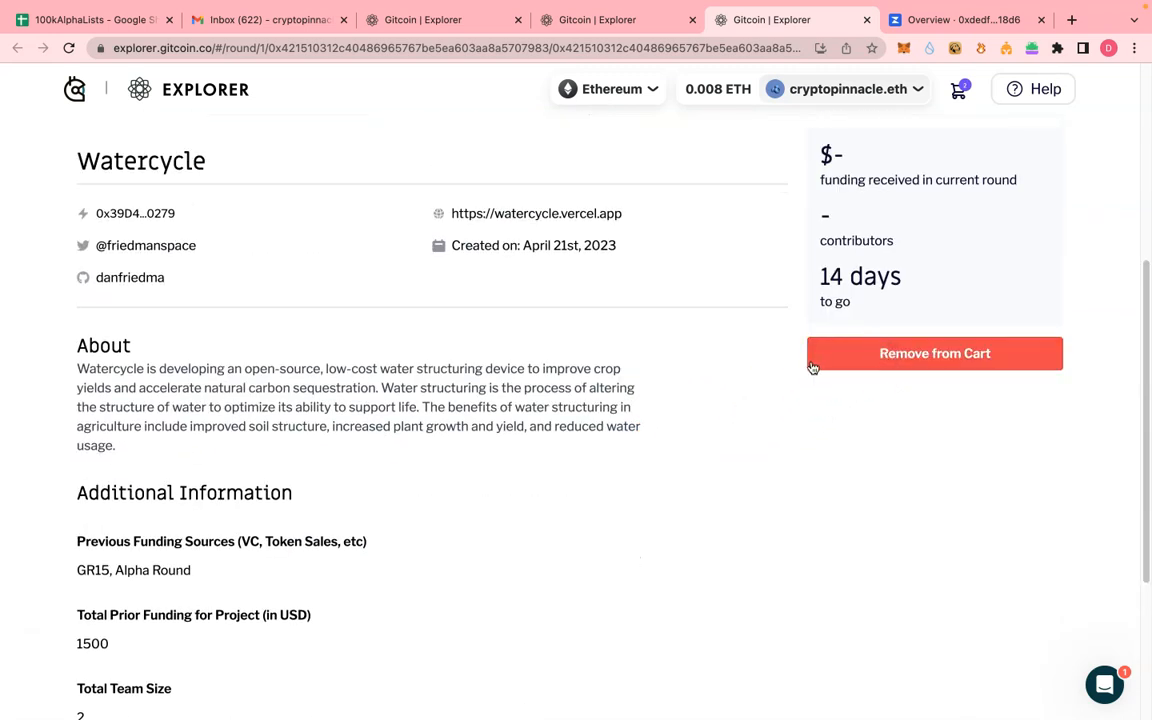
pyautogui.click(956, 89)
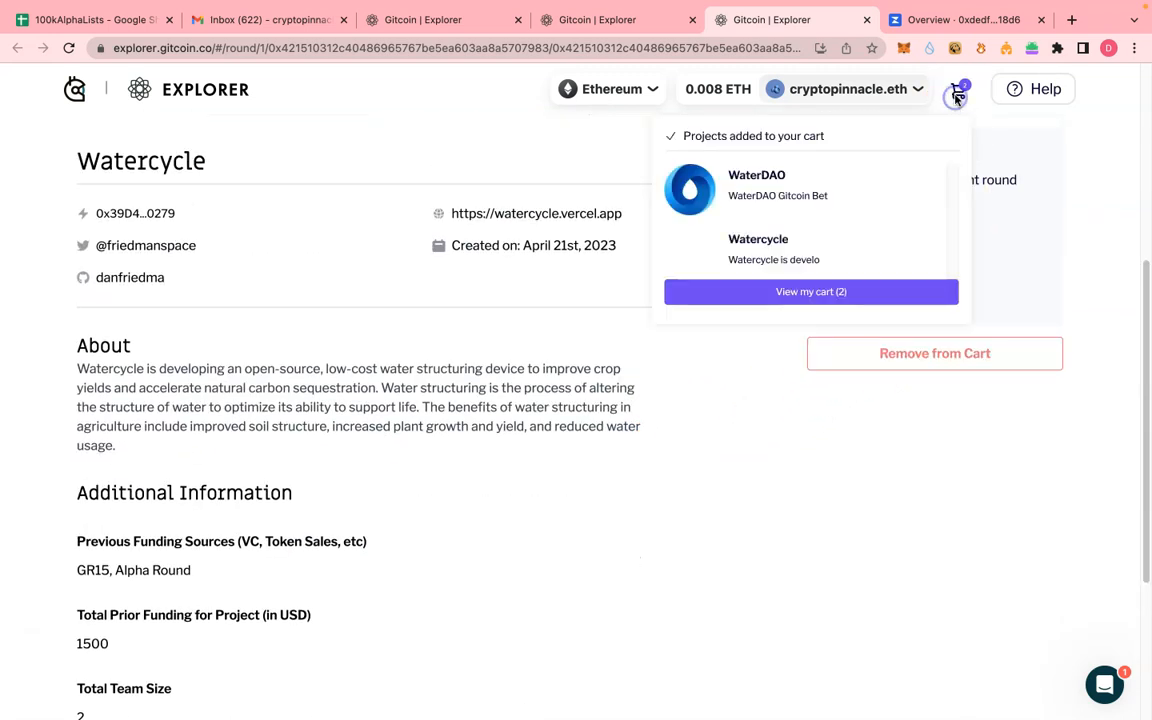
# - Open the full cart, then Google 'eth usd' and convert 4 USD to ETH
pyautogui.click(810, 291)
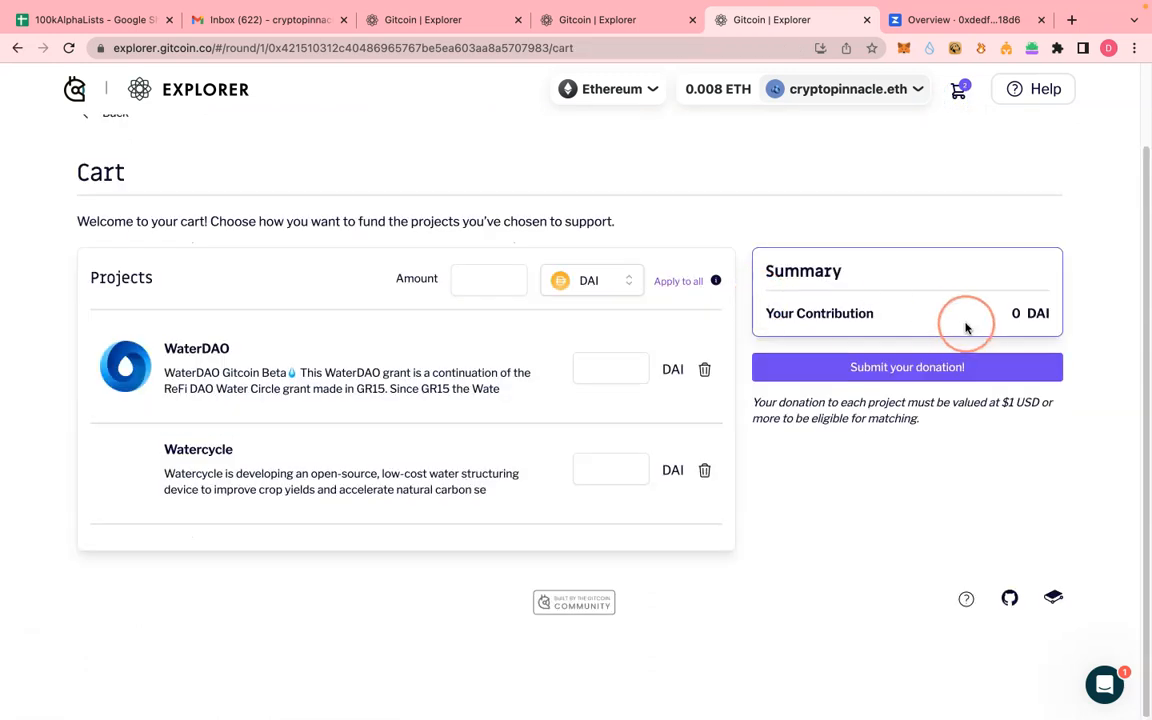
pyautogui.click(591, 280)
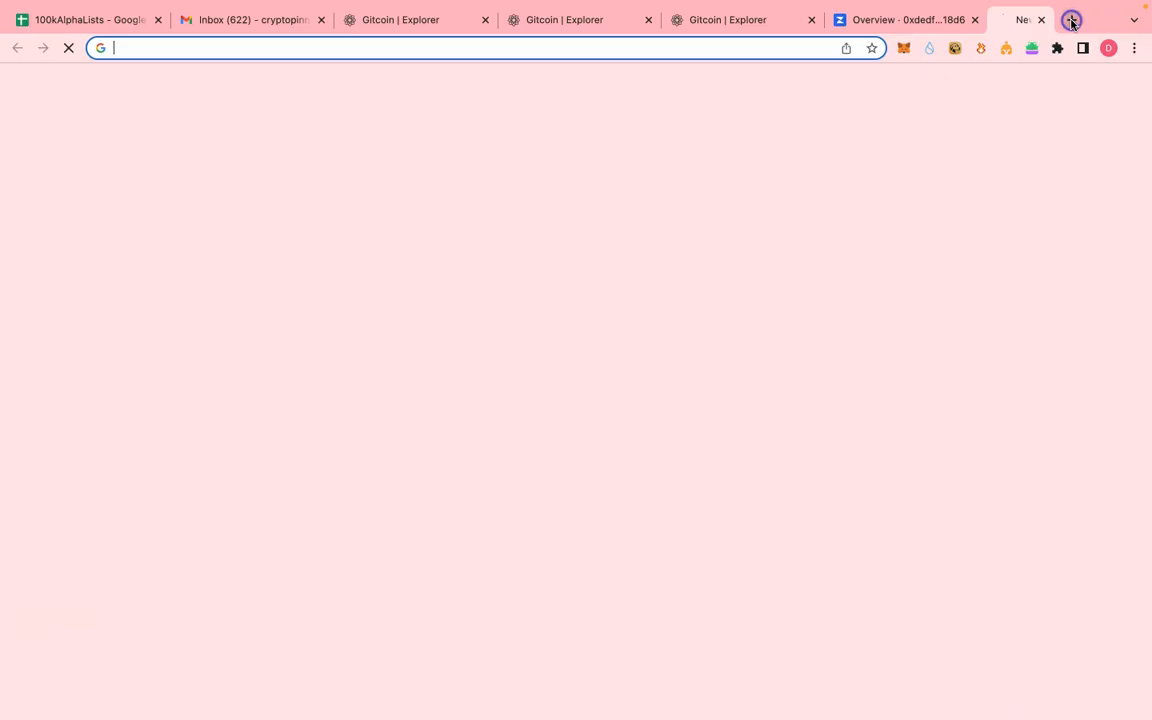
pyautogui.write('eth usd')
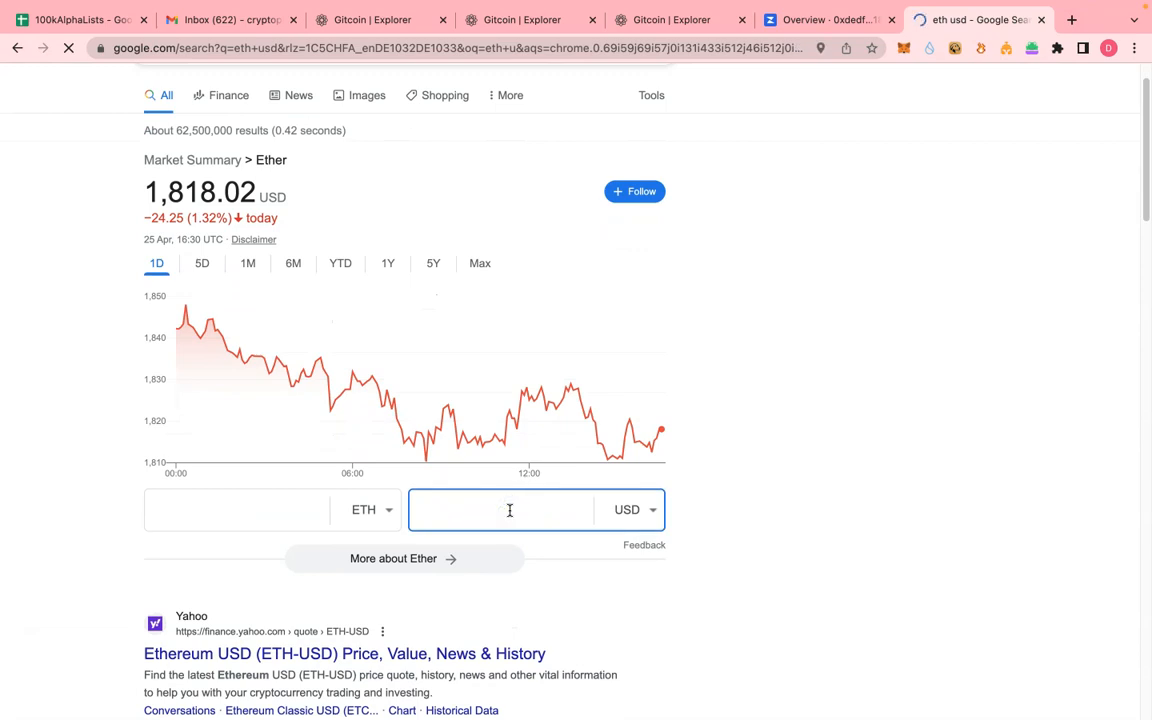
pyautogui.write('4')
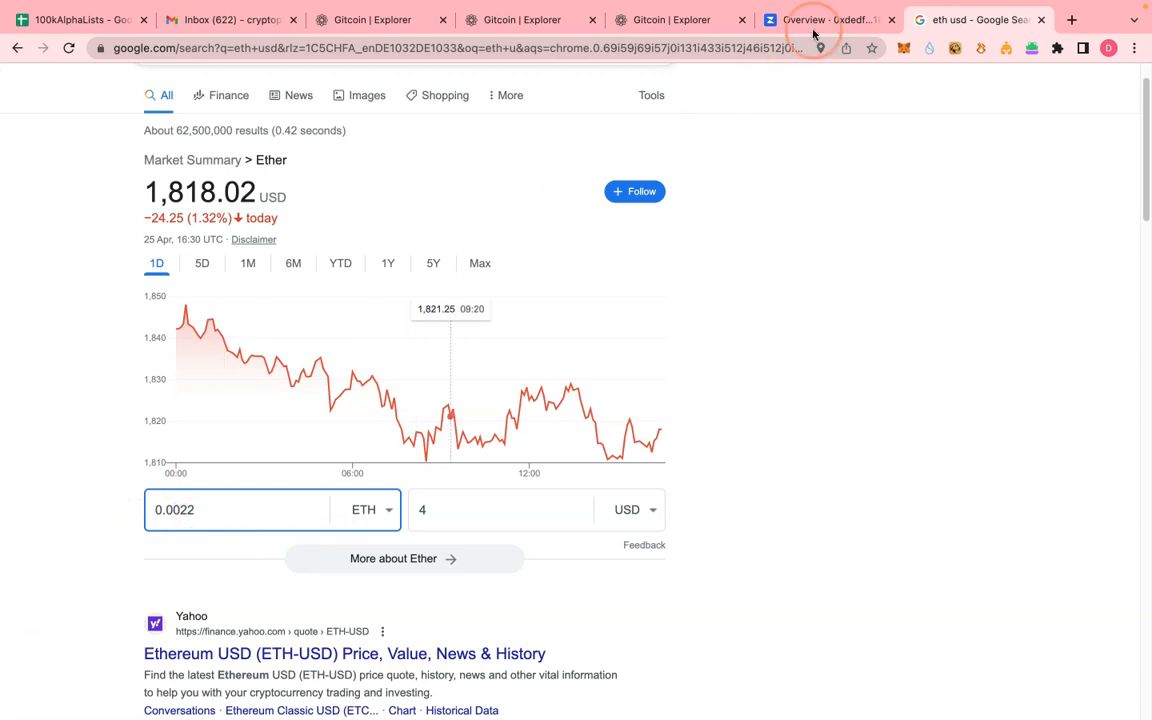
pyautogui.click(671, 19)
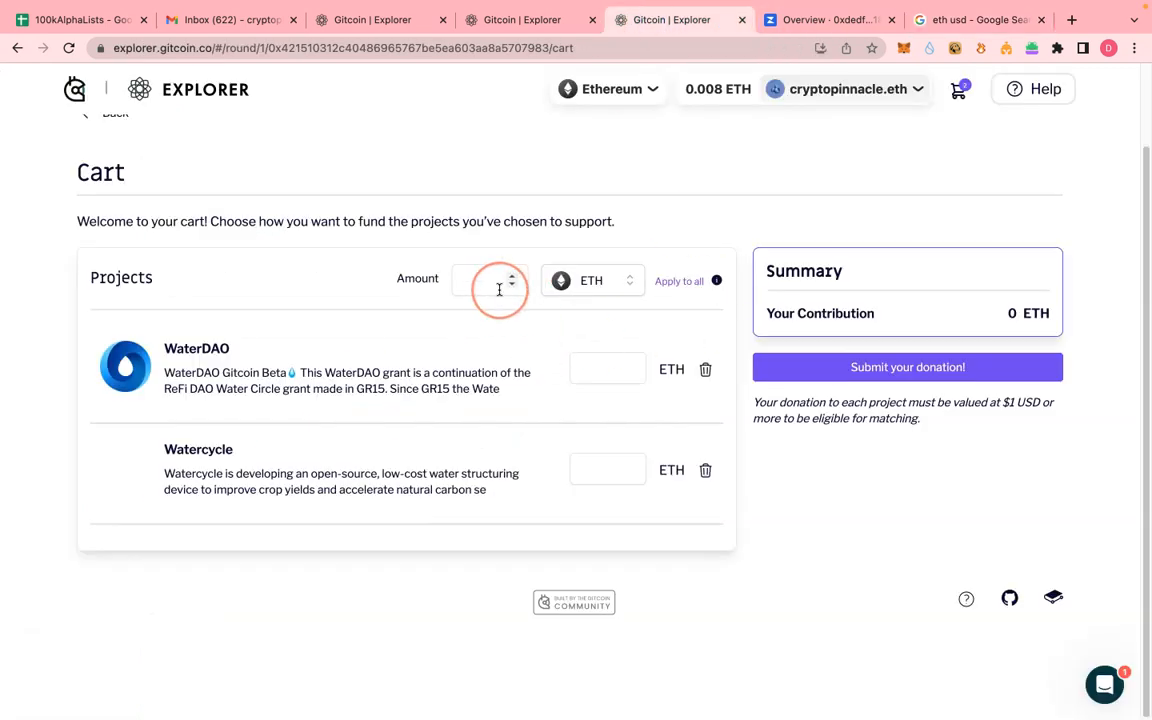
# - Enter 0.0011 ETH as the donation amount and apply it to both projects
pyautogui.click(489, 280)
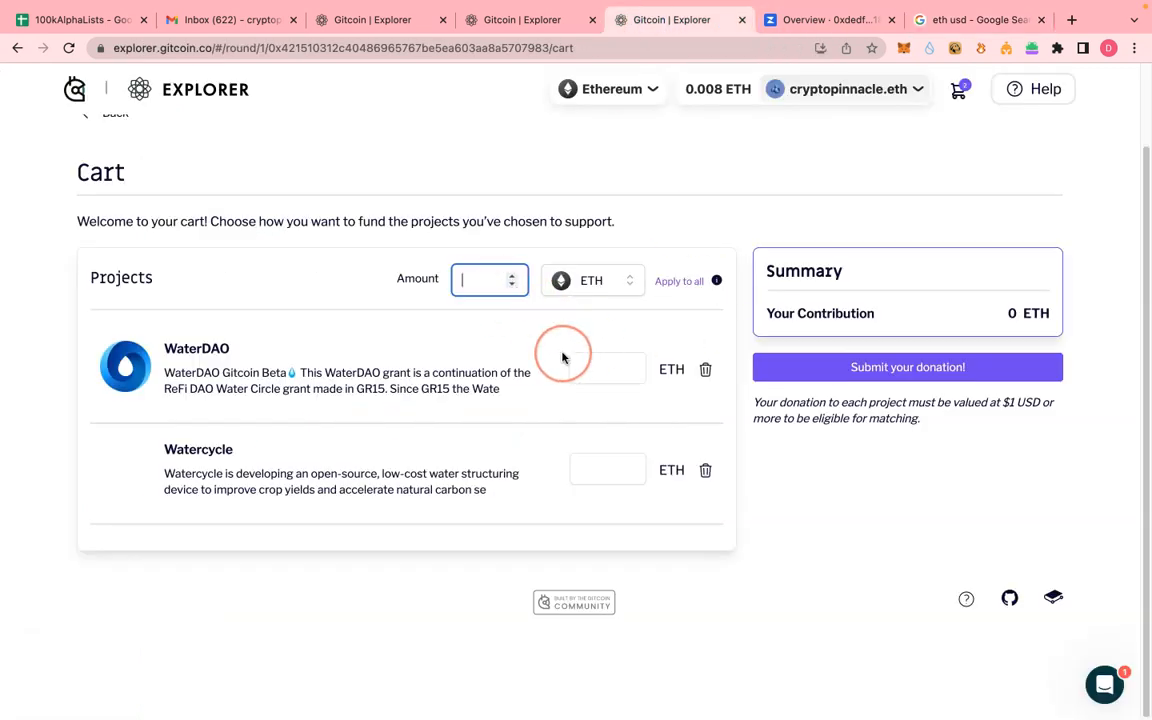
pyautogui.write('0')
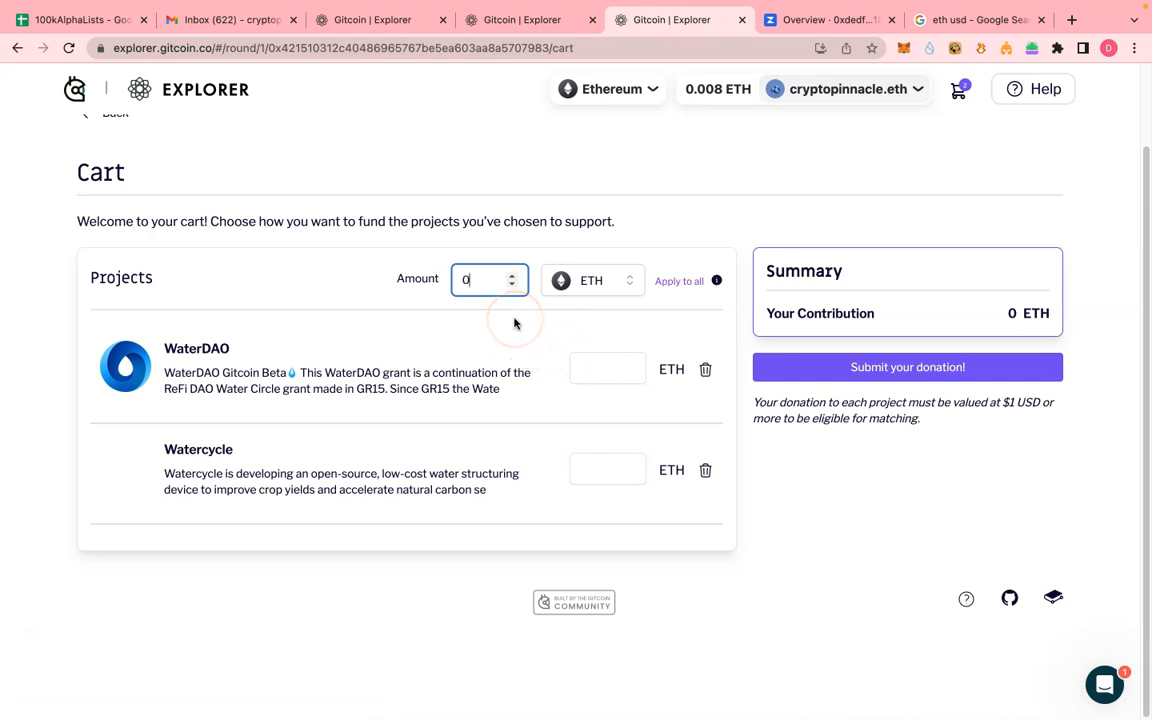
pyautogui.write('.')
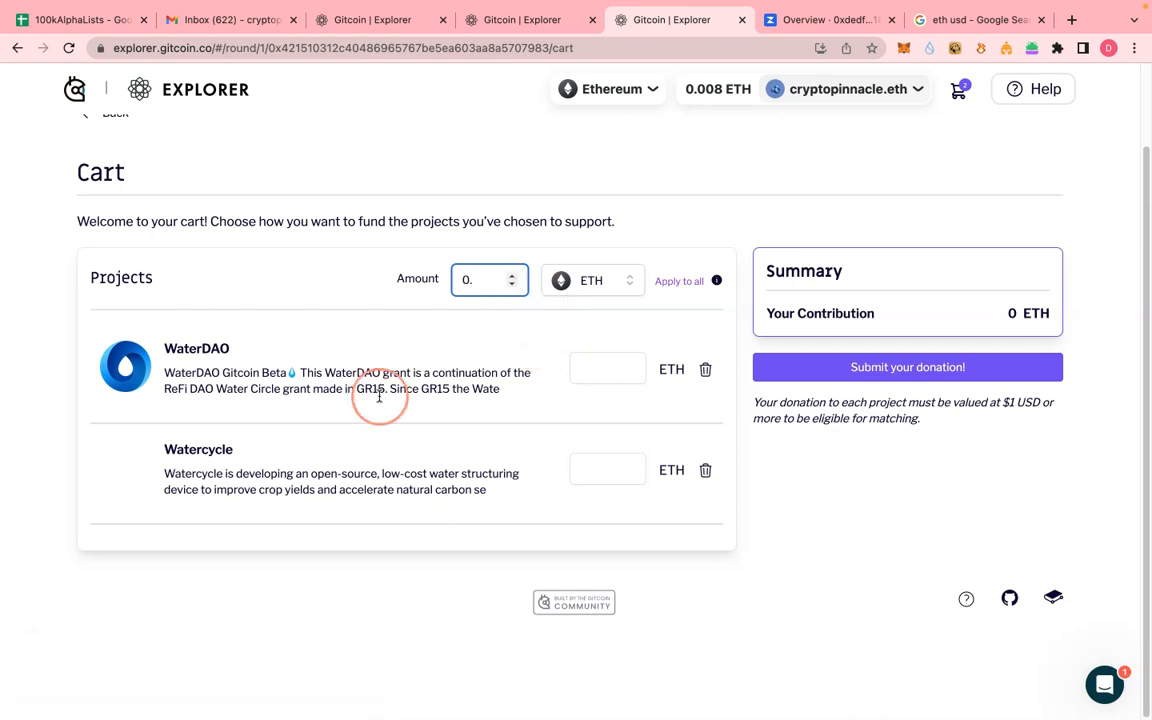
pyautogui.moveTo(958, 30)
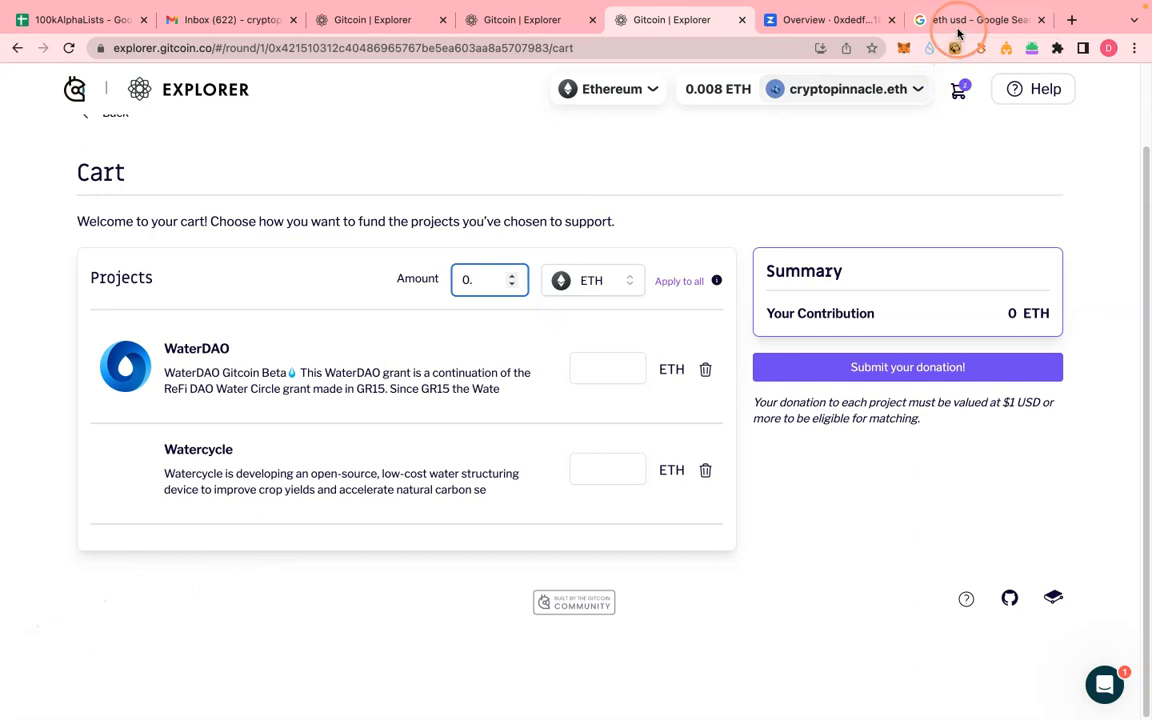
pyautogui.click(975, 19)
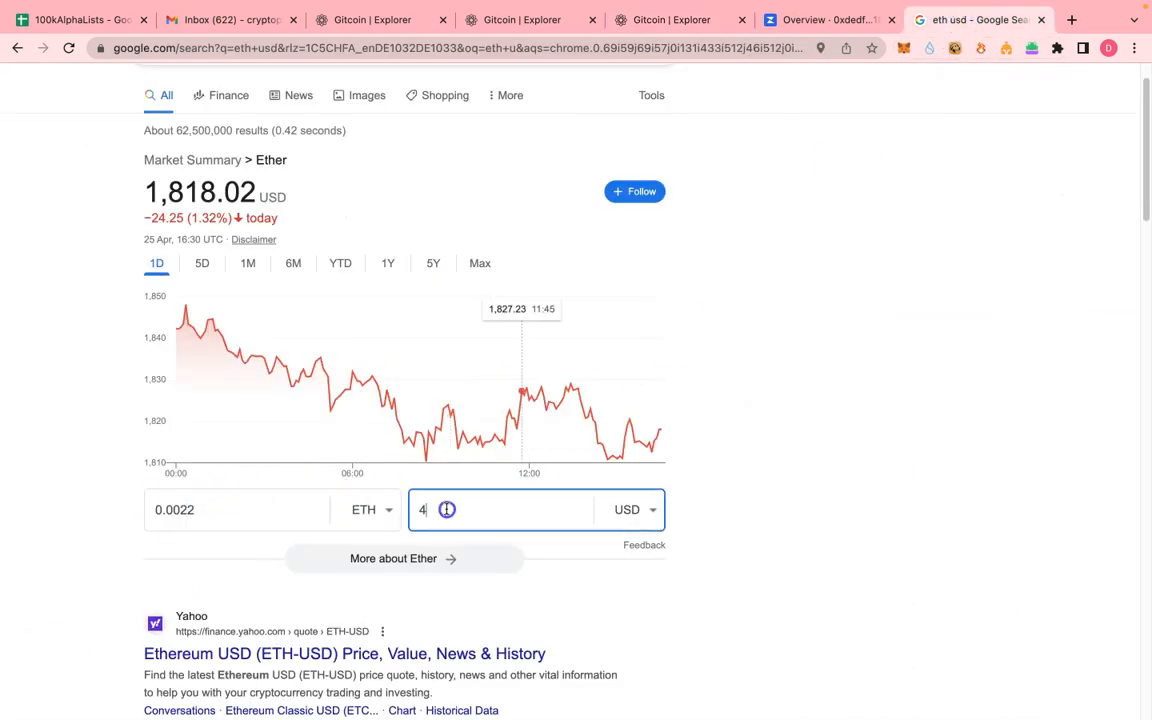
pyautogui.write('2')
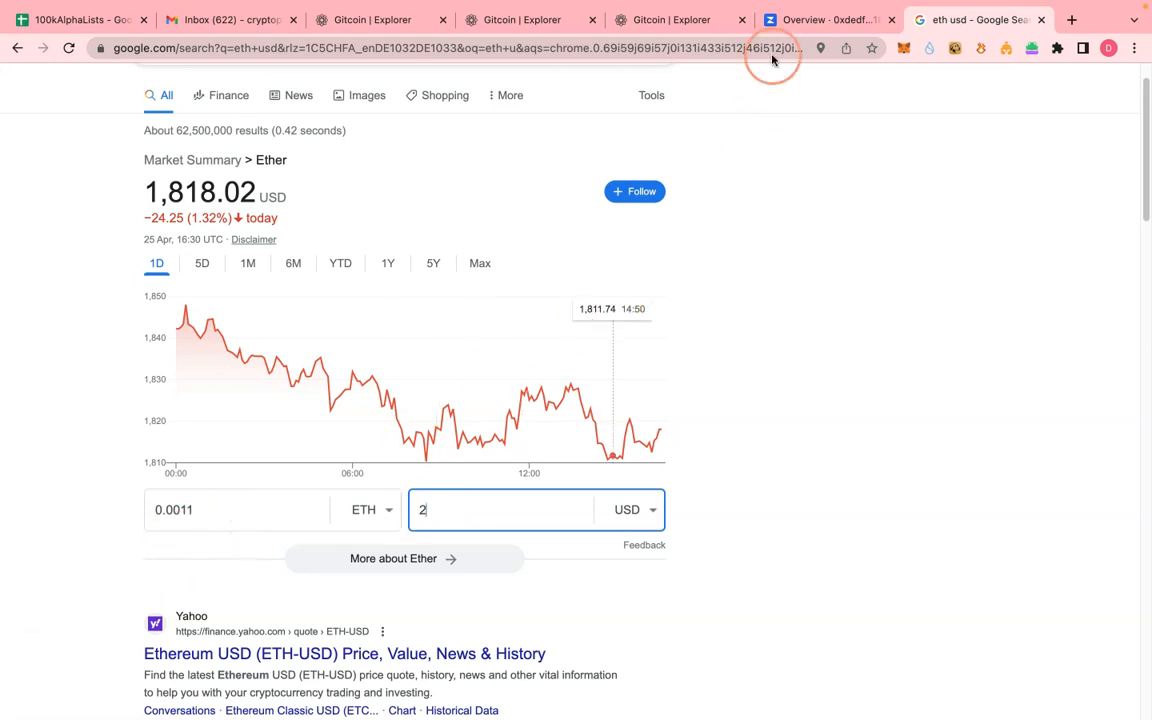
pyautogui.click(680, 19)
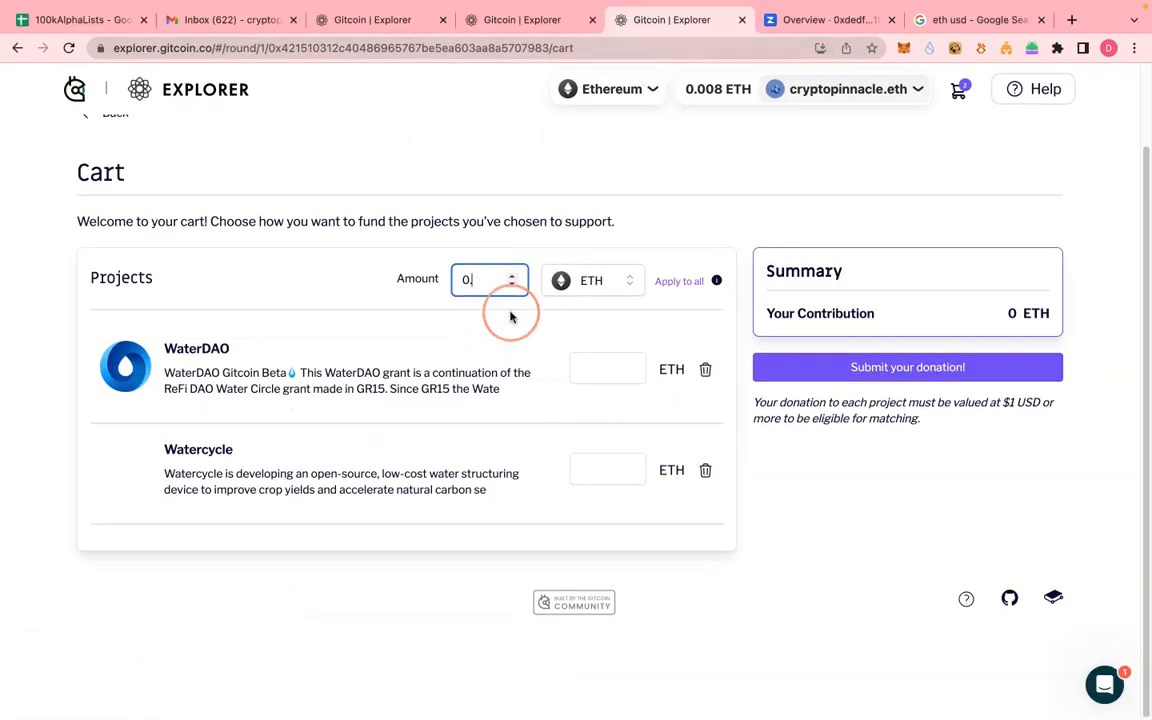
pyautogui.write('.0011')
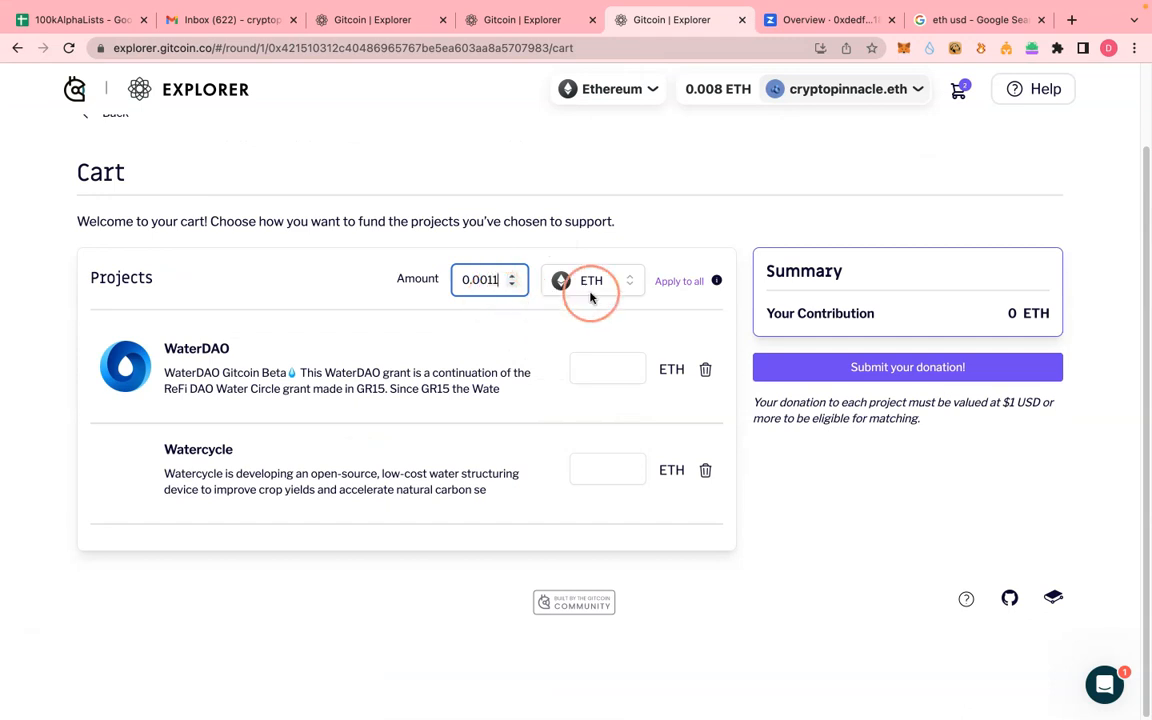
pyautogui.click(975, 19)
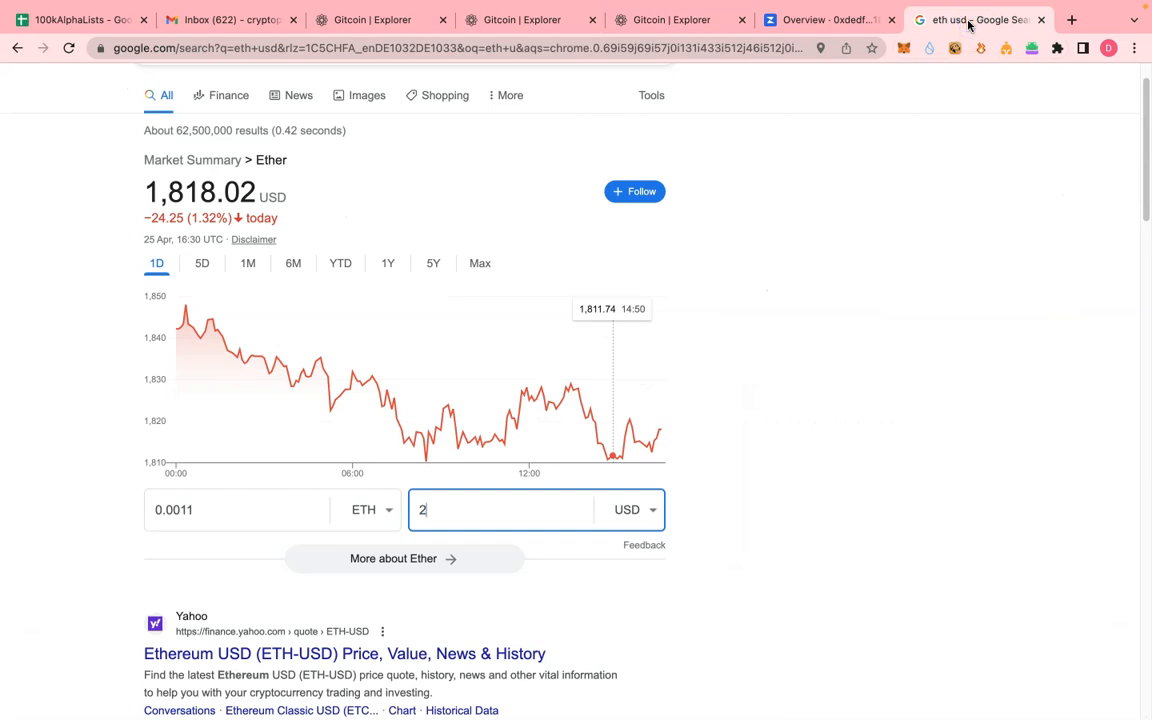
pyautogui.click(680, 19)
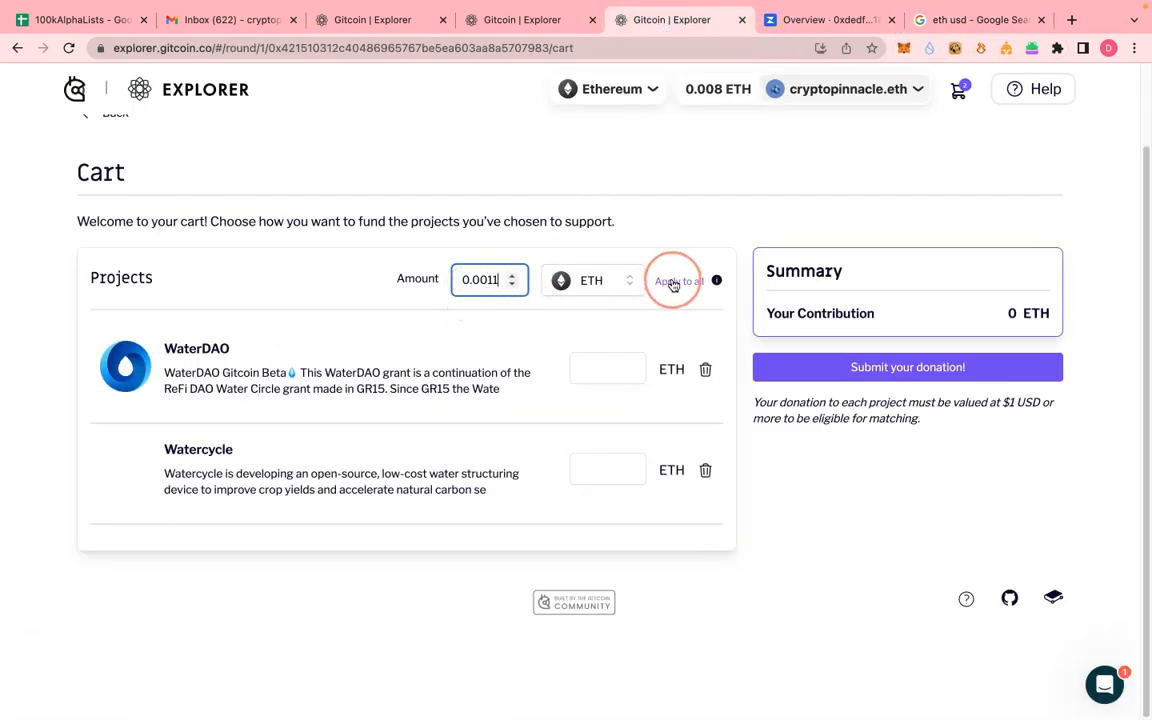
pyautogui.click(678, 280)
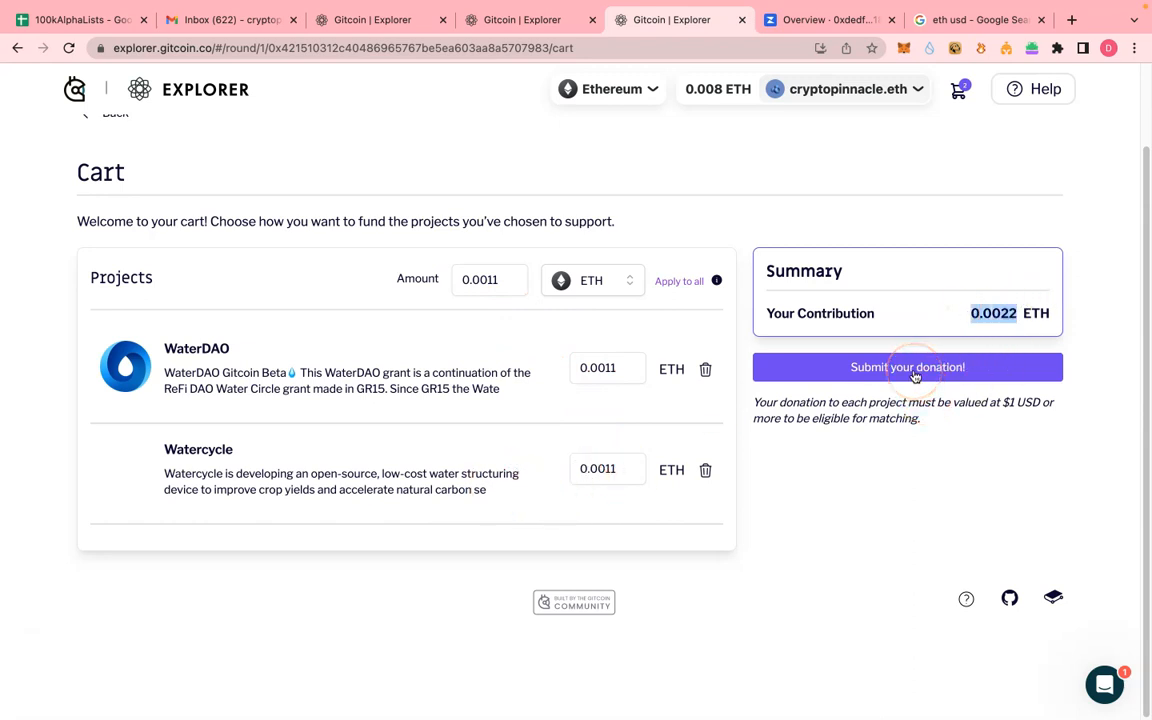
# - Submit the 0.0022 ETH donation, confirm funding 2 projects, and accept the Heads up notice
pyautogui.click(907, 367)
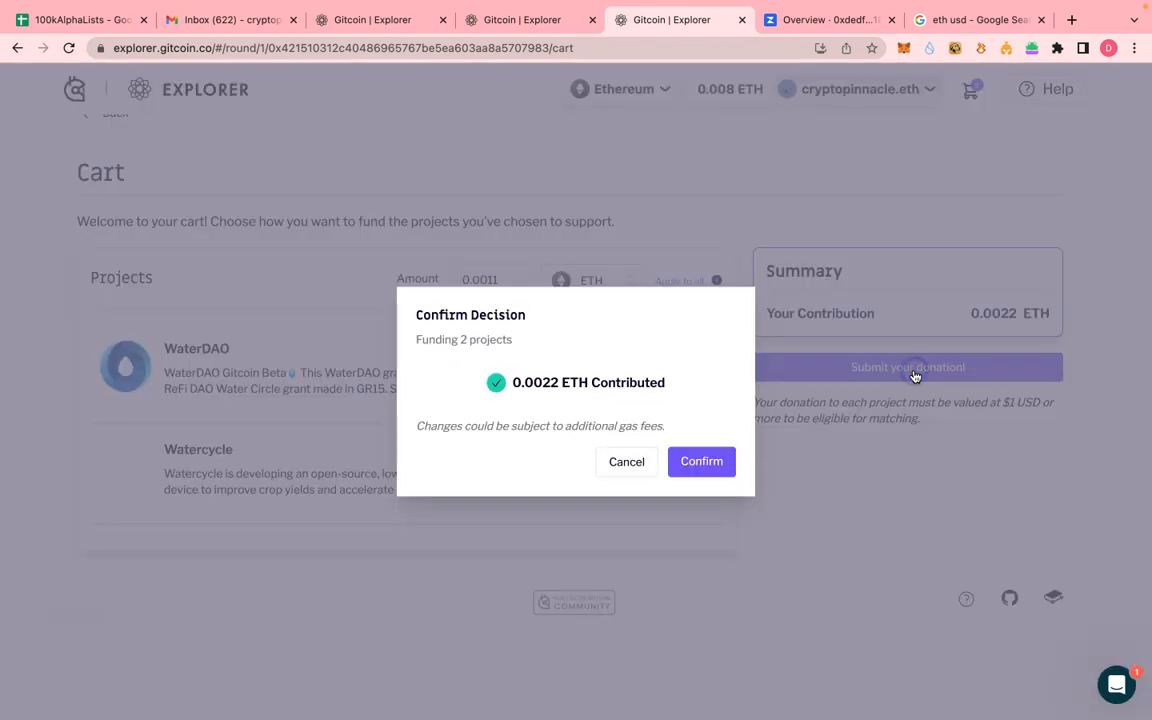
pyautogui.click(701, 461)
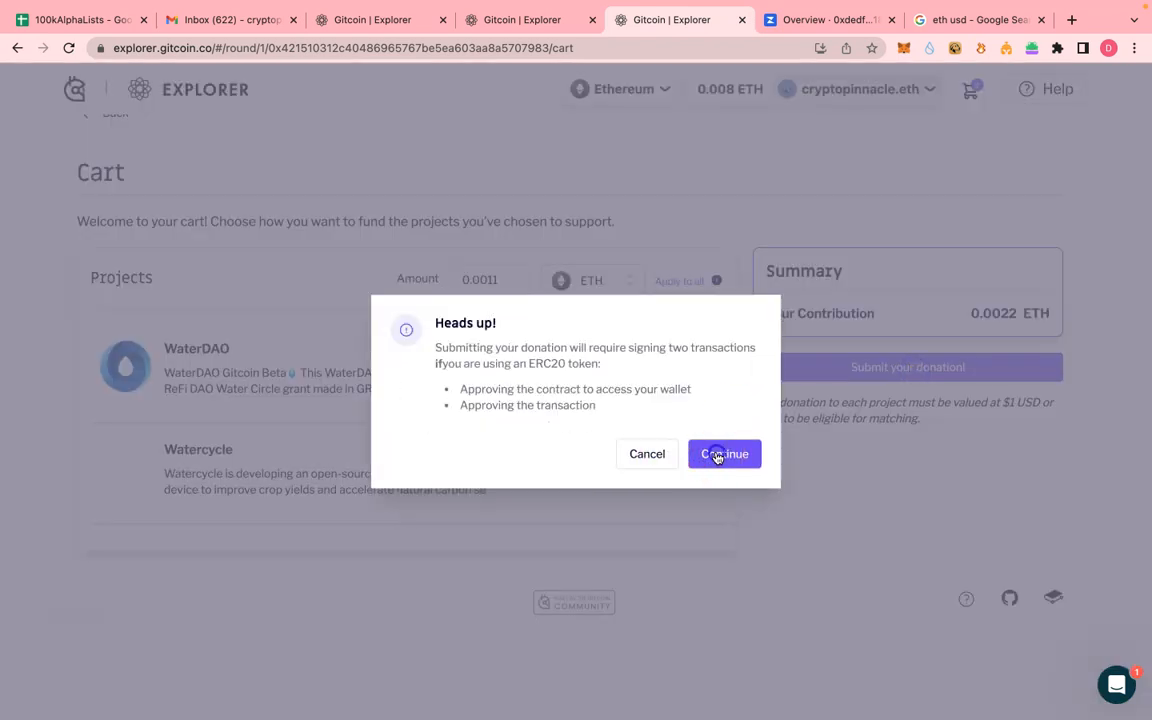
pyautogui.click(724, 454)
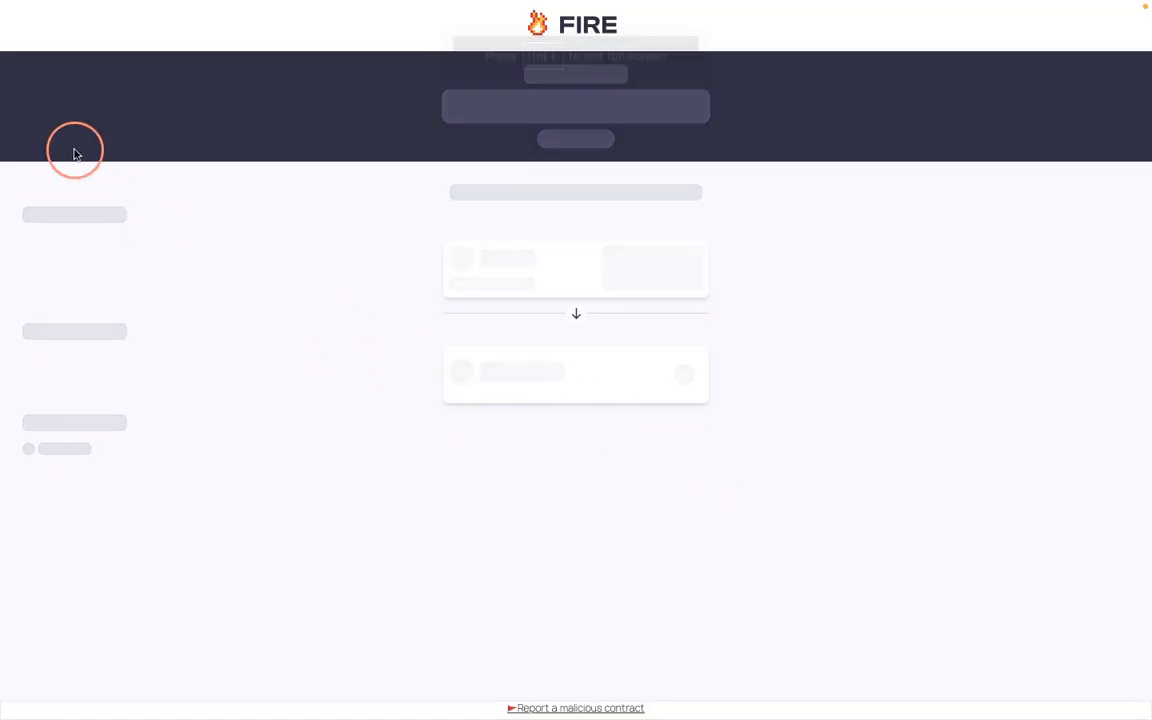
pyautogui.moveTo(168, 168)
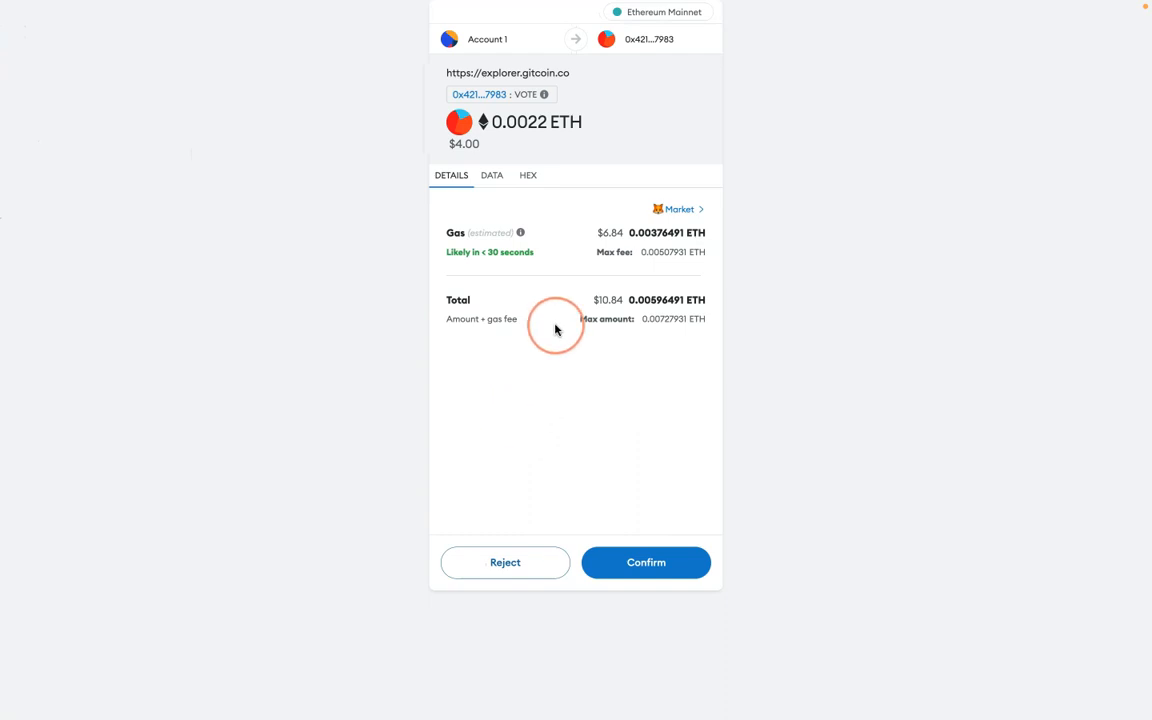
pyautogui.moveTo(583, 352)
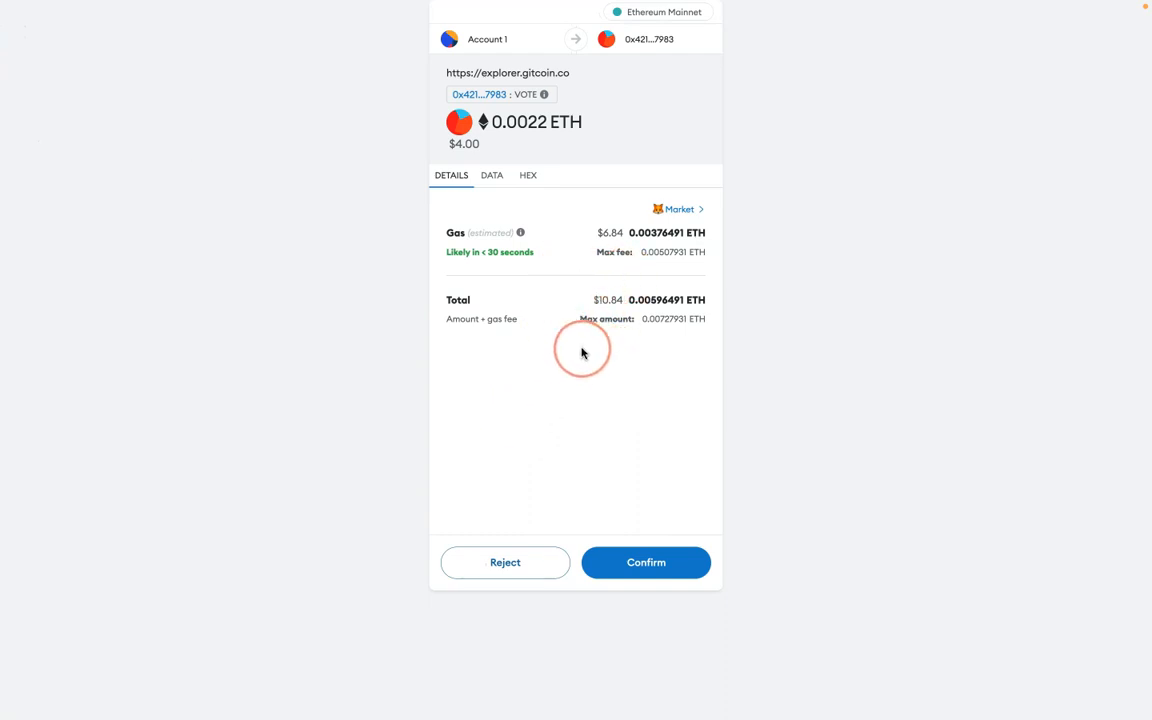
pyautogui.moveTo(668, 459)
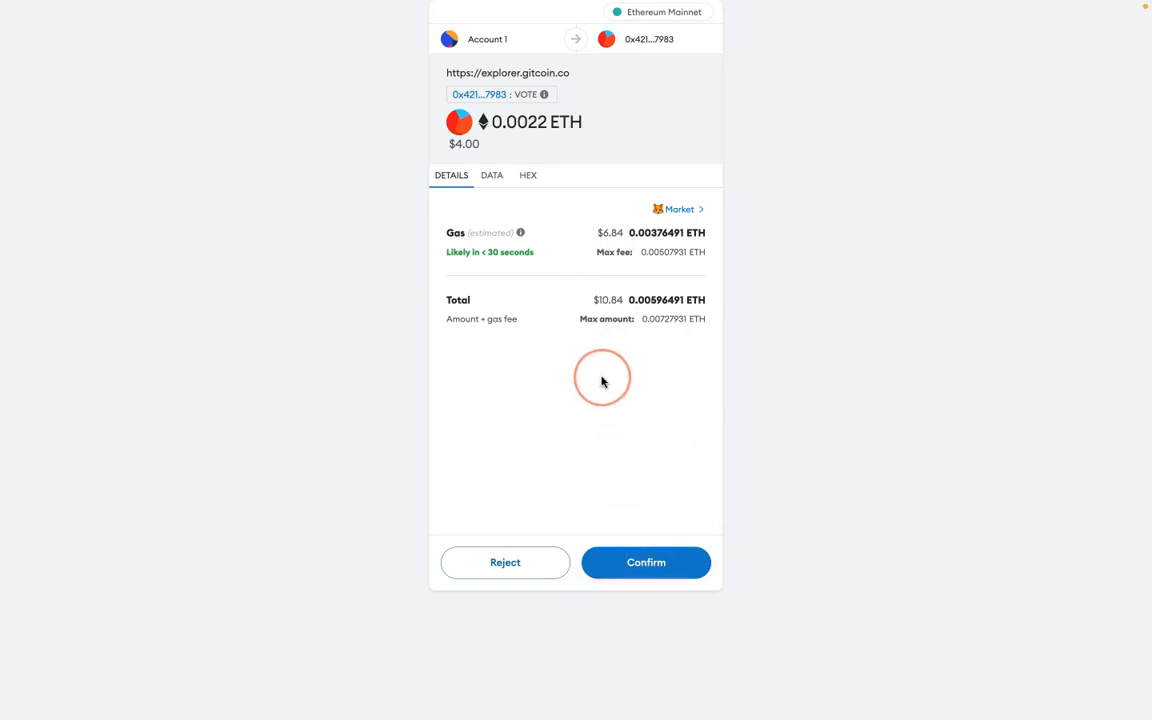
# - Confirm the 0.0022 ETH Vote transaction in MetaMask and view its pending status
pyautogui.click(645, 562)
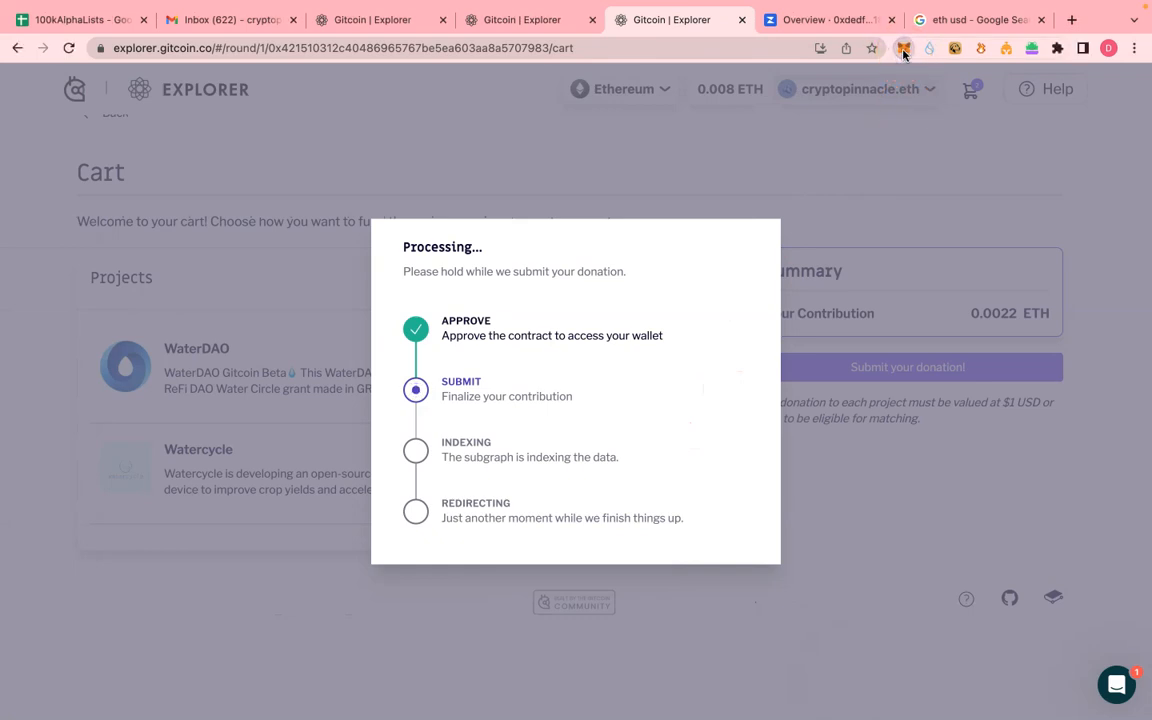
pyautogui.click(903, 48)
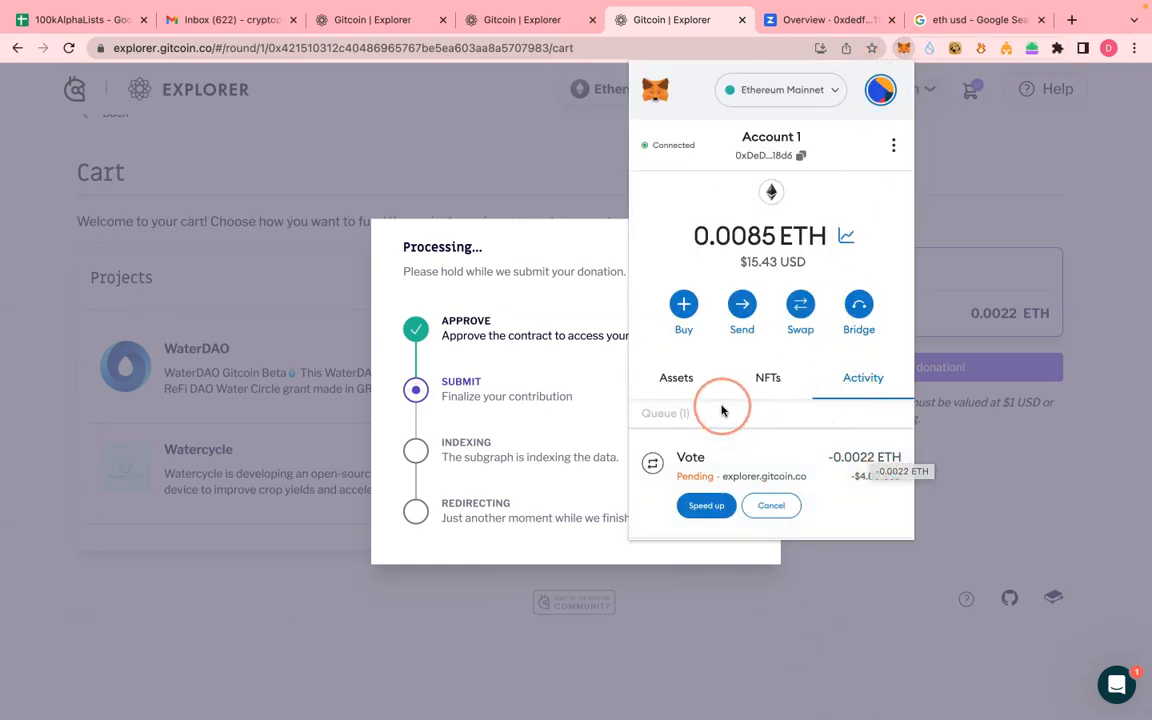